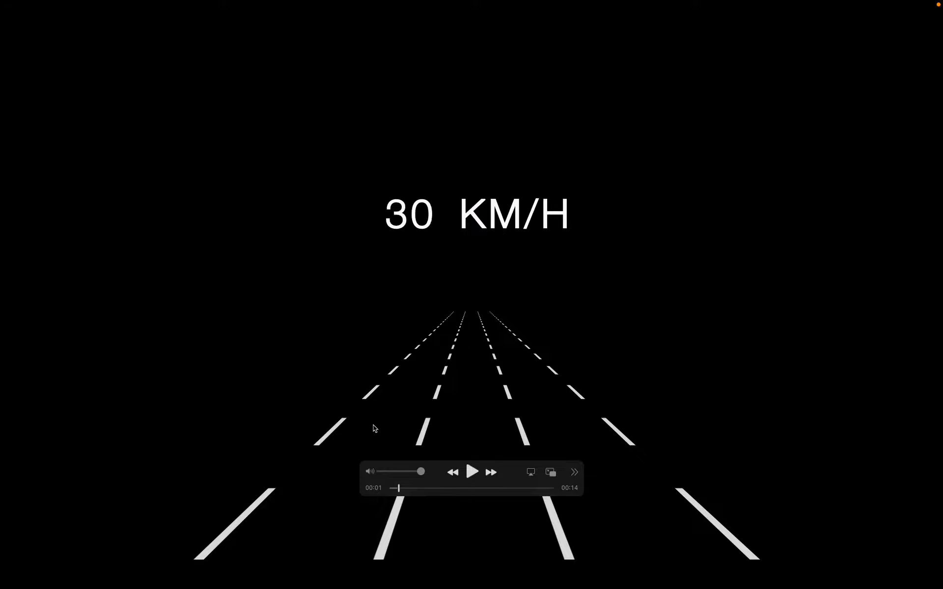
mouse_move(436, 481)
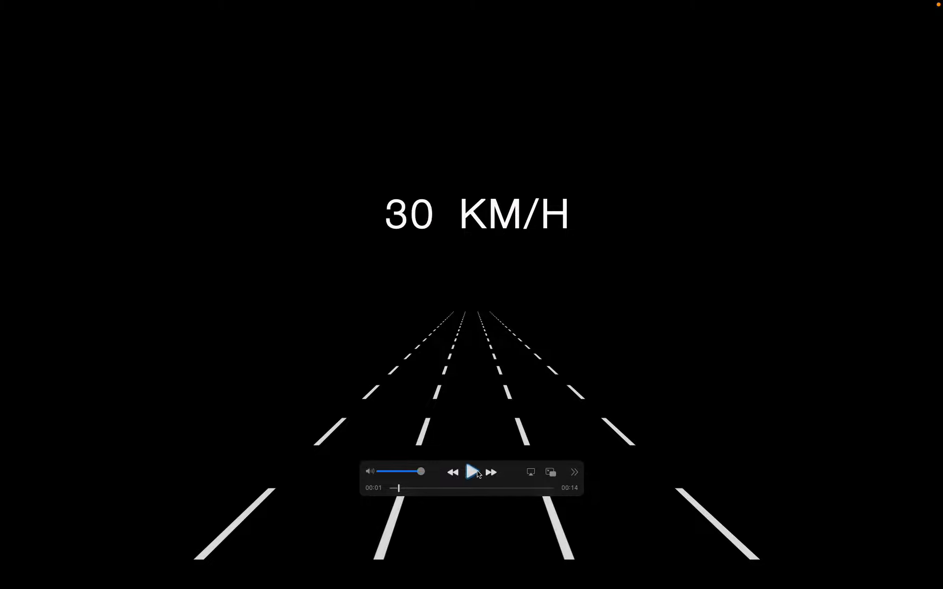
Play the finished road-lines reference clip in QuickTime, then pause it
click(472, 472)
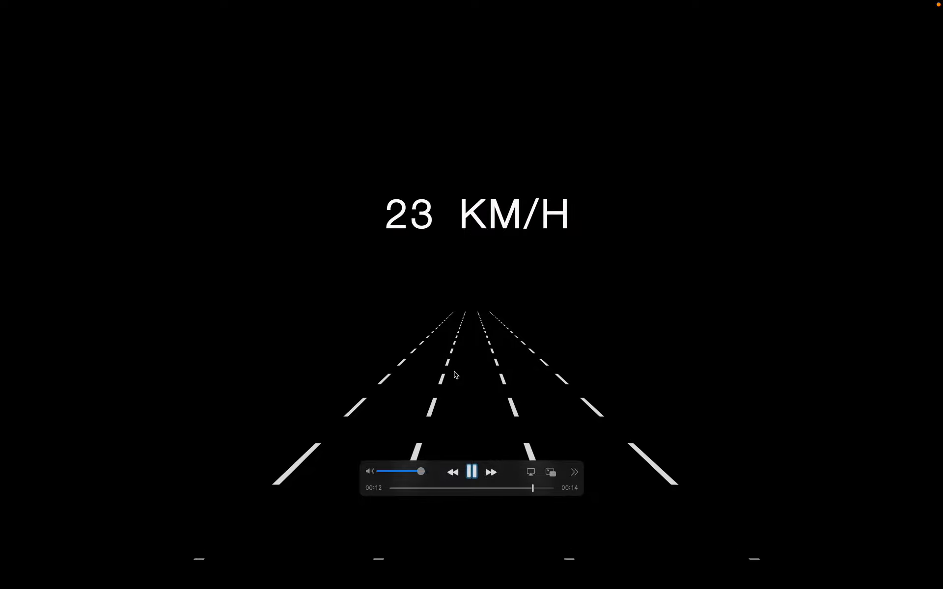
click(472, 472)
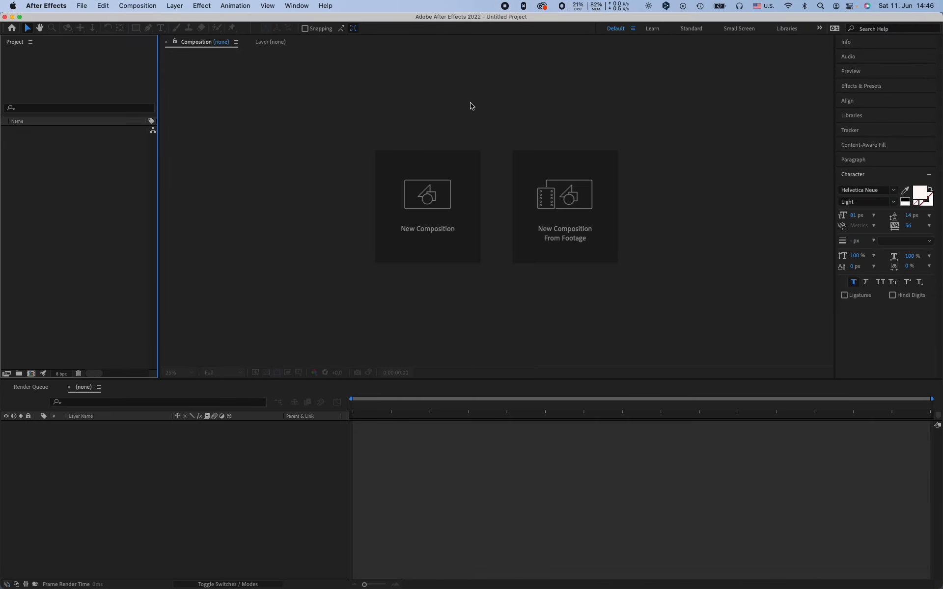
mouse_move(443, 182)
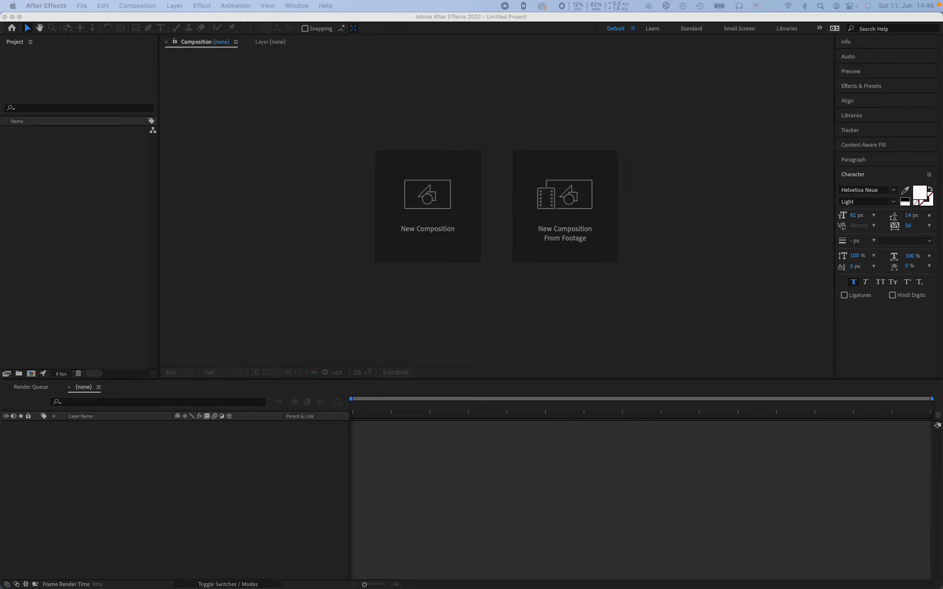
Create a composition named Animated_Route and resize it to a 1080 × 1080 square
click(427, 194)
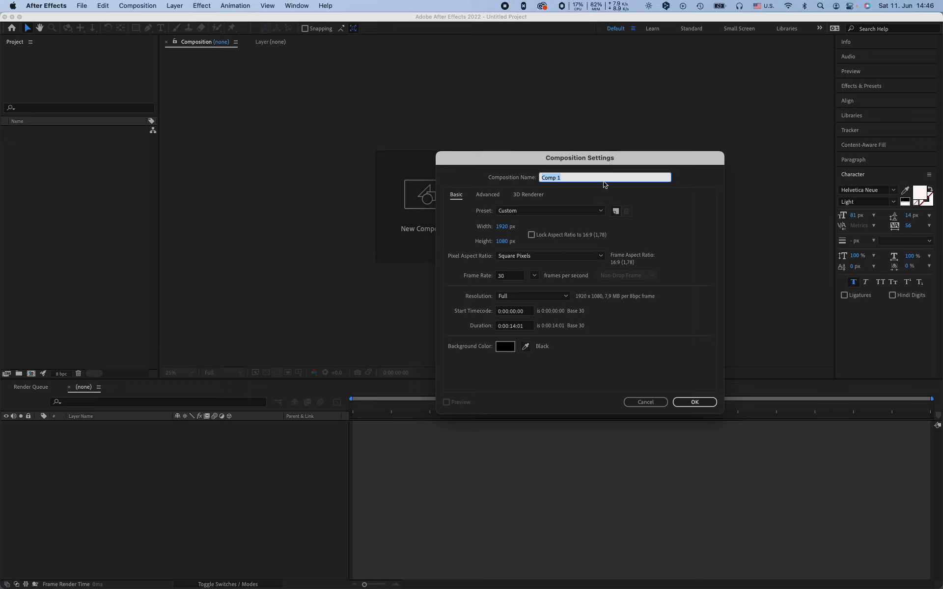
text(Route)
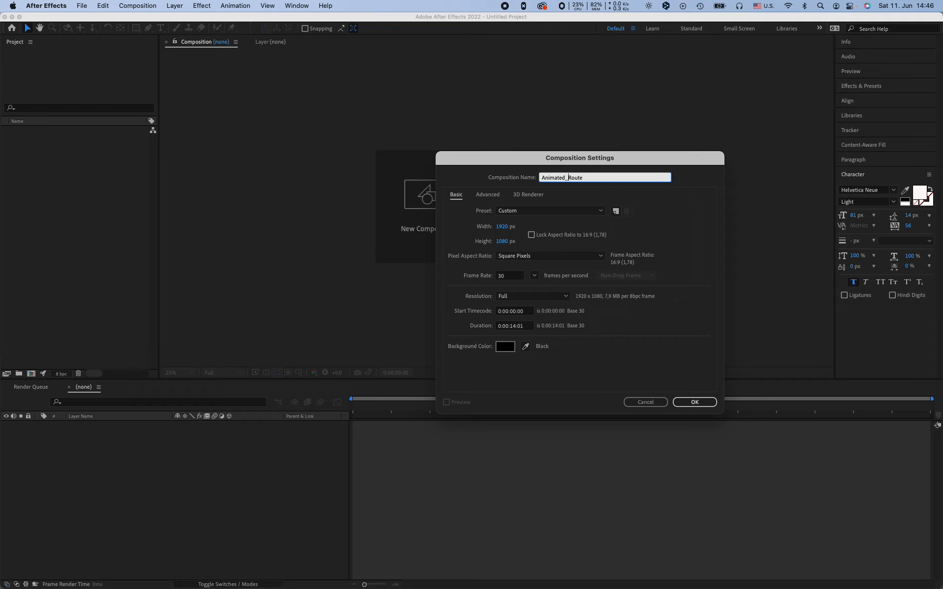
click(694, 402)
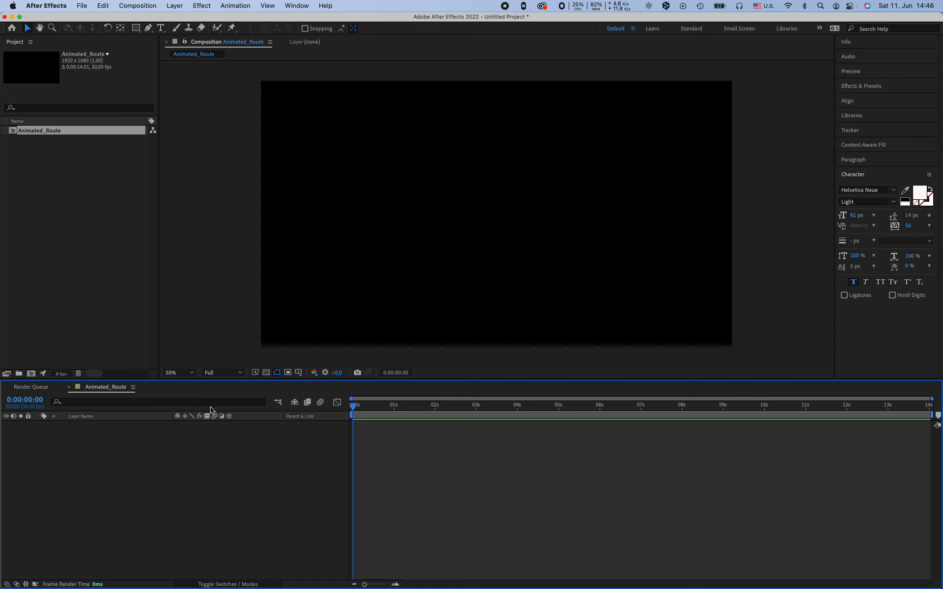
mouse_move(321, 293)
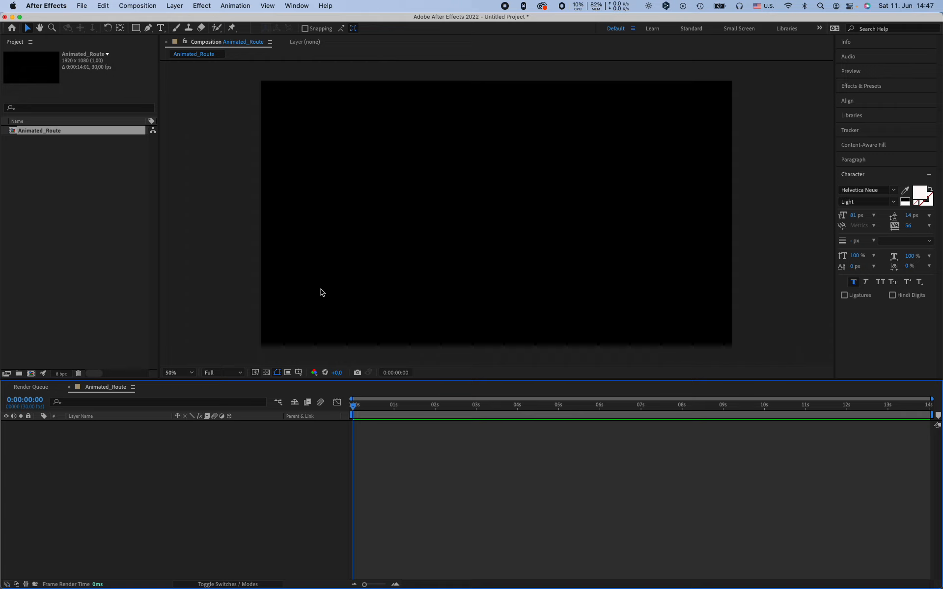
mouse_move(435, 176)
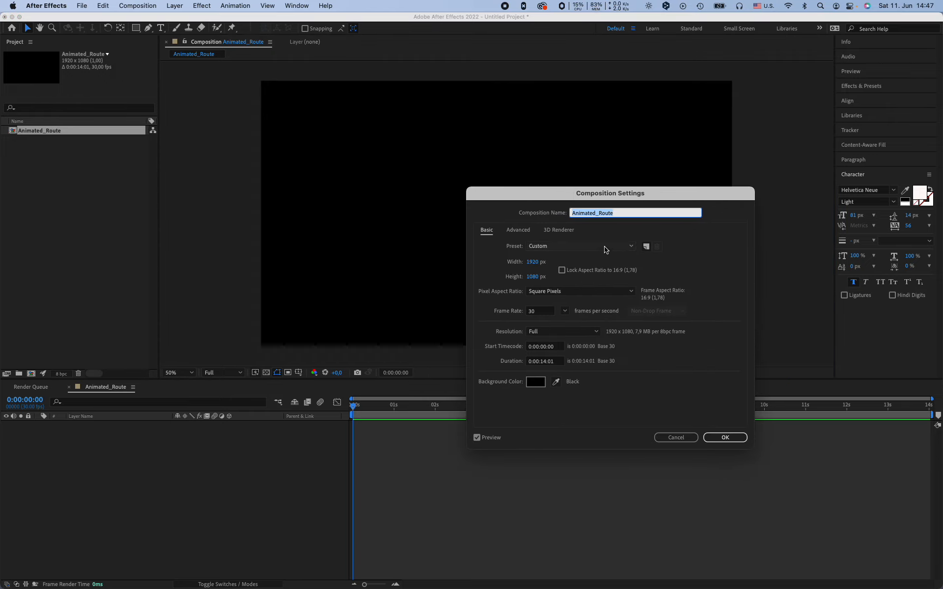
text(10)
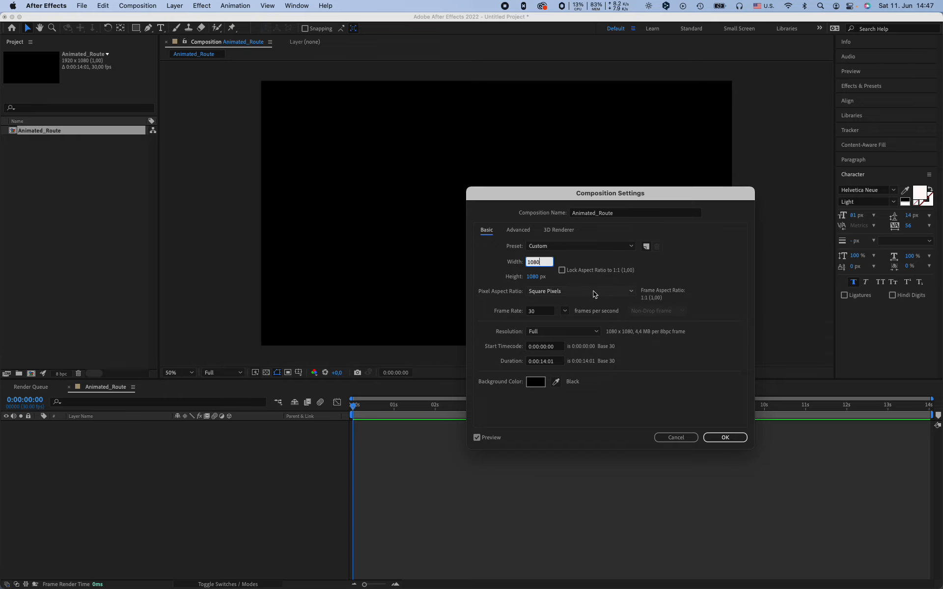
mouse_move(603, 295)
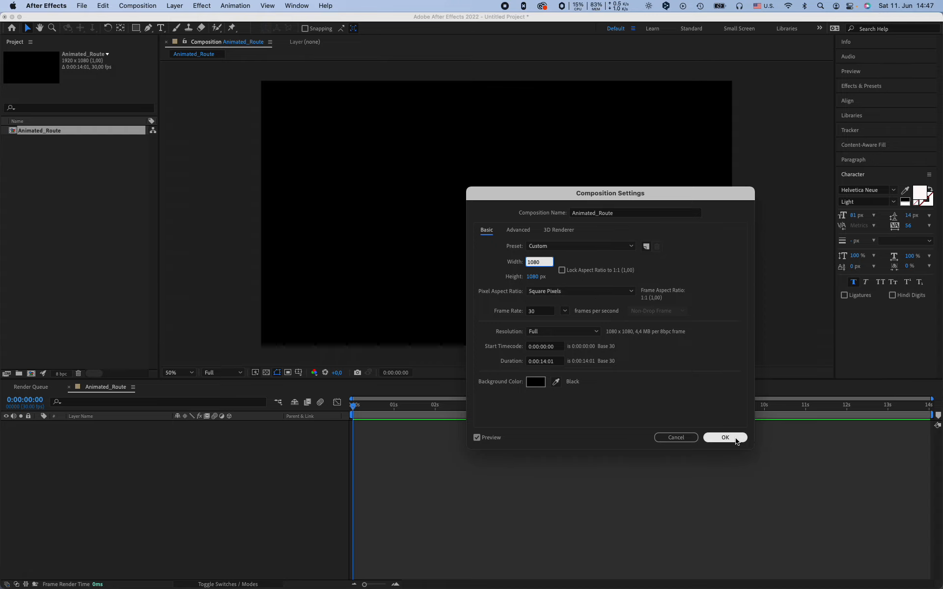
click(725, 437)
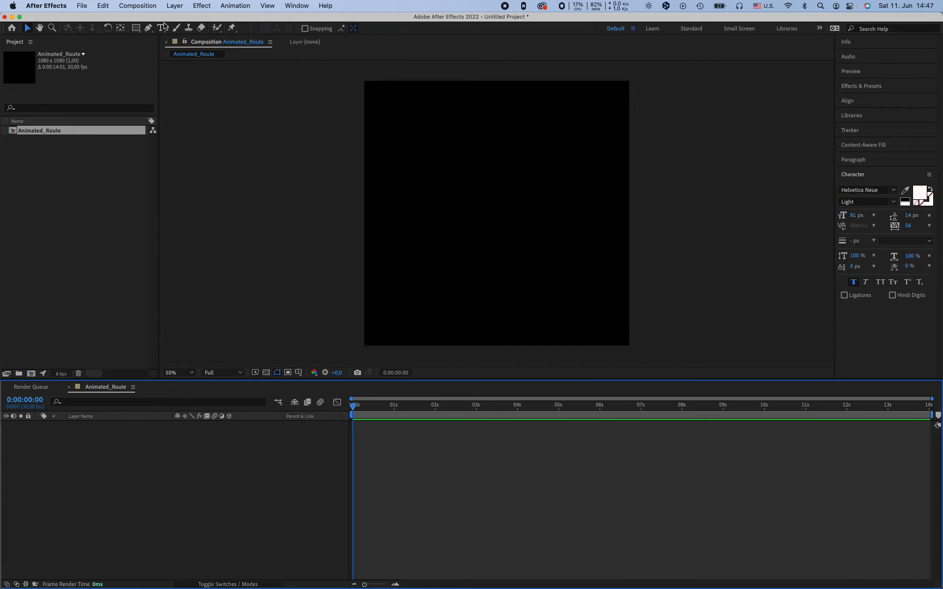
Draw a vertical pen line through the frame on a shape layer with a white 10 px stroke
click(148, 29)
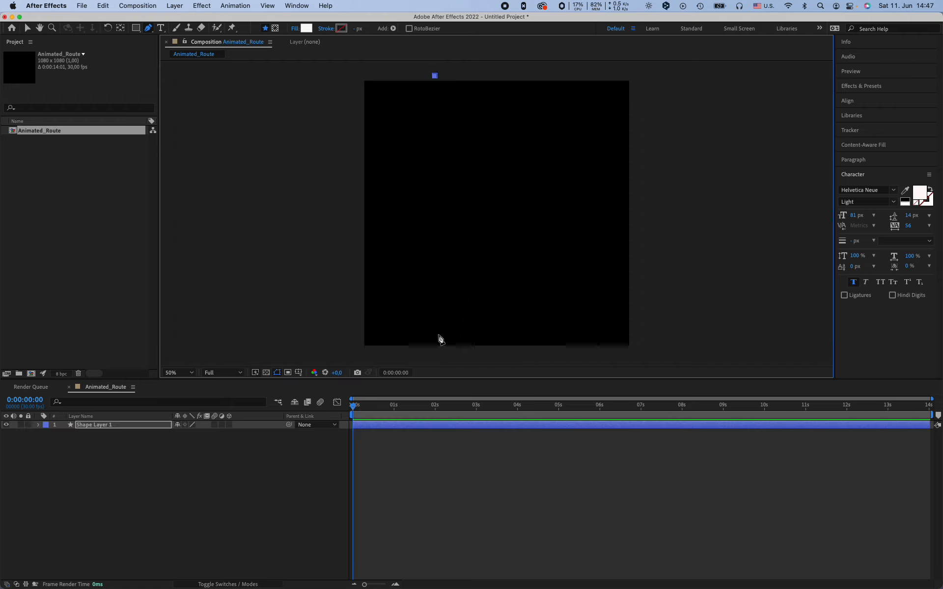
mouse_move(435, 362)
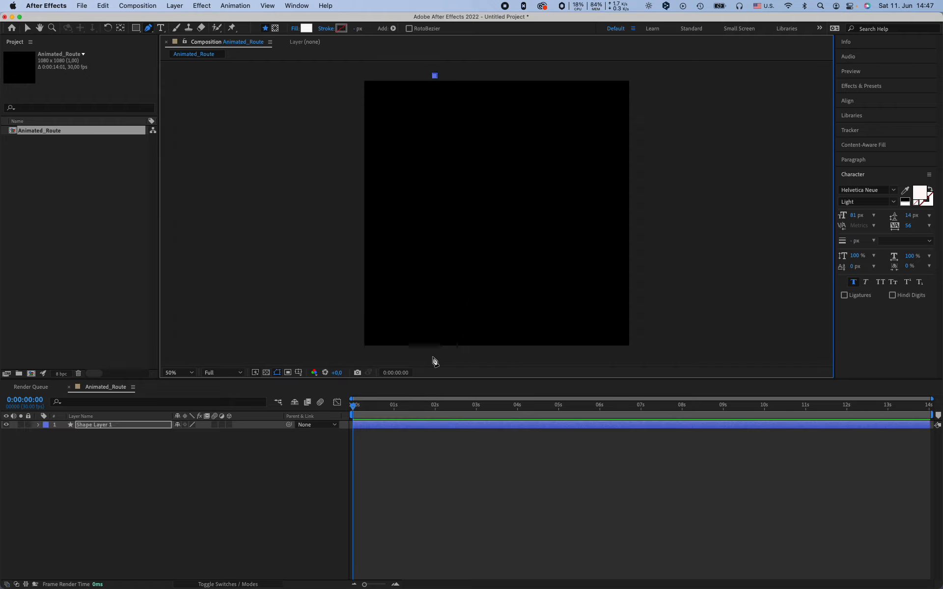
drag(434, 75, 434, 356)
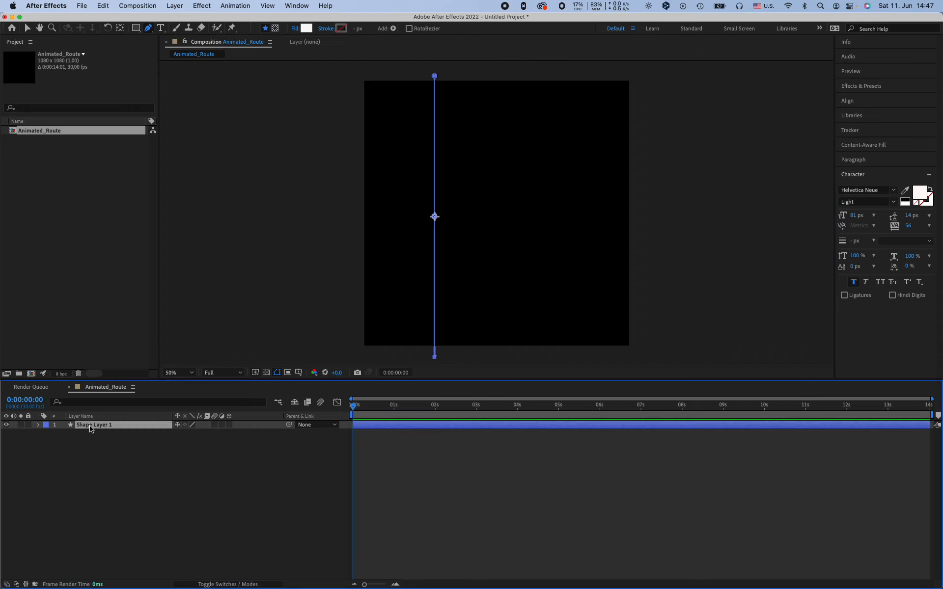
click(38, 425)
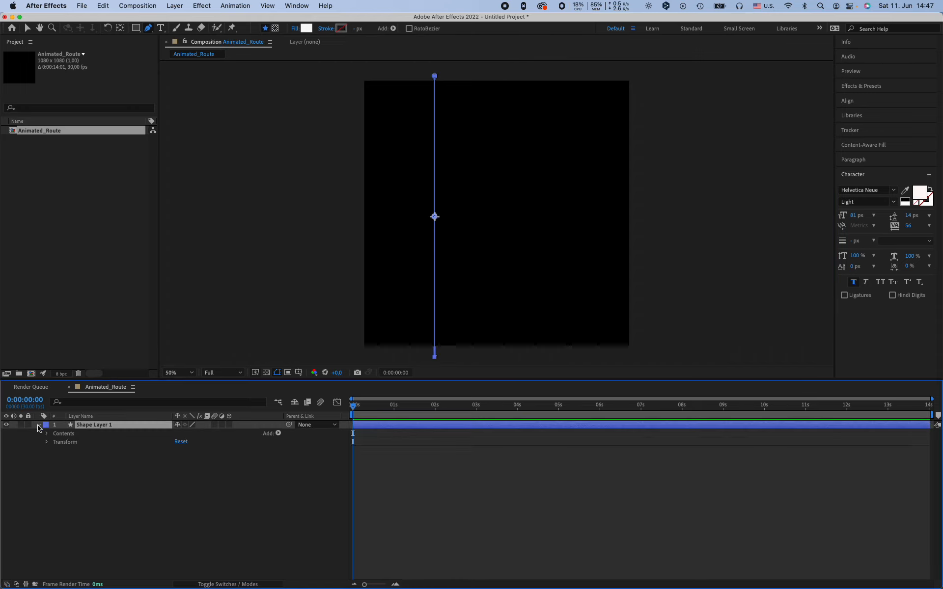
click(46, 434)
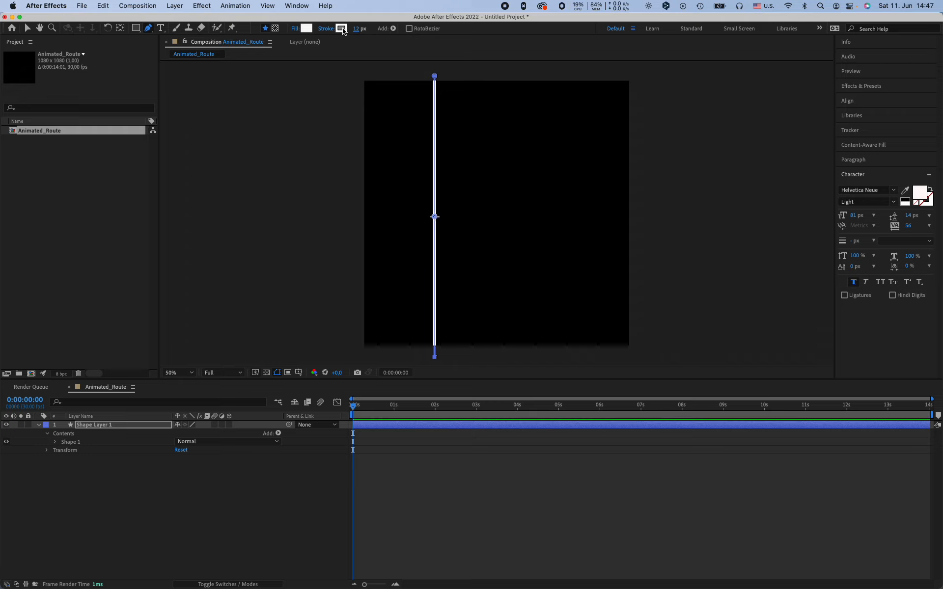
click(359, 28)
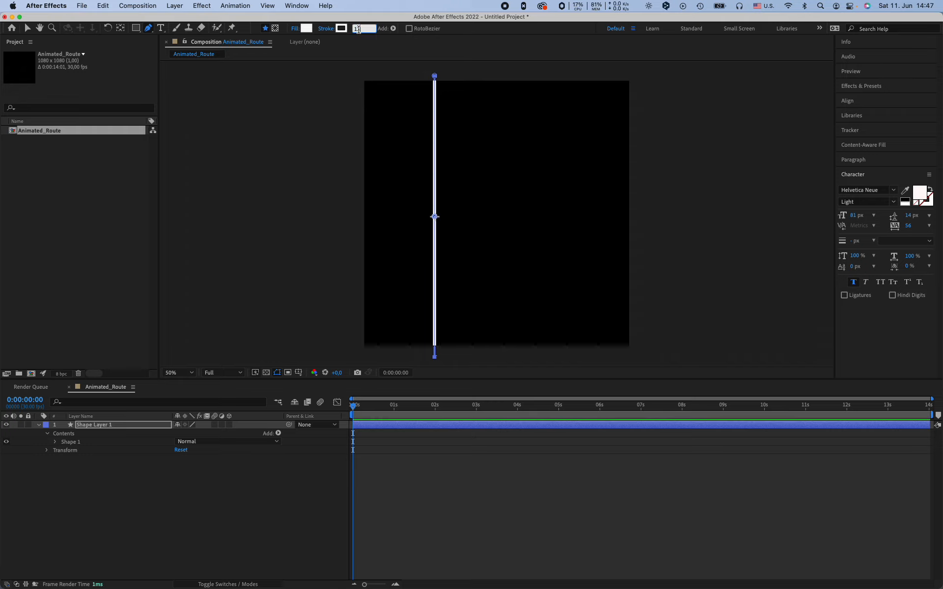
text(10 px)
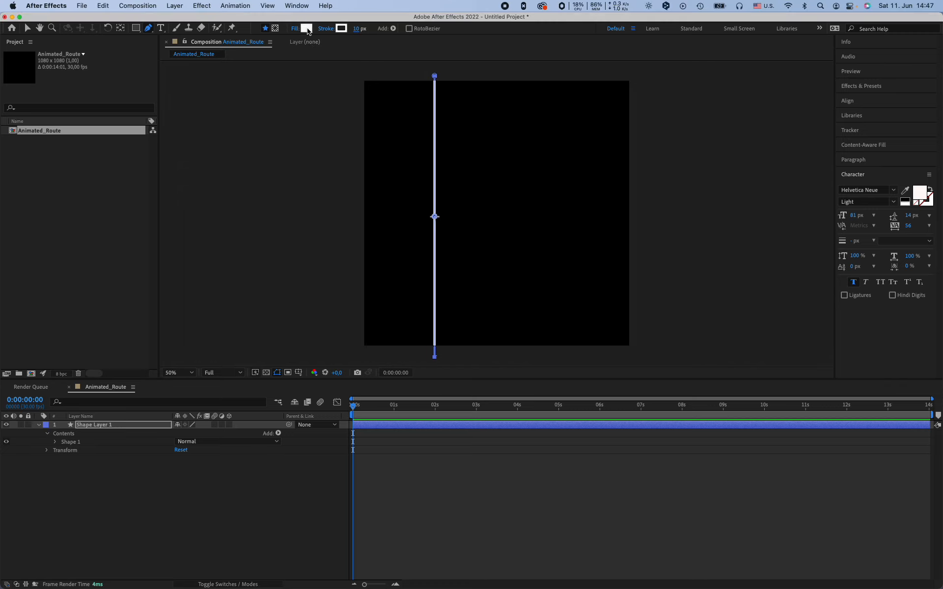
mouse_move(307, 29)
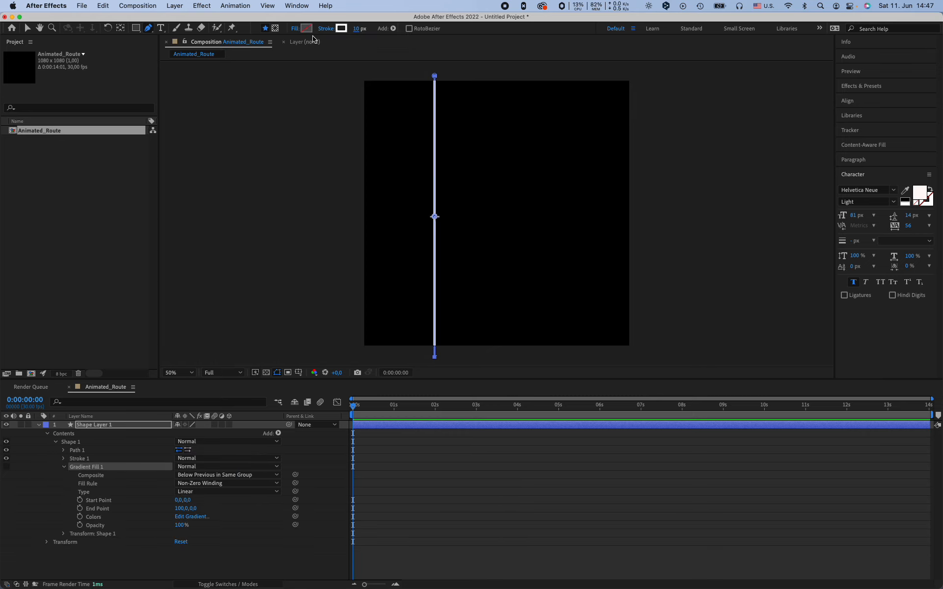
mouse_move(305, 59)
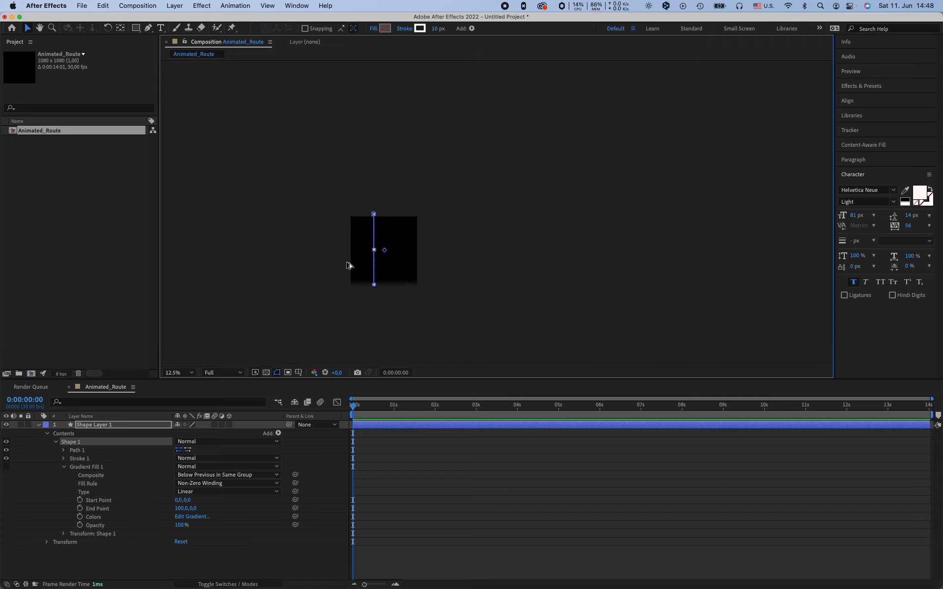
Stretch the line well past the top and bottom edges and centre it horizontally
drag(373, 249, 364, 266)
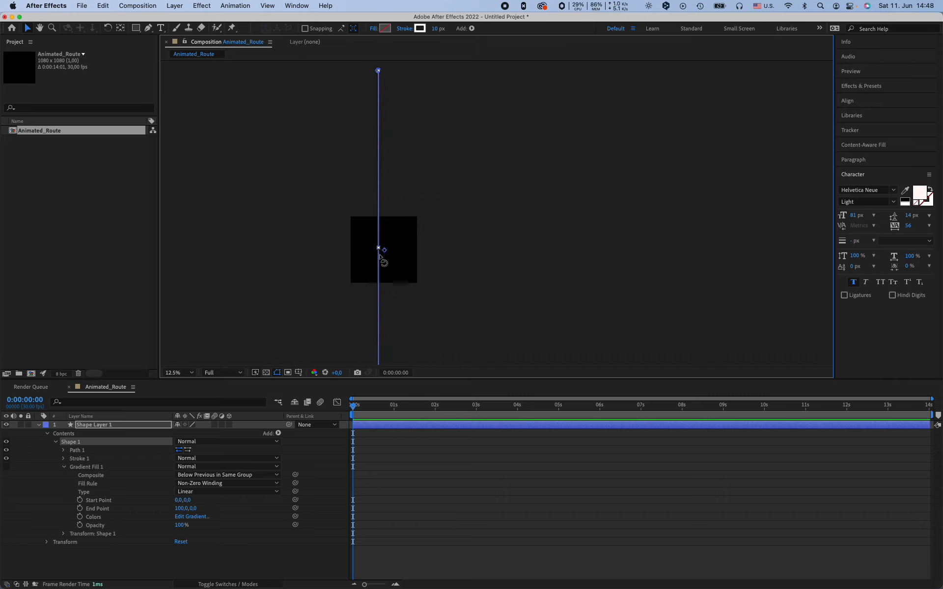
click(172, 372)
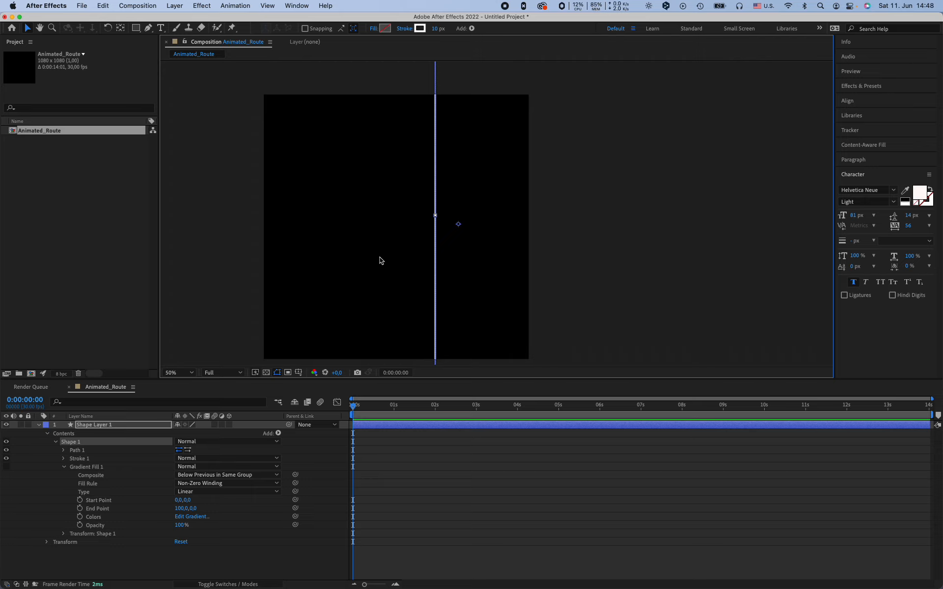
mouse_move(382, 261)
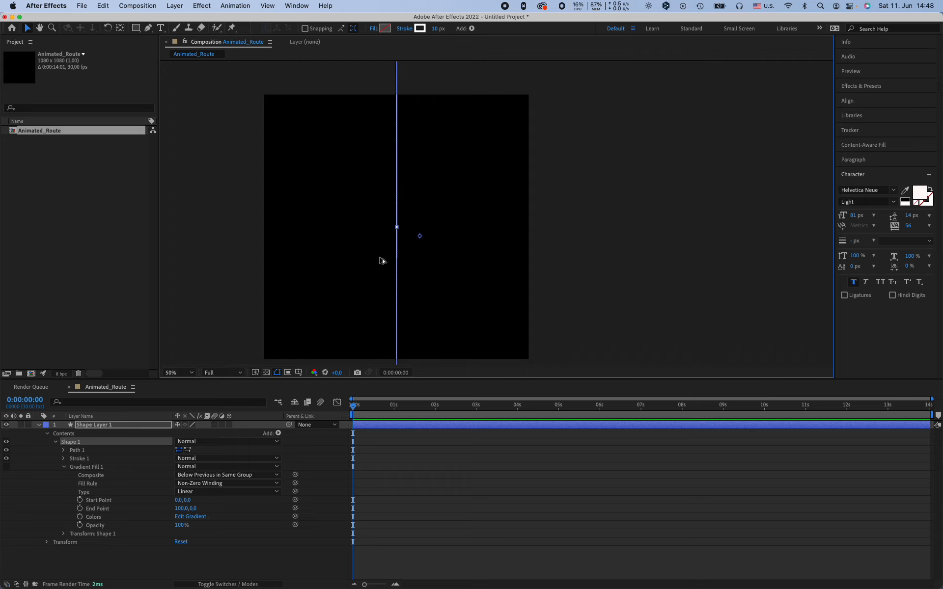
mouse_move(421, 237)
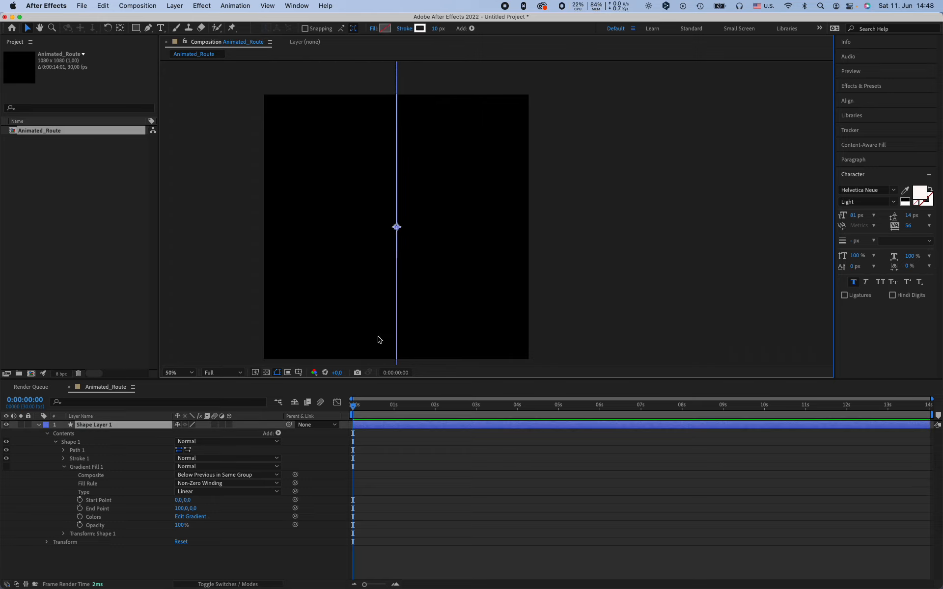
Reveal the layer's and Shape 1's transform properties in the timeline
click(56, 443)
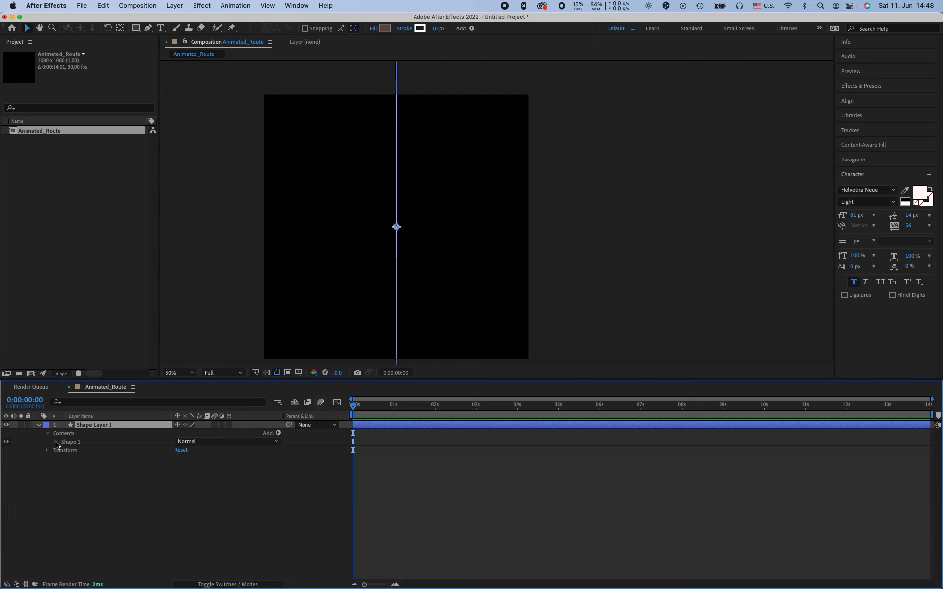
click(55, 442)
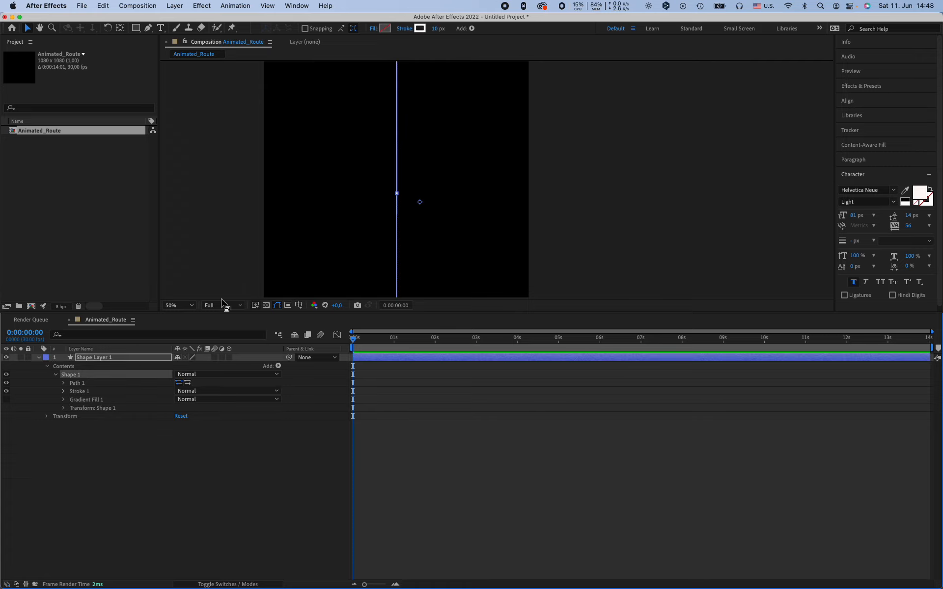
mouse_move(399, 234)
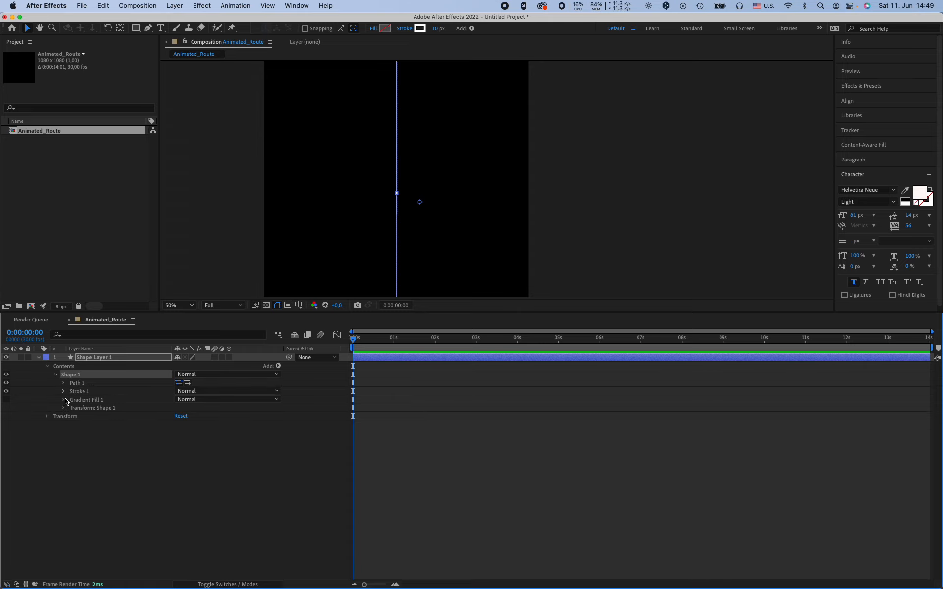
click(86, 400)
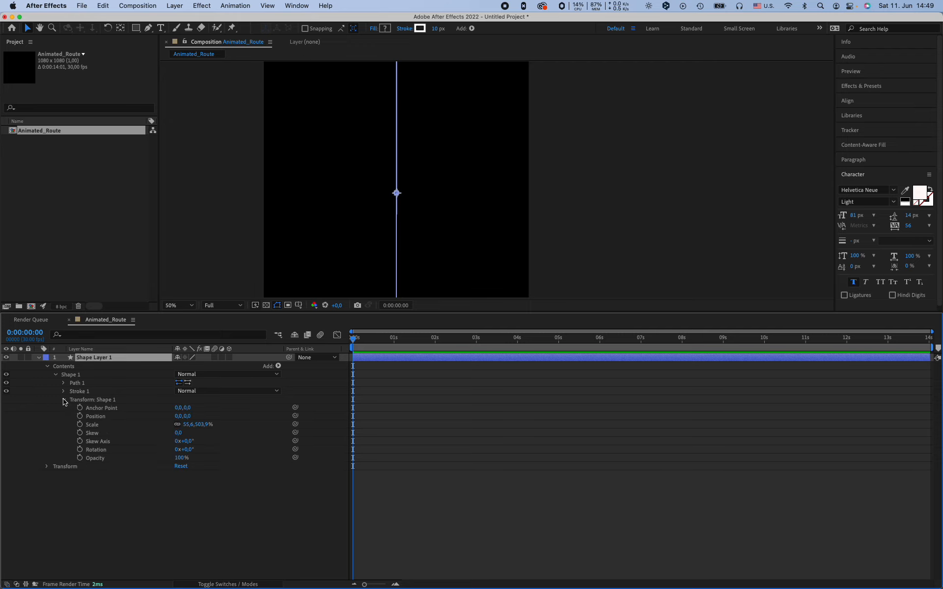
mouse_move(59, 413)
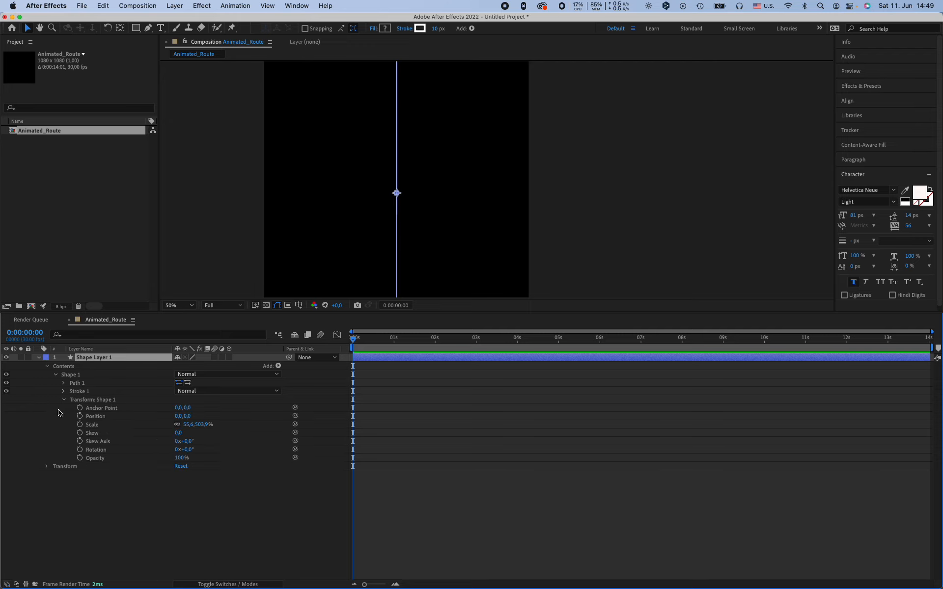
click(64, 399)
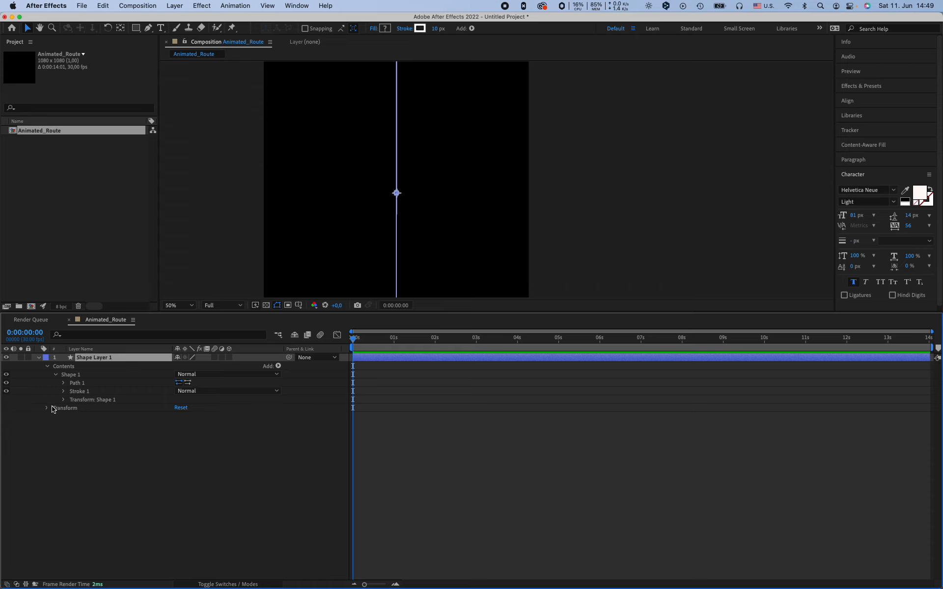
click(47, 408)
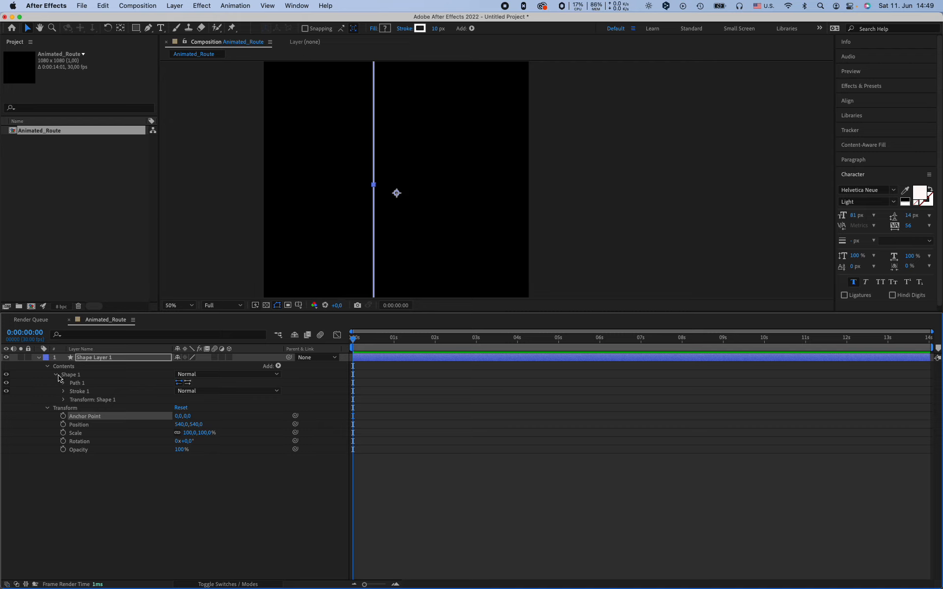
click(63, 400)
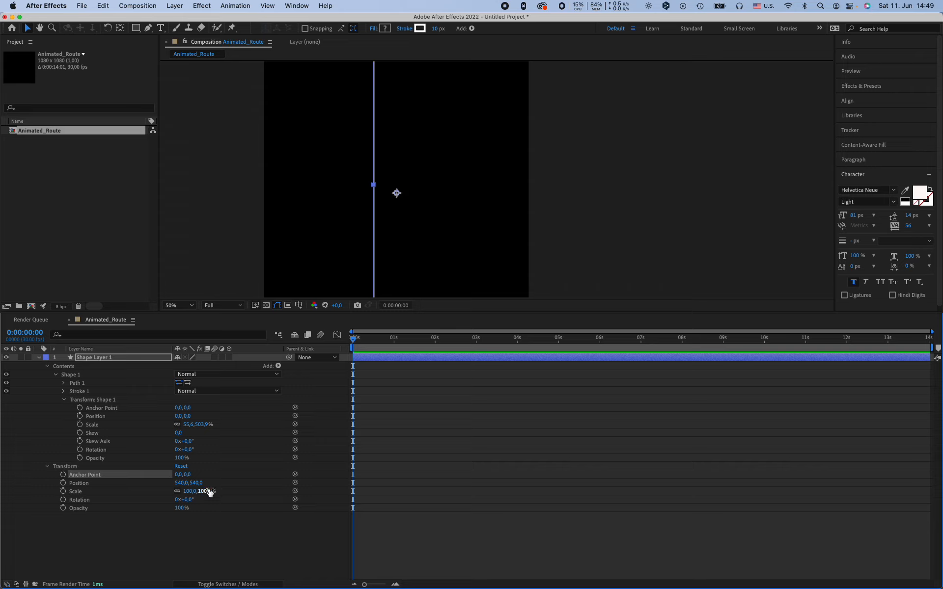
Move the line layer's anchor point and reset its Position to 540,540
double_click(195, 424)
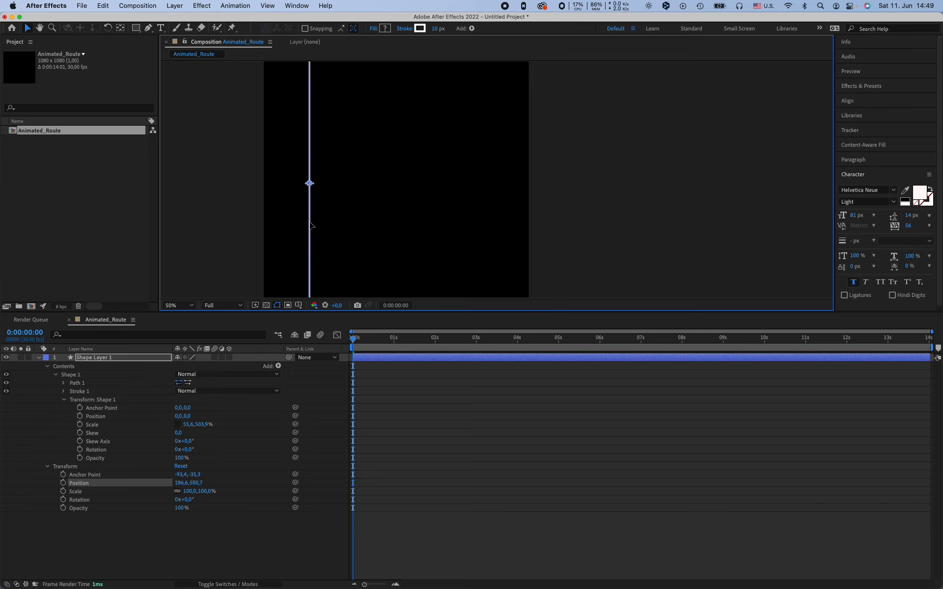
drag(309, 183, 397, 193)
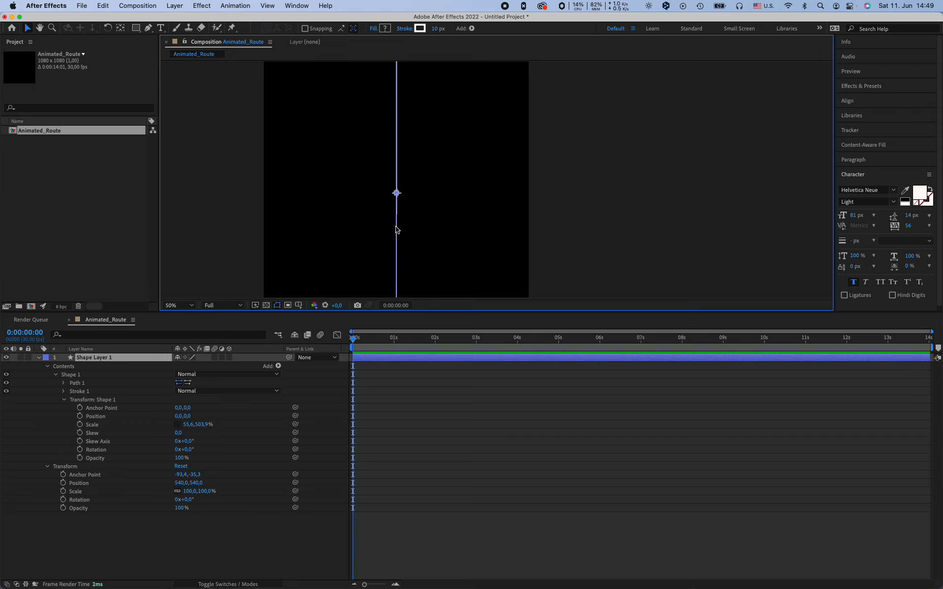
double_click(94, 358)
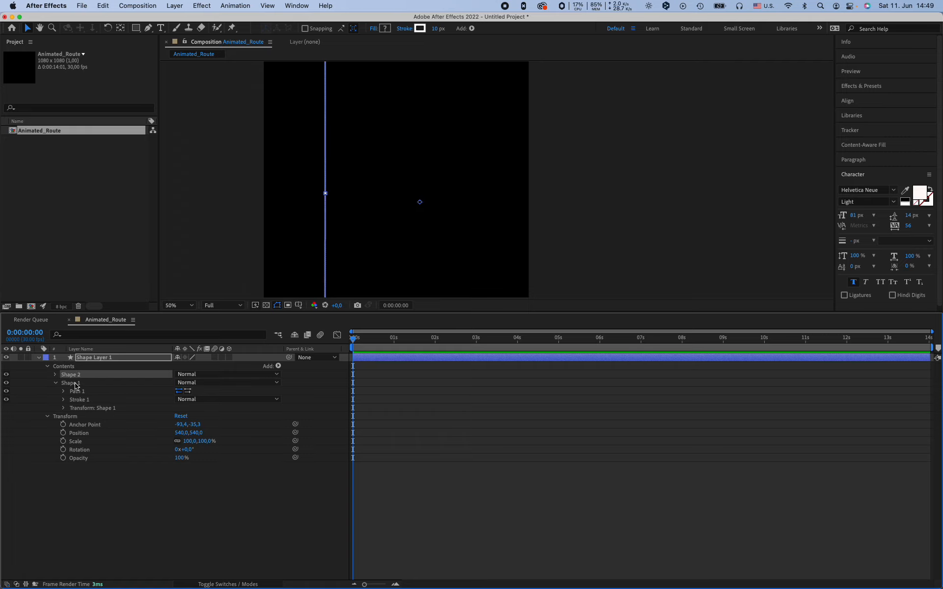
Rename the two shape groups Parent_Lane and Child_Lane
click(93, 408)
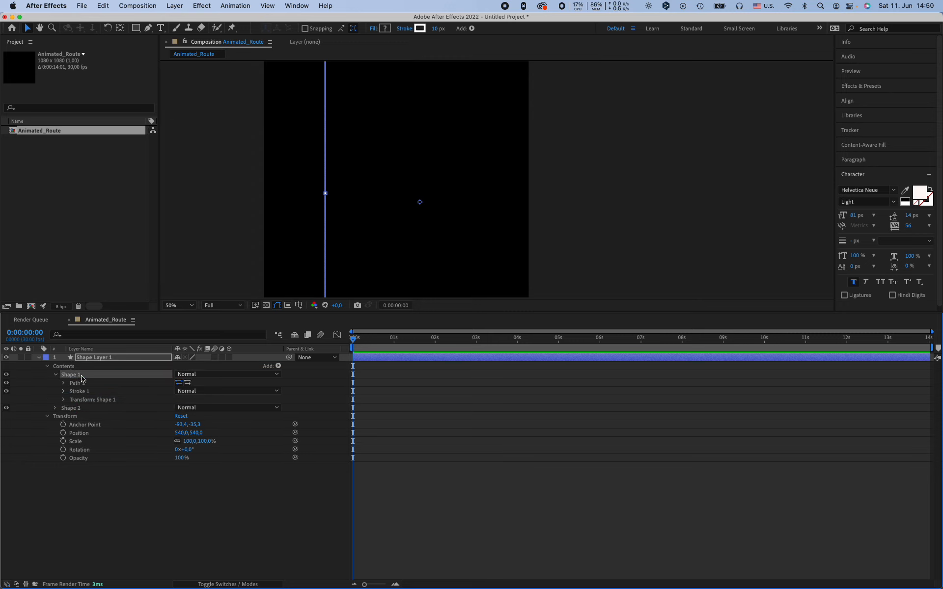
text(Co)
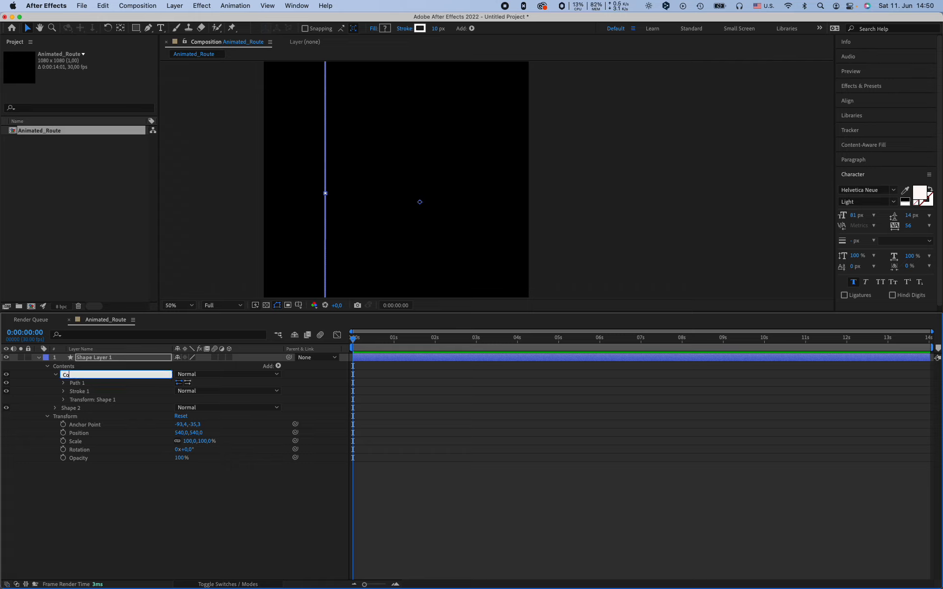
text(Parent)
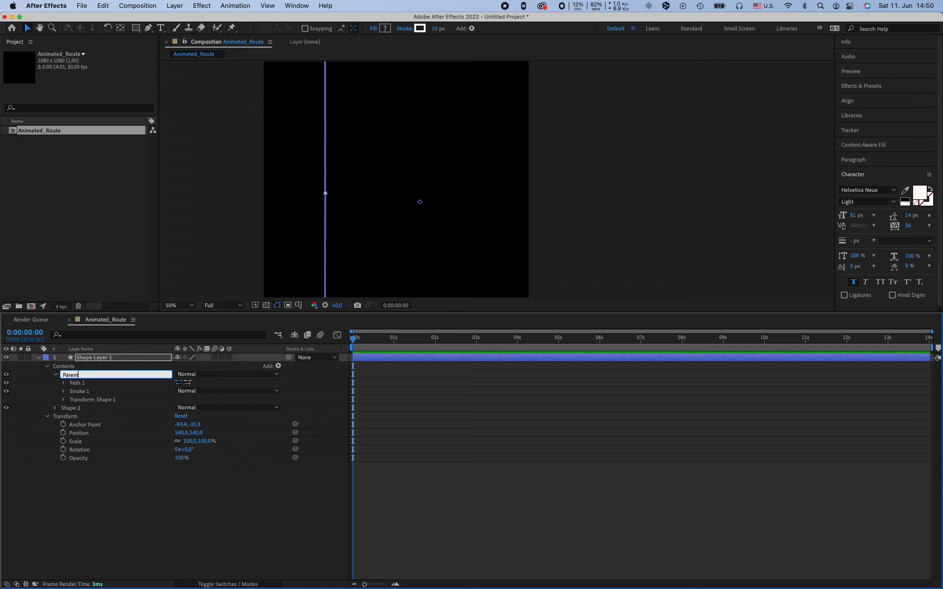
text(_Lane)
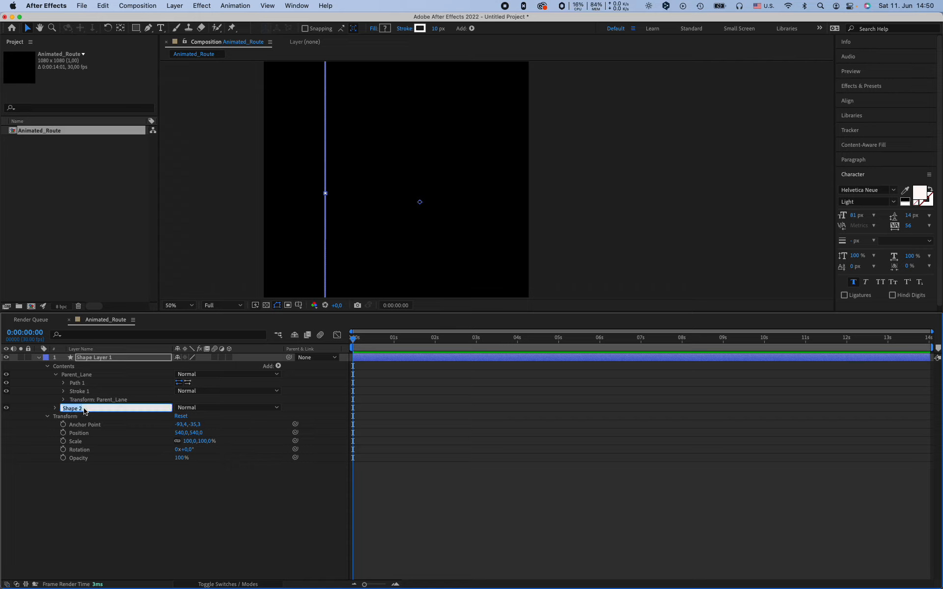
text(Chi)
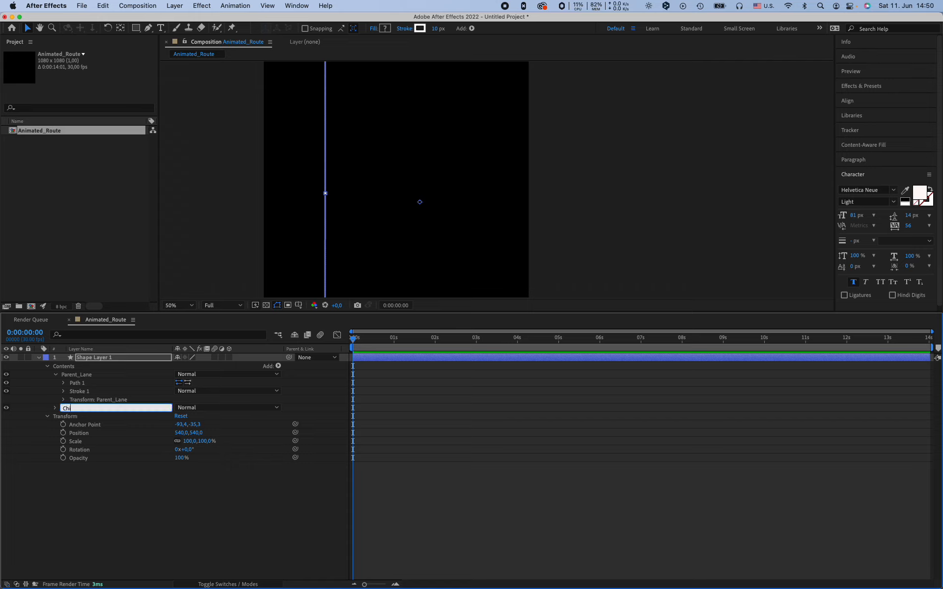
text(Child_Lane)
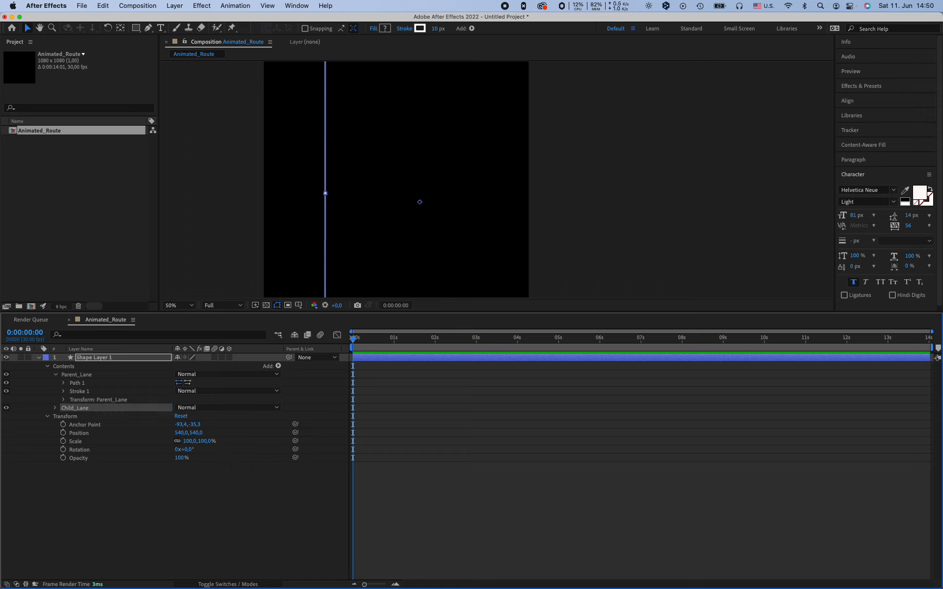
Add dashes to the Parent_Lane and Child_Lane strokes
click(55, 408)
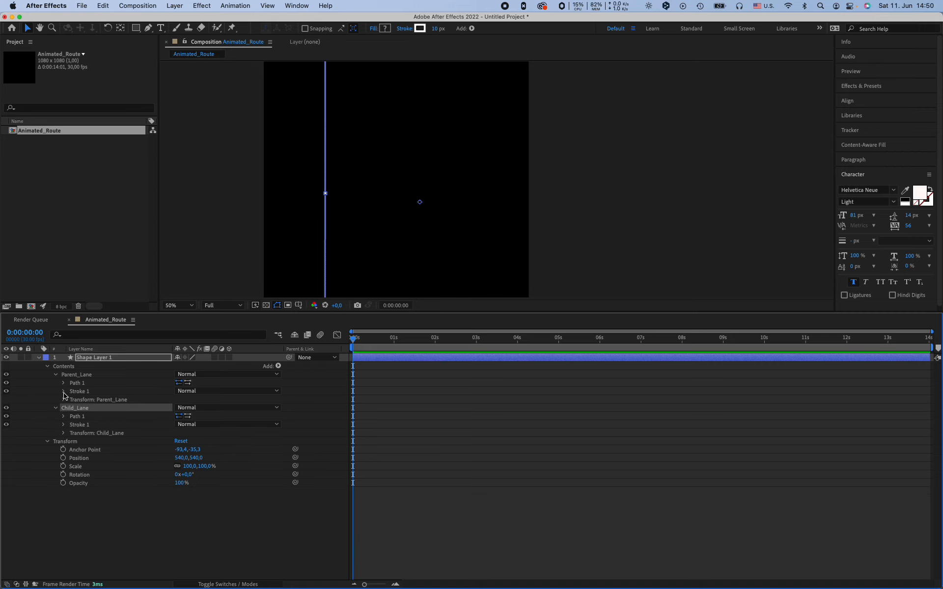
click(63, 392)
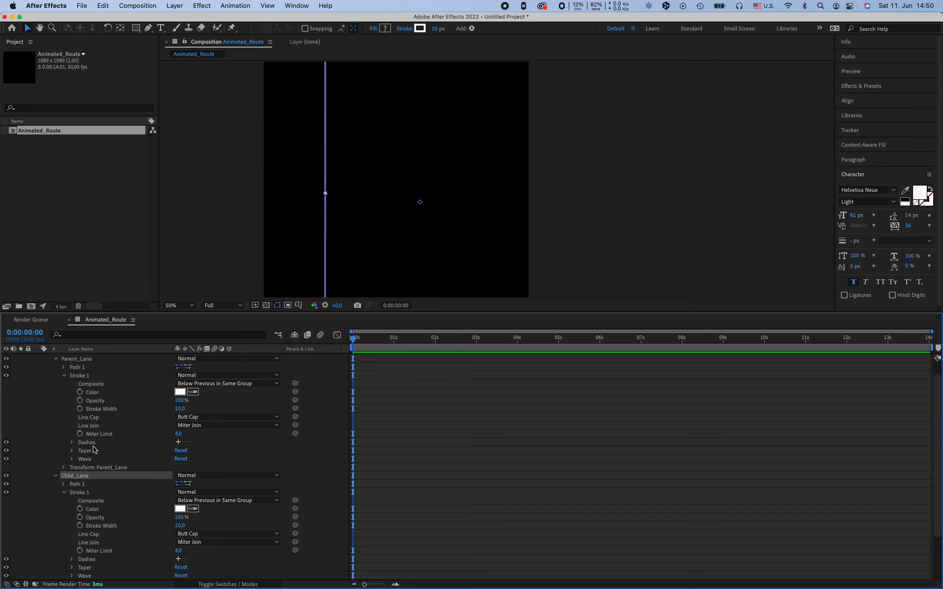
mouse_move(110, 553)
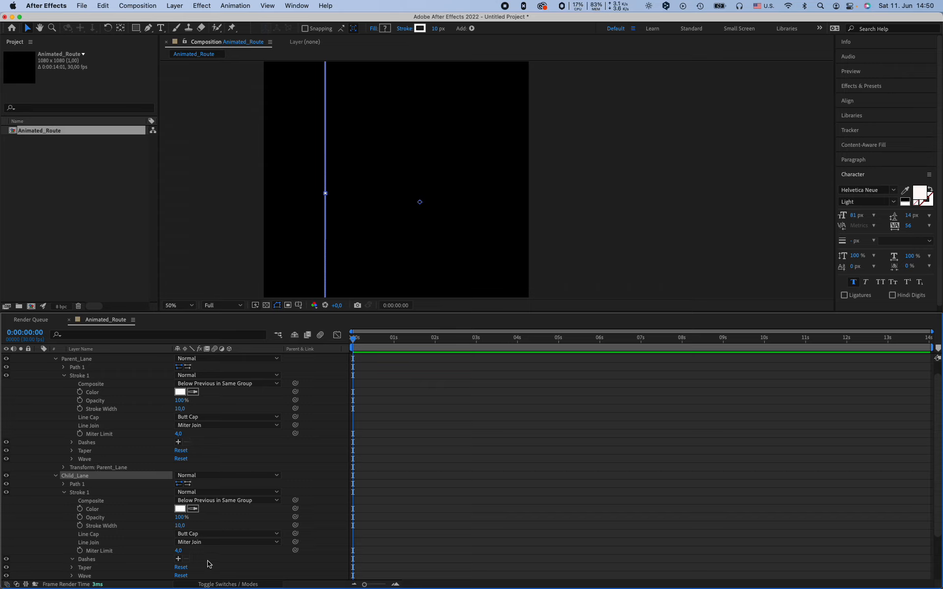
click(178, 442)
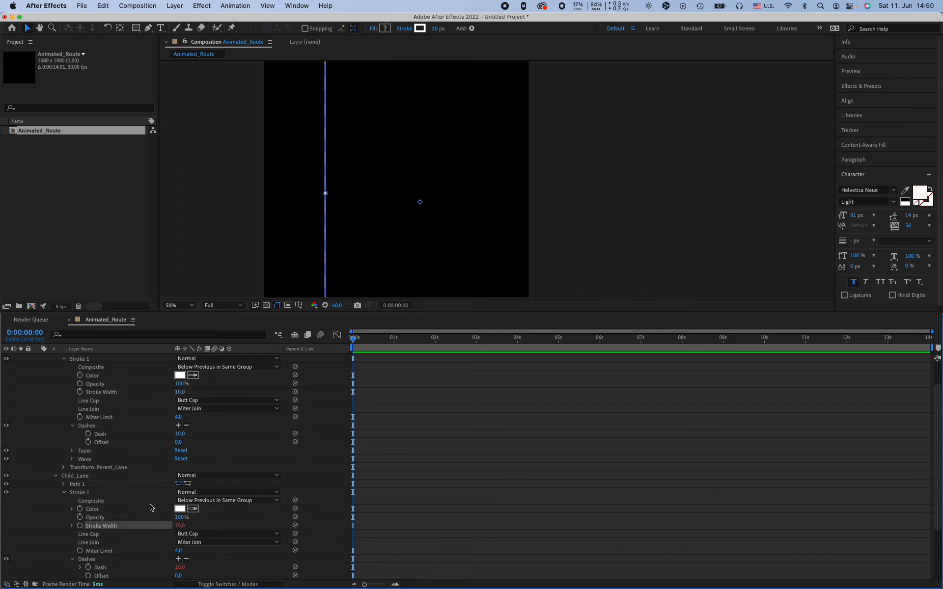
scroll(down, 3)
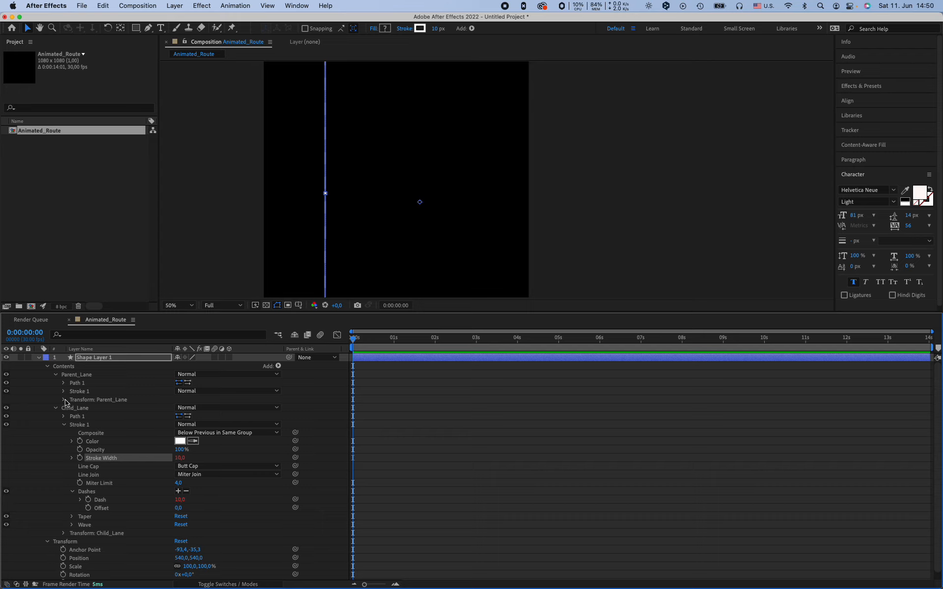
Adjust the Child_Lane group's horizontal position in its transform settings
click(56, 408)
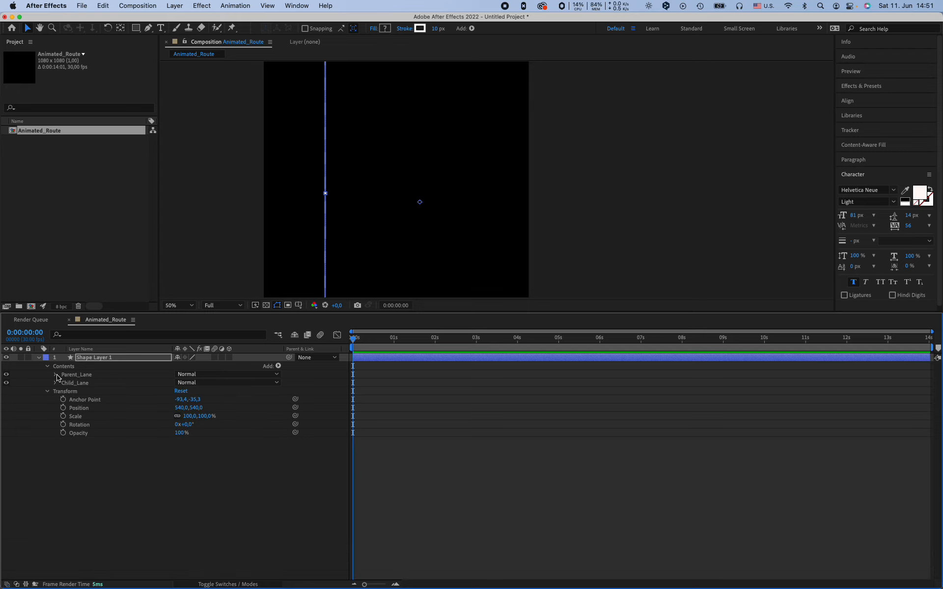
click(75, 384)
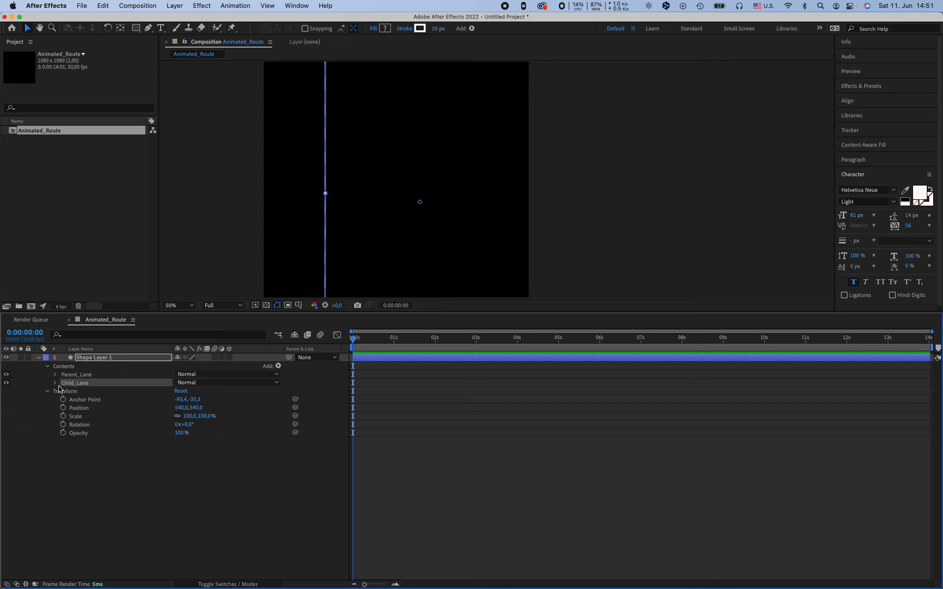
click(54, 383)
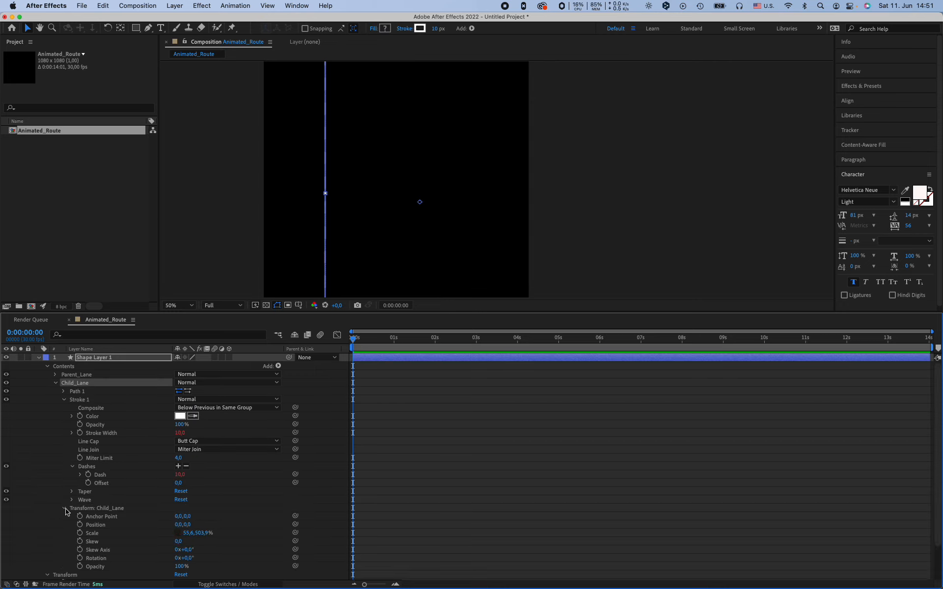
mouse_move(116, 562)
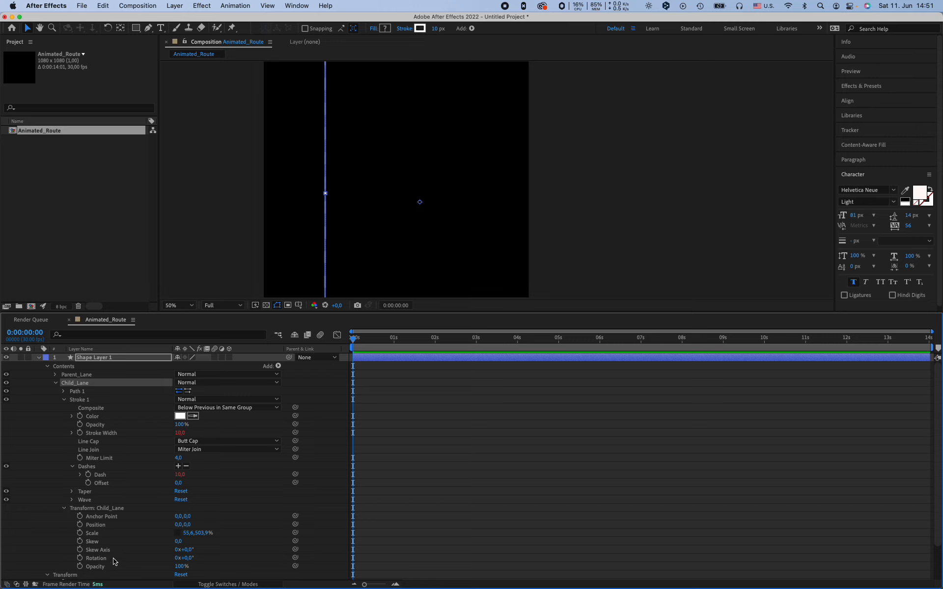
mouse_move(131, 514)
text(100)
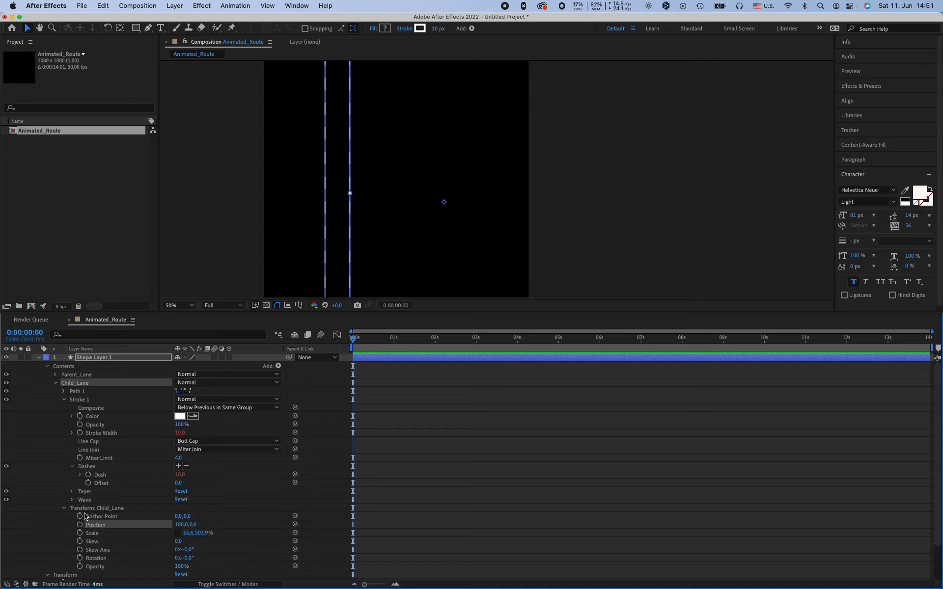
click(56, 384)
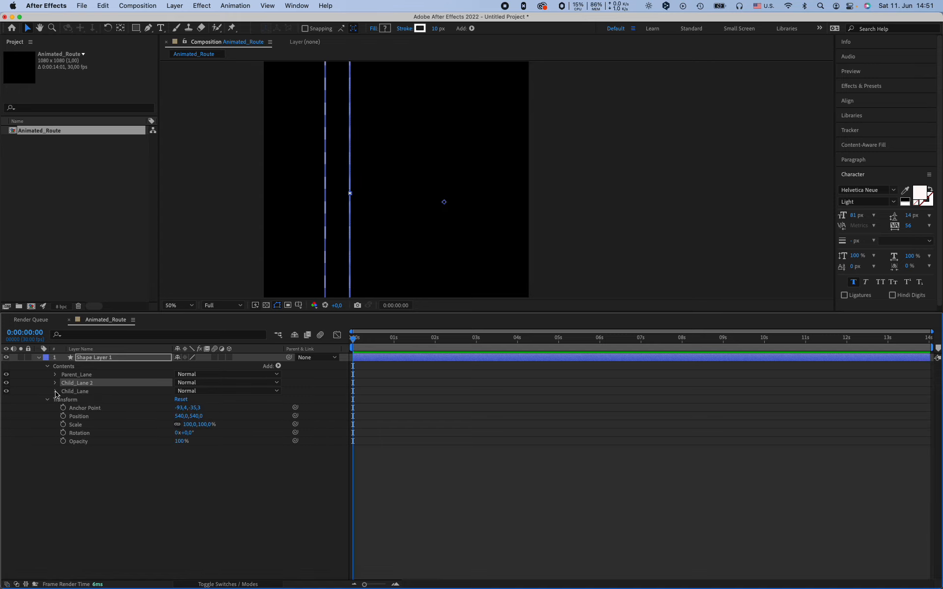
click(56, 392)
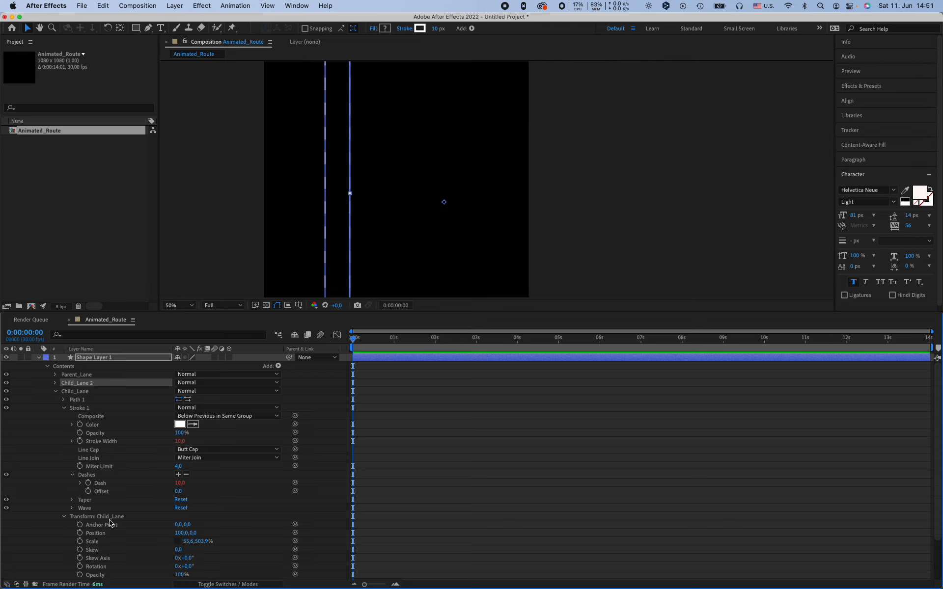
double_click(184, 534)
text(200)
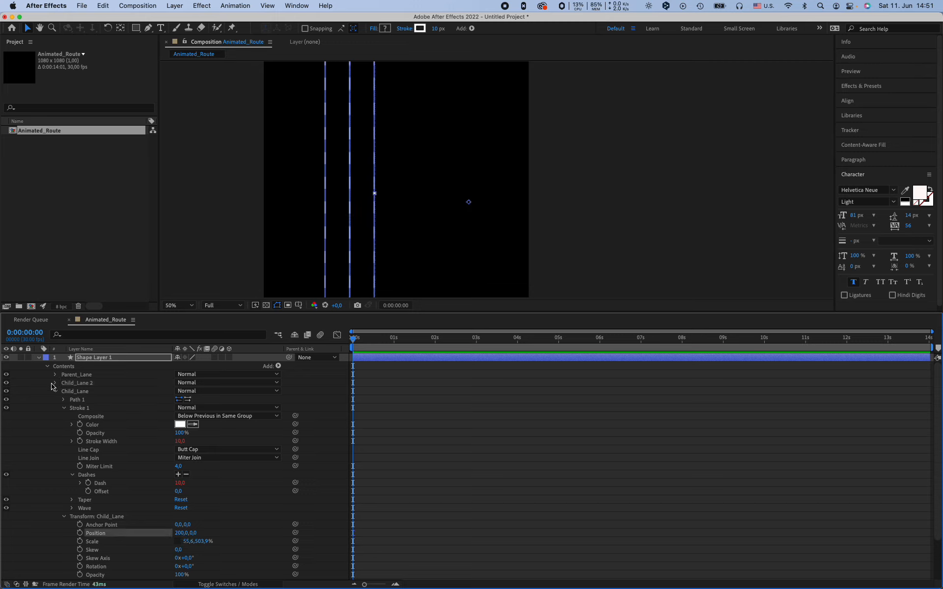
click(63, 408)
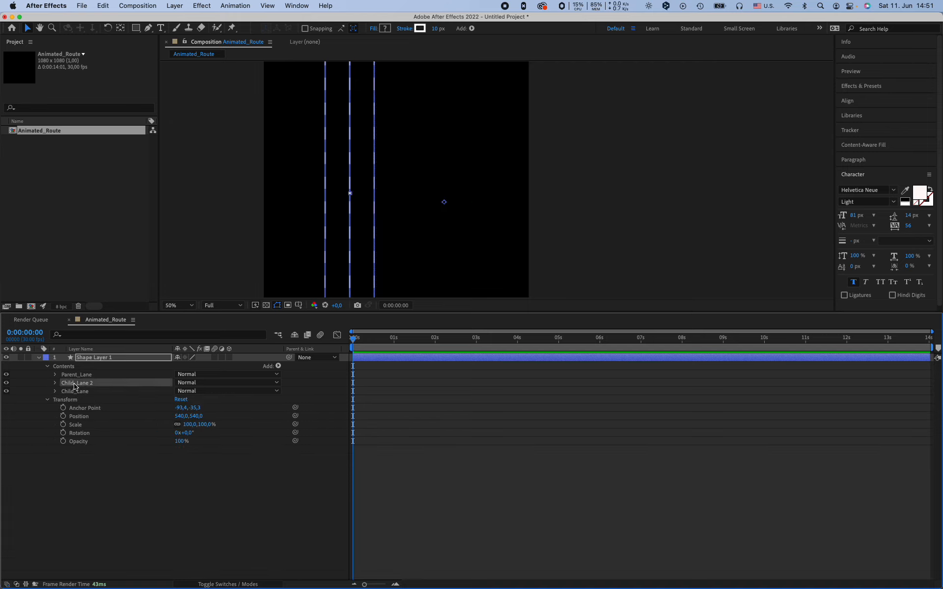
Rename the duplicated lane group to Child_Lane_2
click(75, 391)
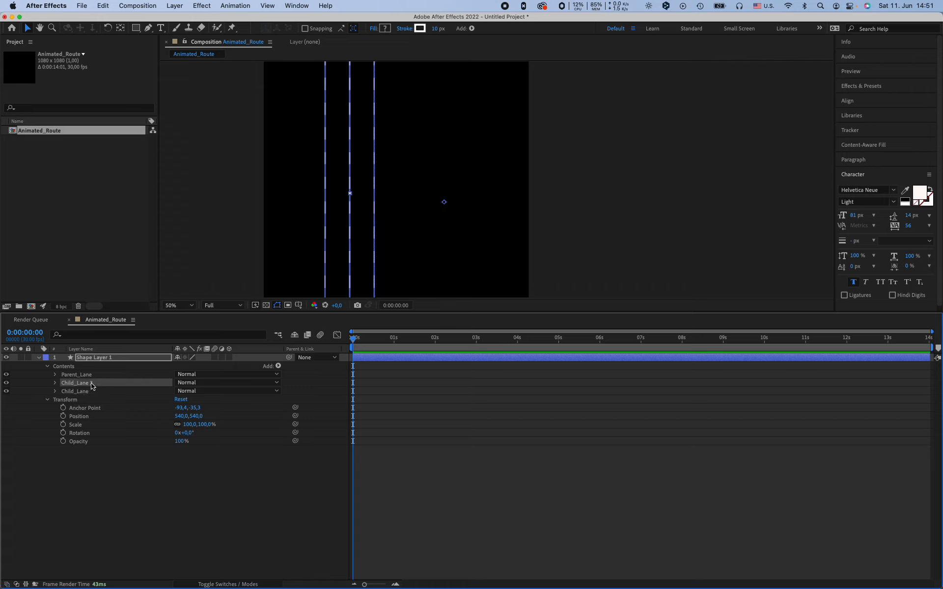
double_click(75, 383)
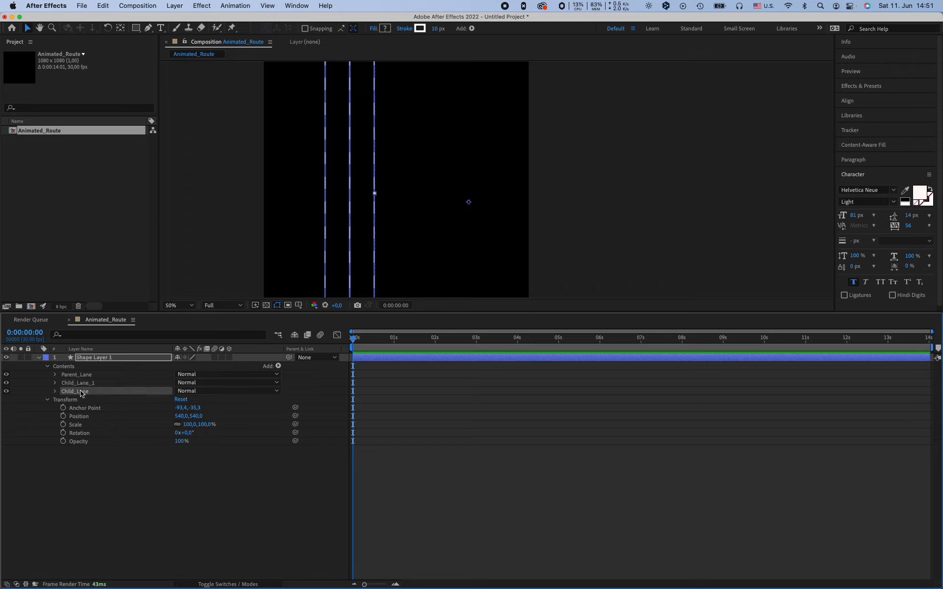
text(Child_Lane_2)
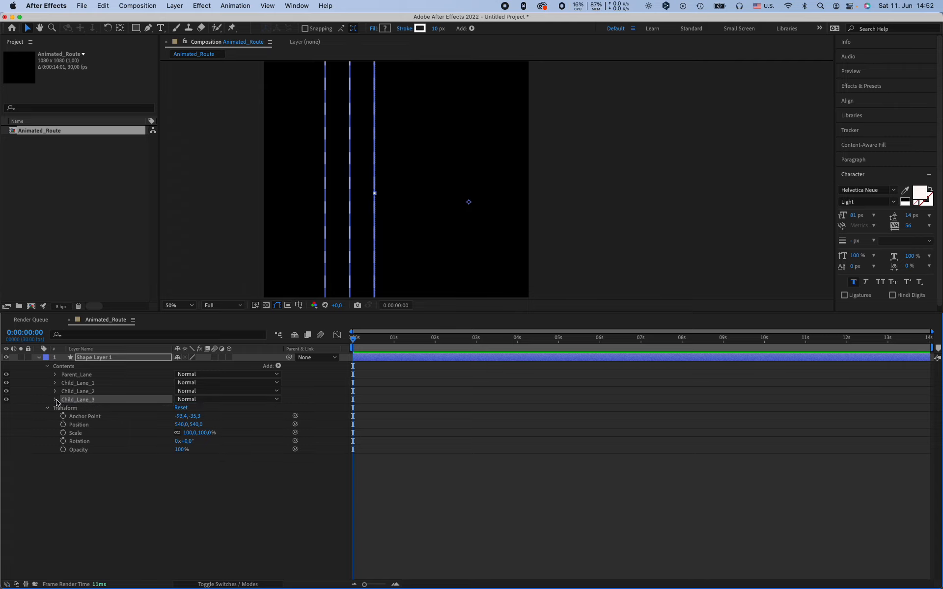
Set Child_Lane_3's Position to 300,0 so four lane lines show
click(54, 400)
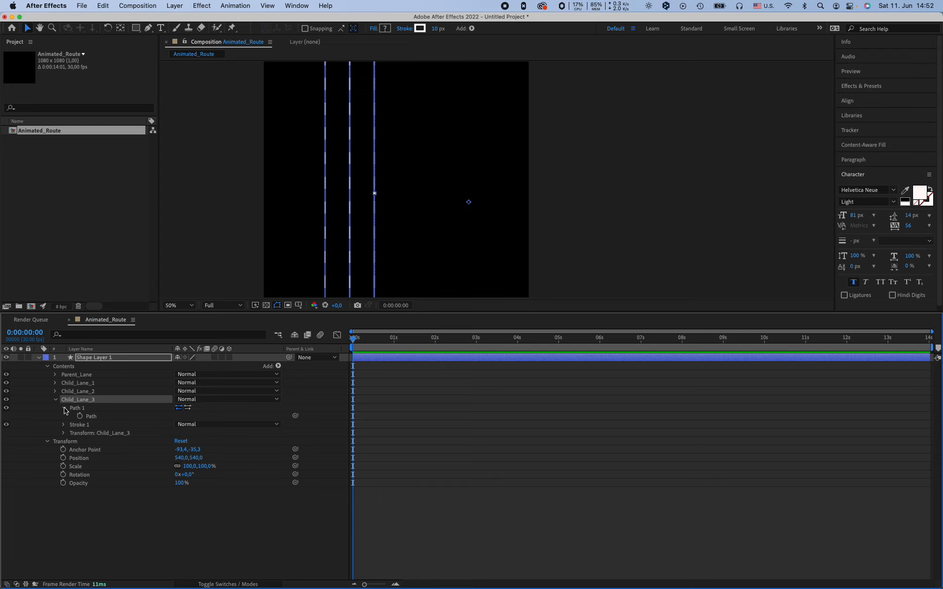
click(63, 408)
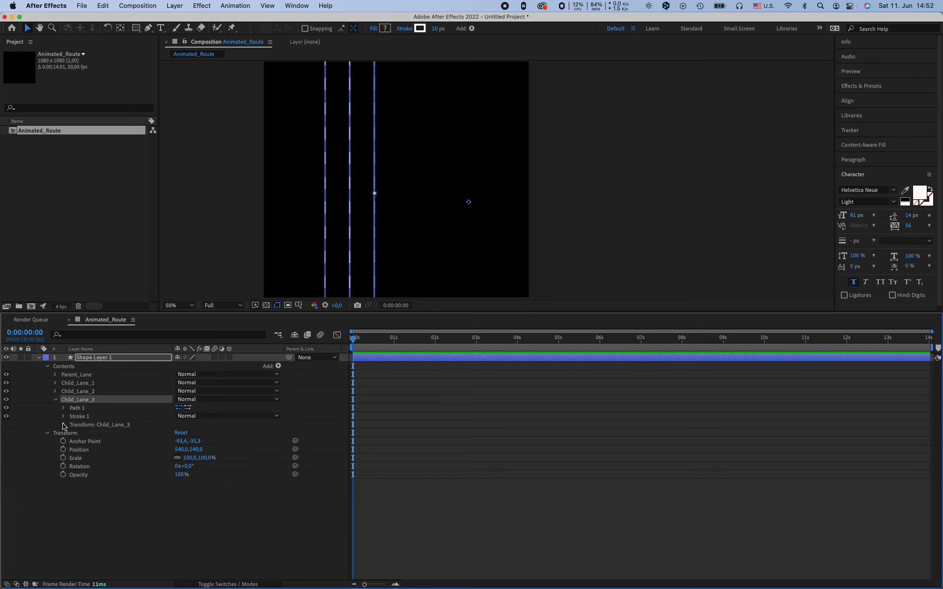
click(48, 424)
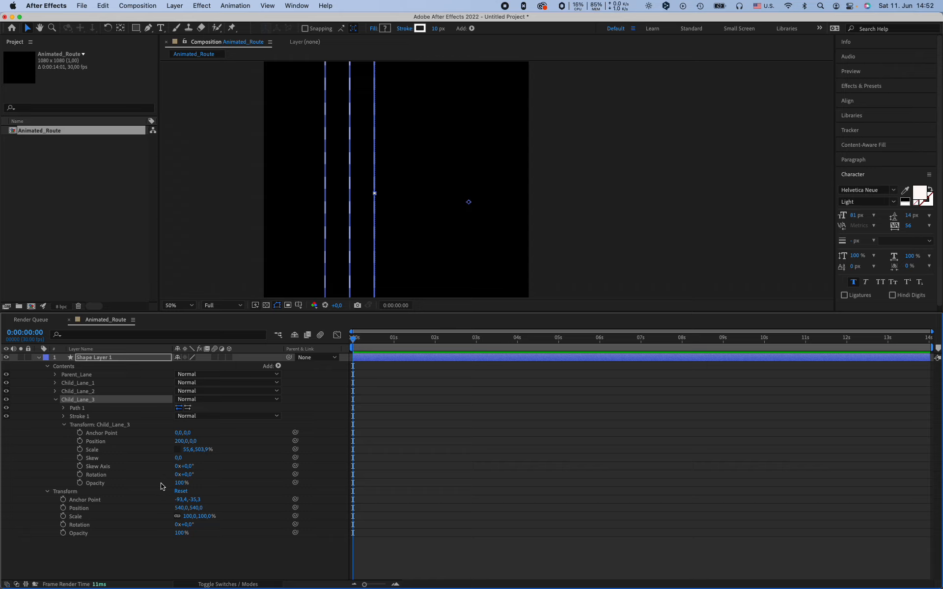
mouse_move(143, 444)
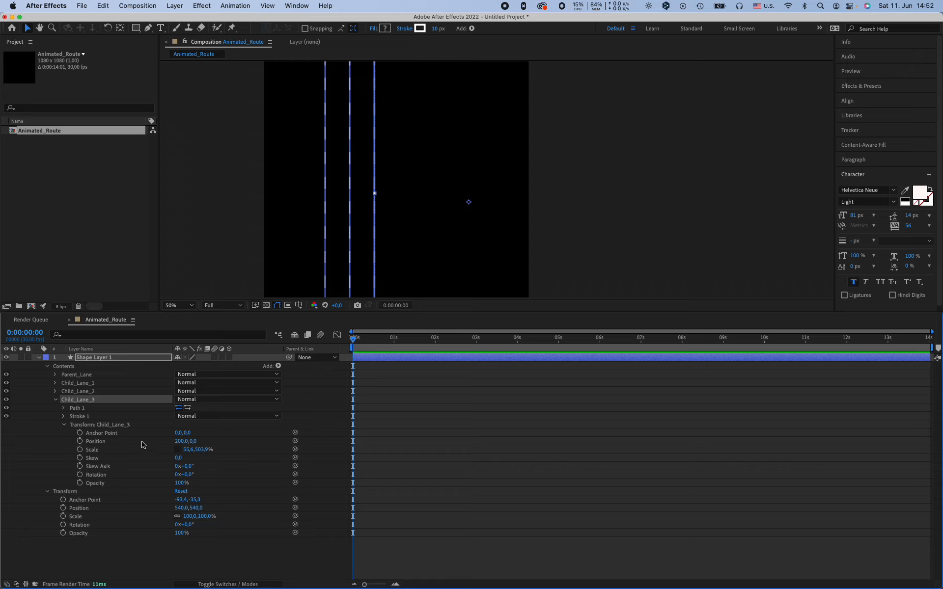
double_click(184, 441)
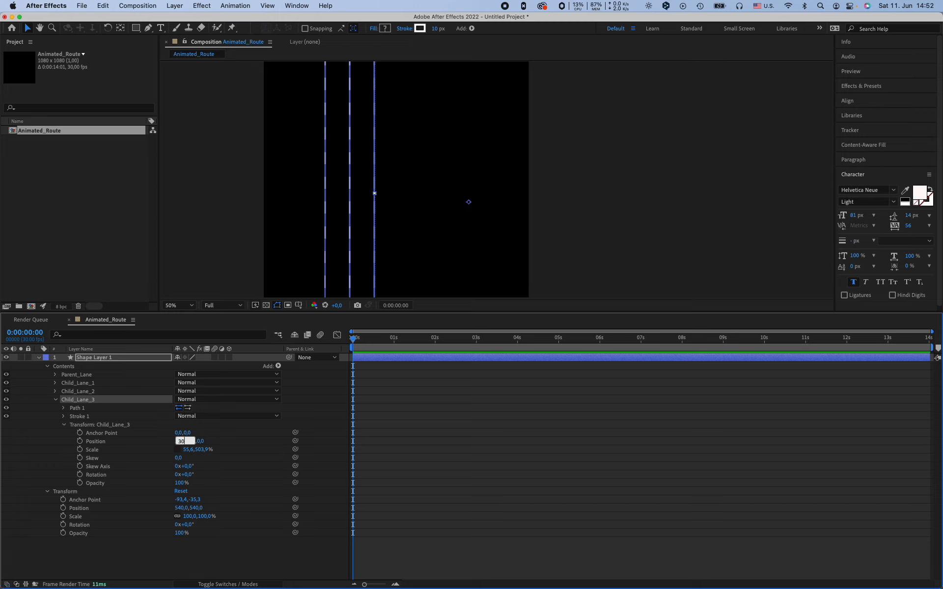
text(300,0)
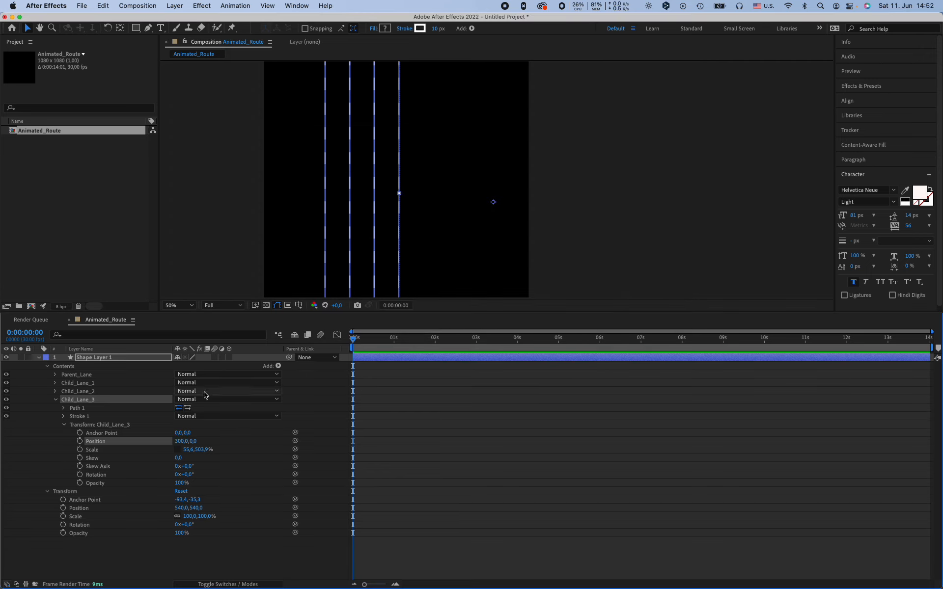
click(65, 400)
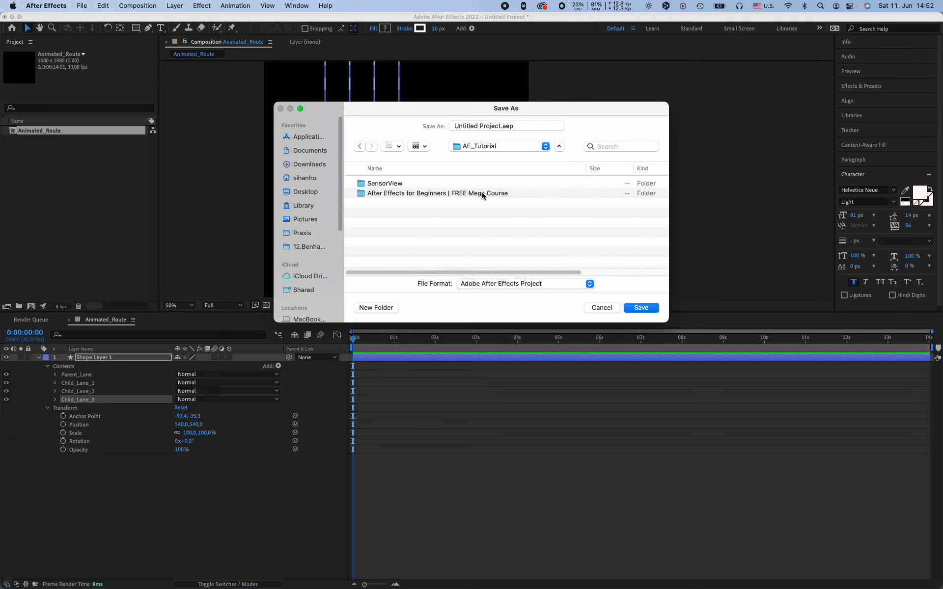
Save the project as SensorView.aep inside the SensorView folder
click(384, 183)
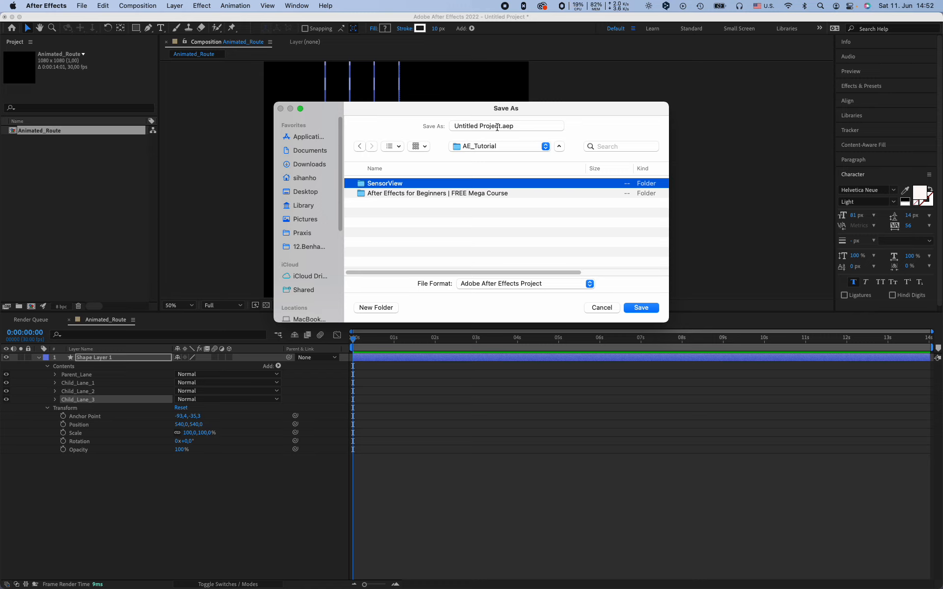
double_click(383, 183)
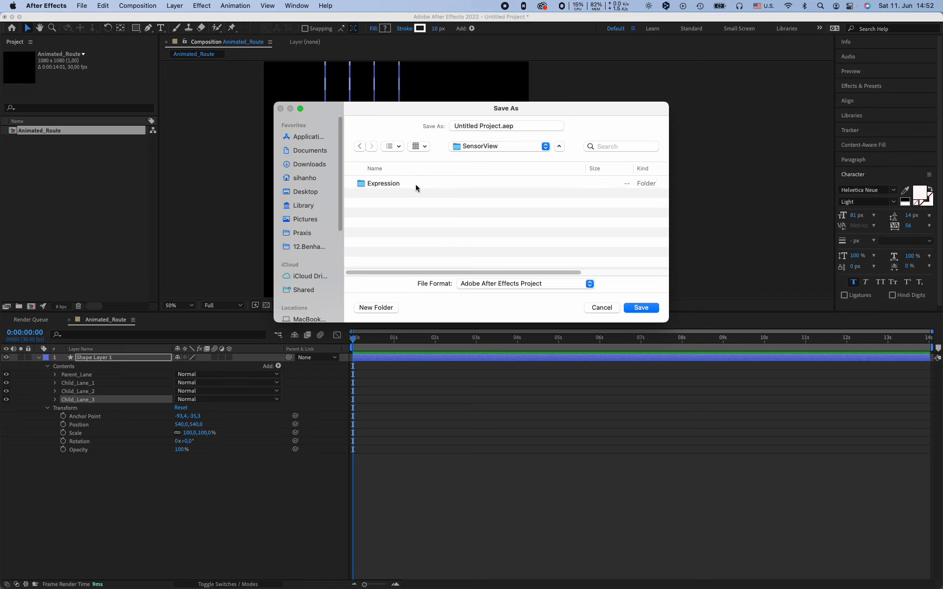
click(506, 126)
text(SensorView)
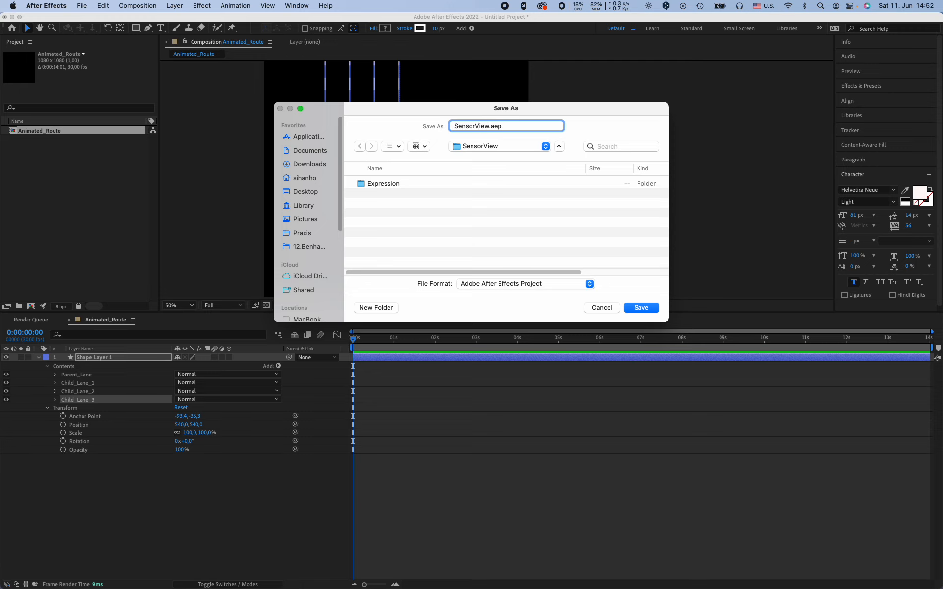
click(641, 308)
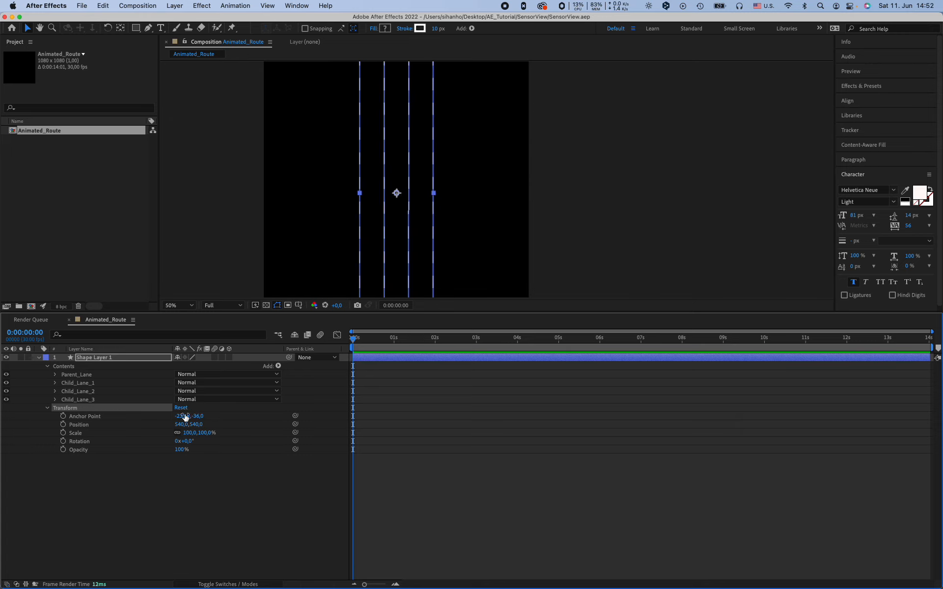
Zoom the comp view to 50% and reveal Parent_Lane's stroke settings with dash 12
click(47, 408)
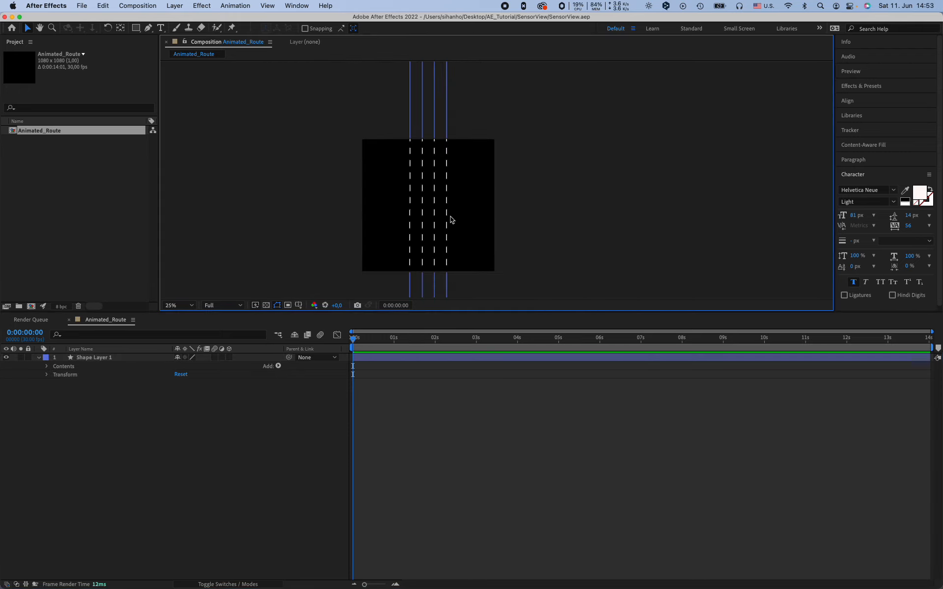
click(171, 305)
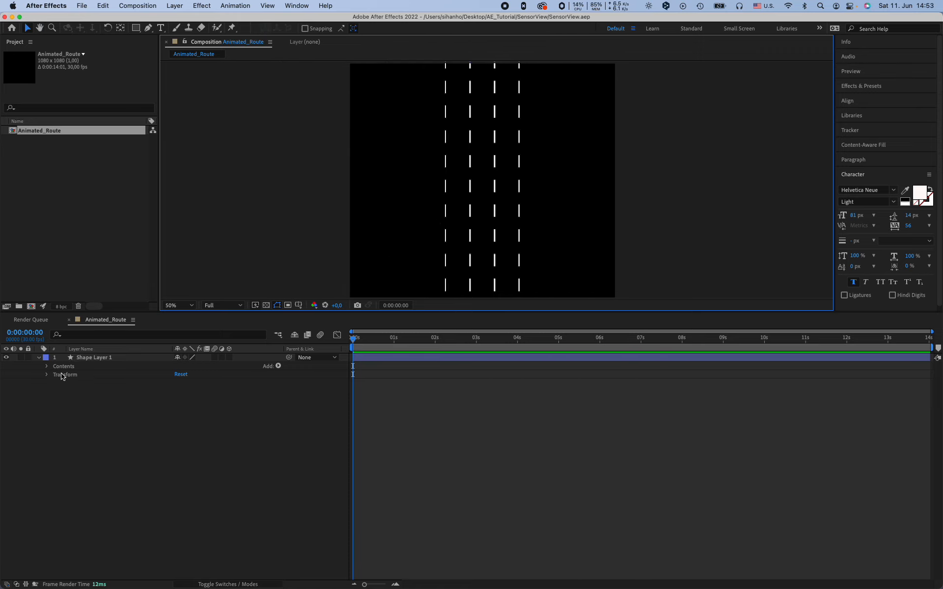
click(47, 366)
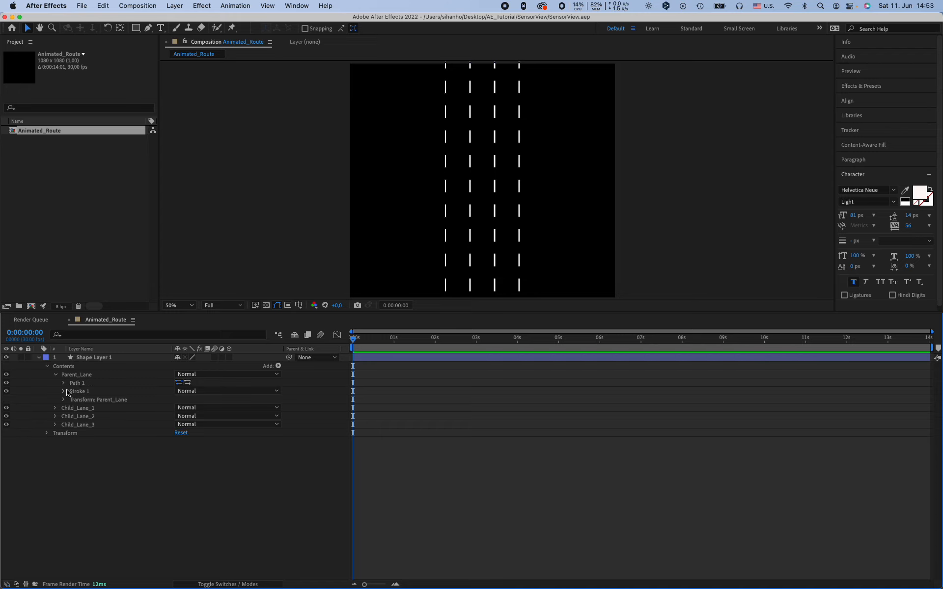
click(64, 391)
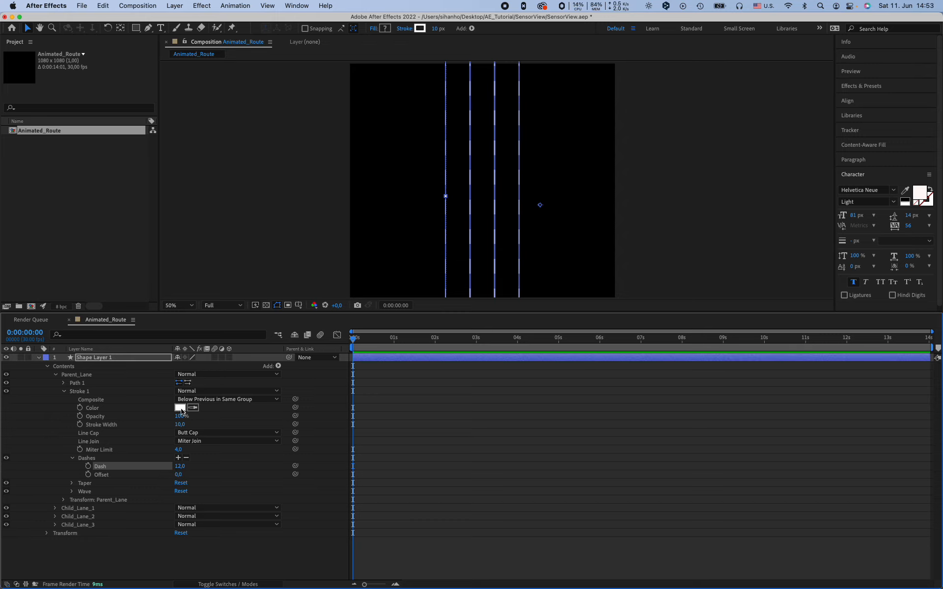
Inspect the stroke colour picker and cancel, keeping the lane lines white
click(179, 408)
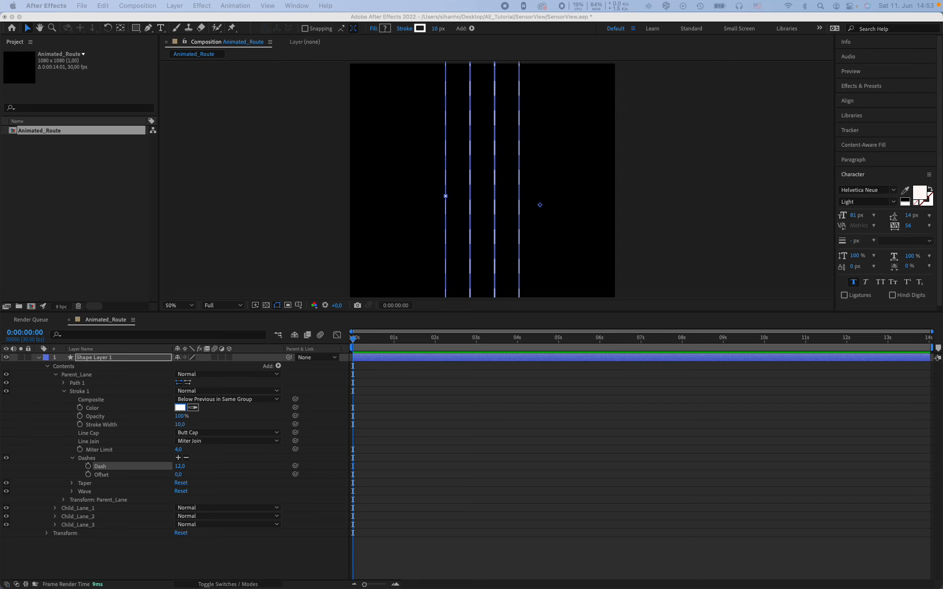
click(180, 407)
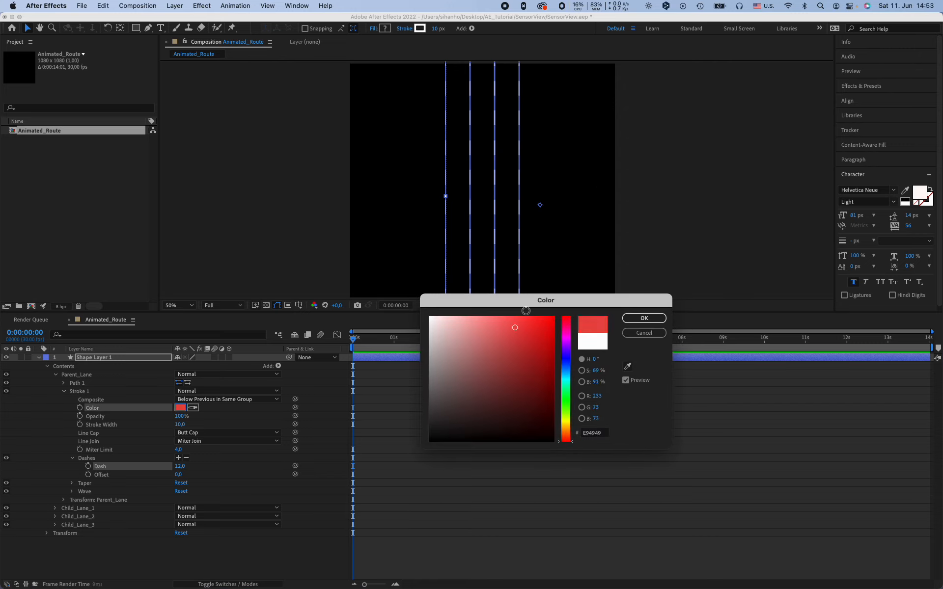
click(643, 318)
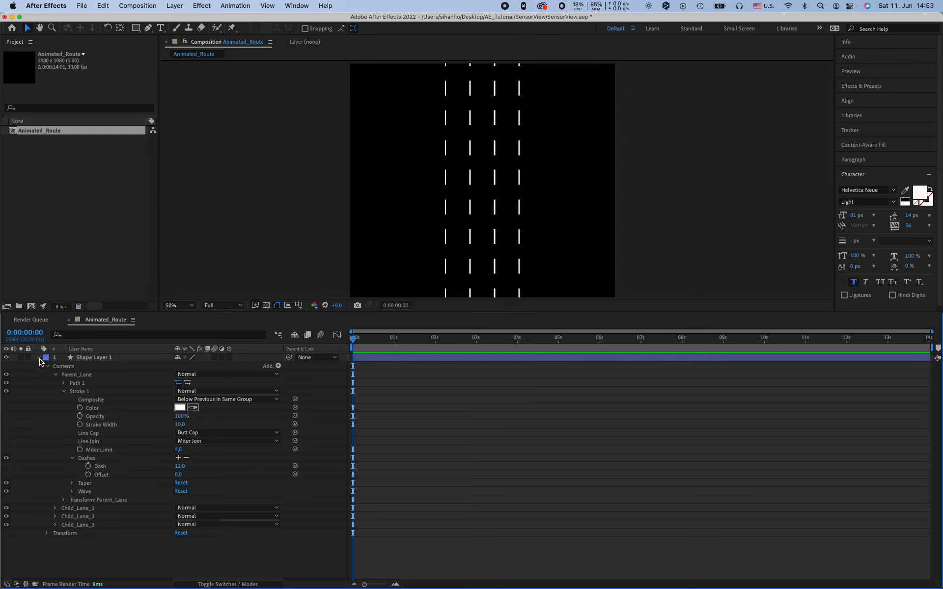
Make Shape Layer 1 a 3D layer and add a two-node Camera 1
click(38, 358)
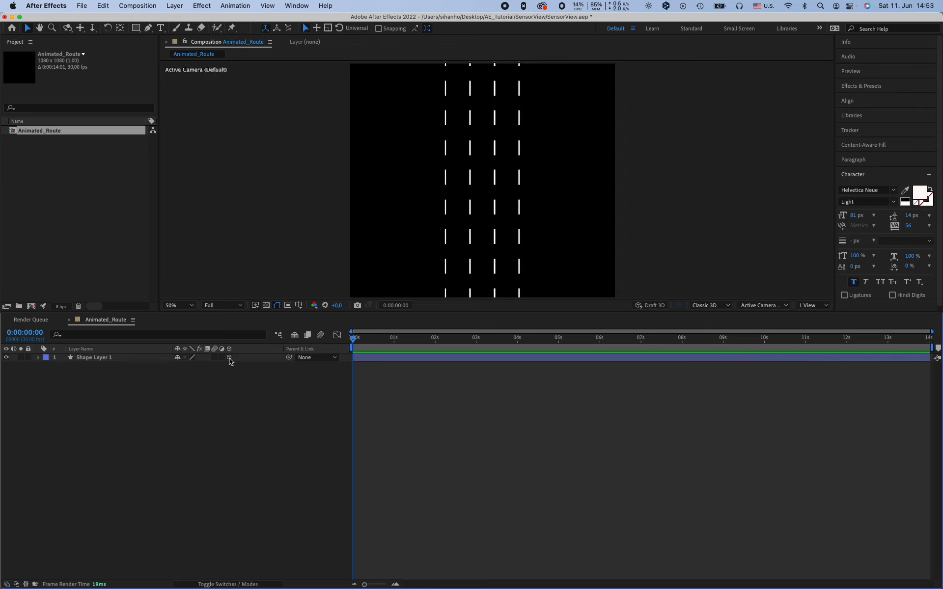
mouse_move(231, 360)
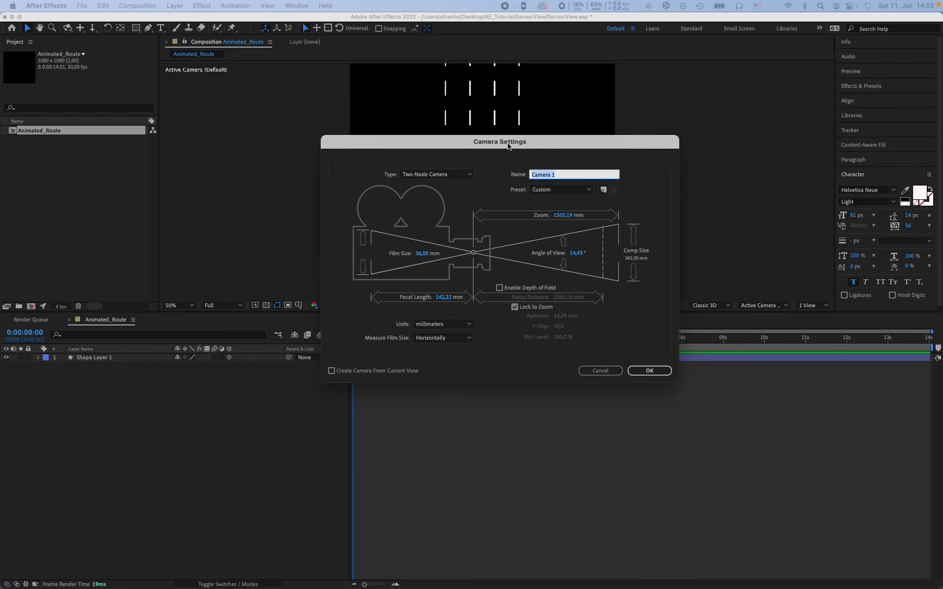
click(648, 370)
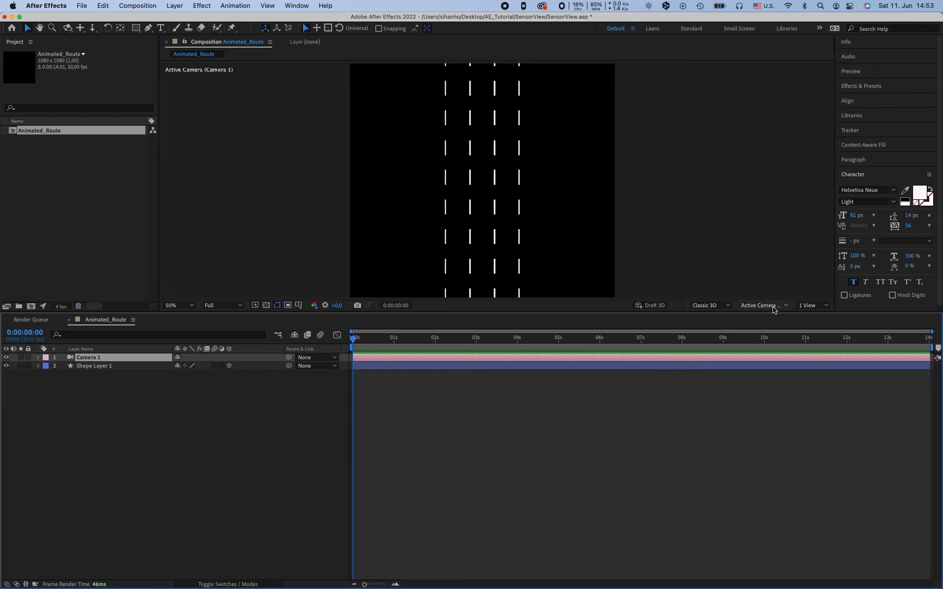
View the scene through Camera 1 and expand Shape Layer 1 to reach its lane properties
click(761, 305)
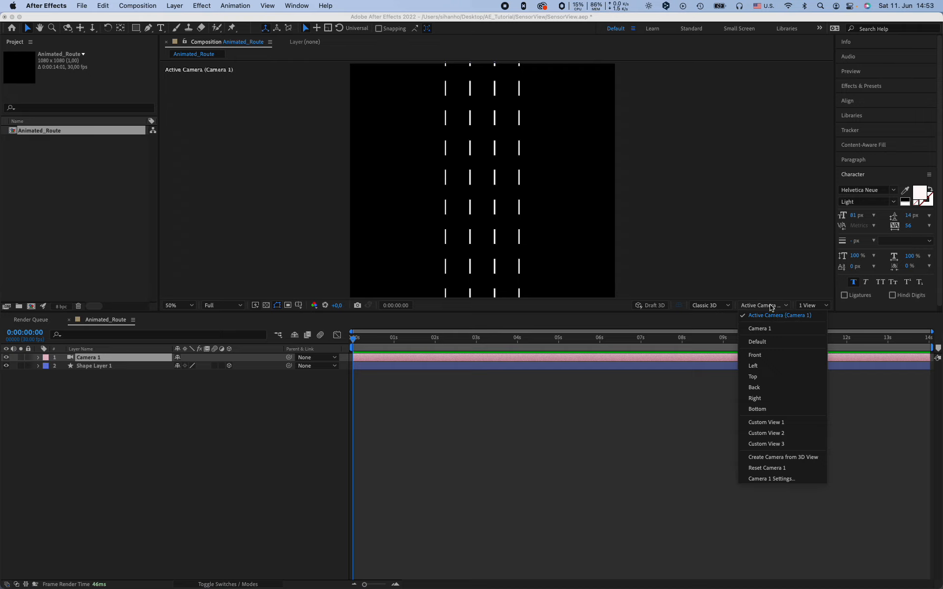
click(759, 329)
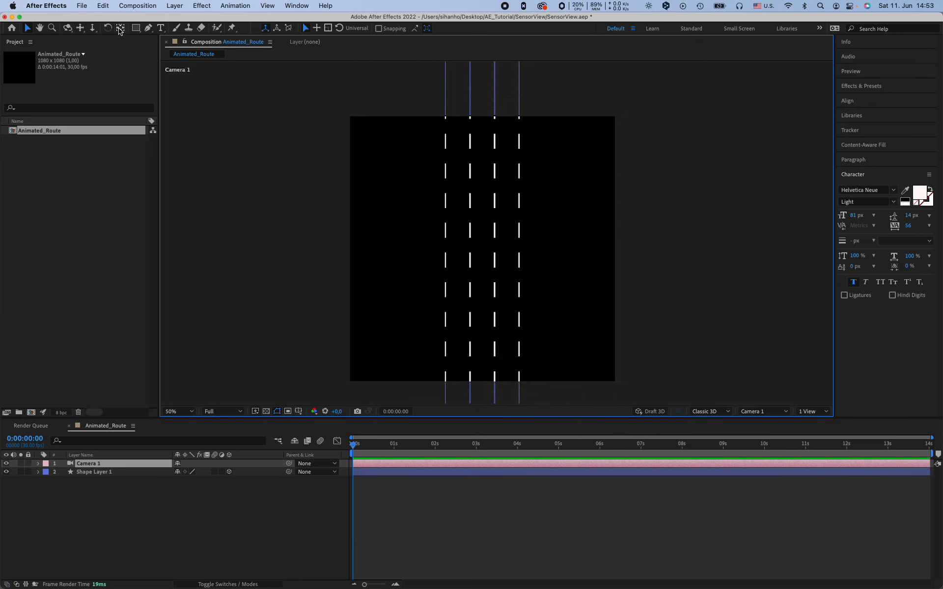
mouse_move(67, 29)
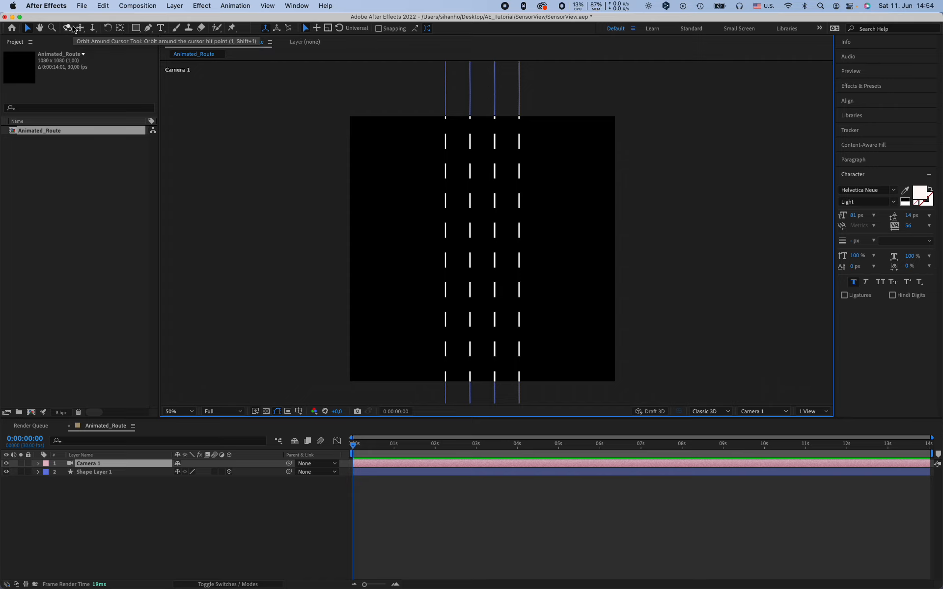
mouse_move(77, 28)
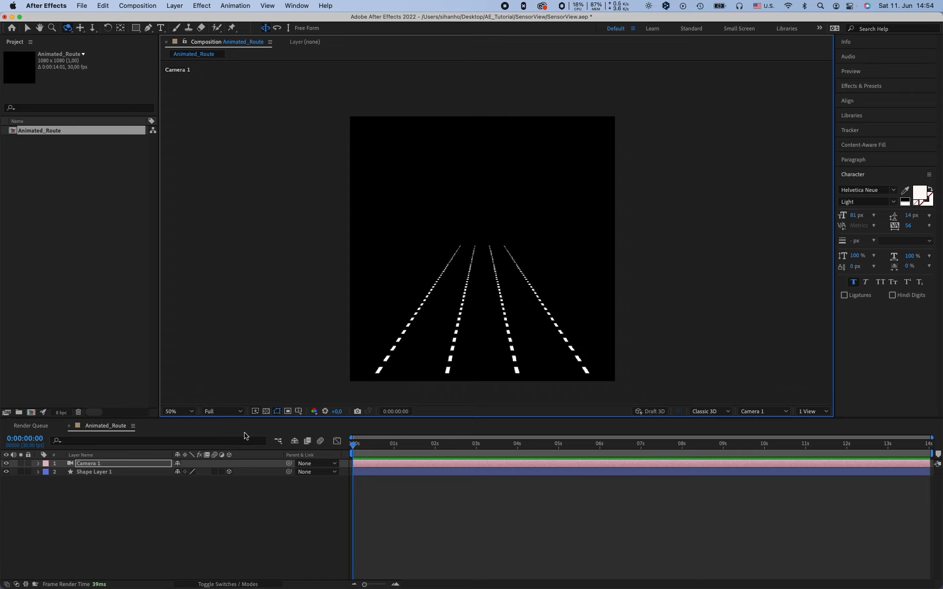
mouse_move(491, 260)
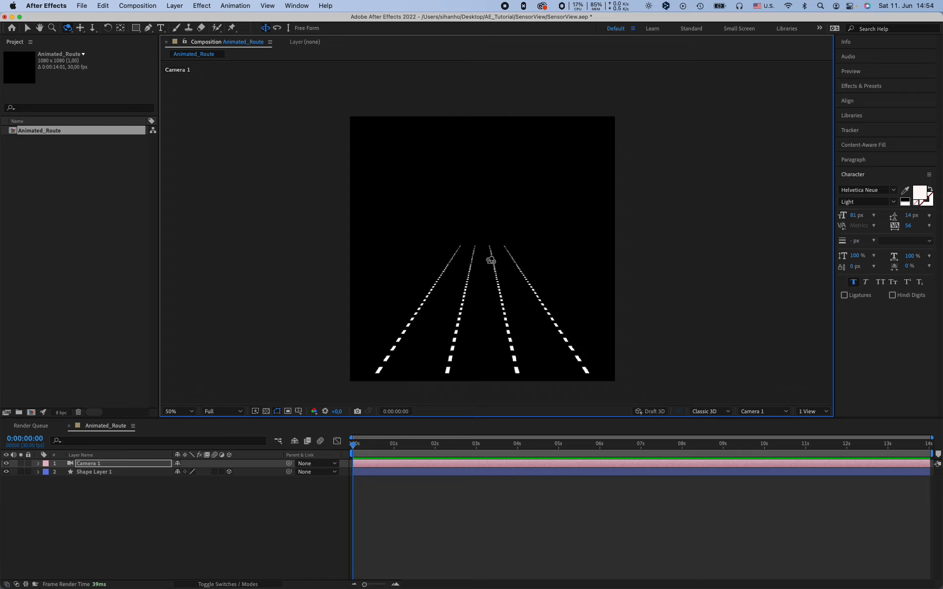
click(94, 472)
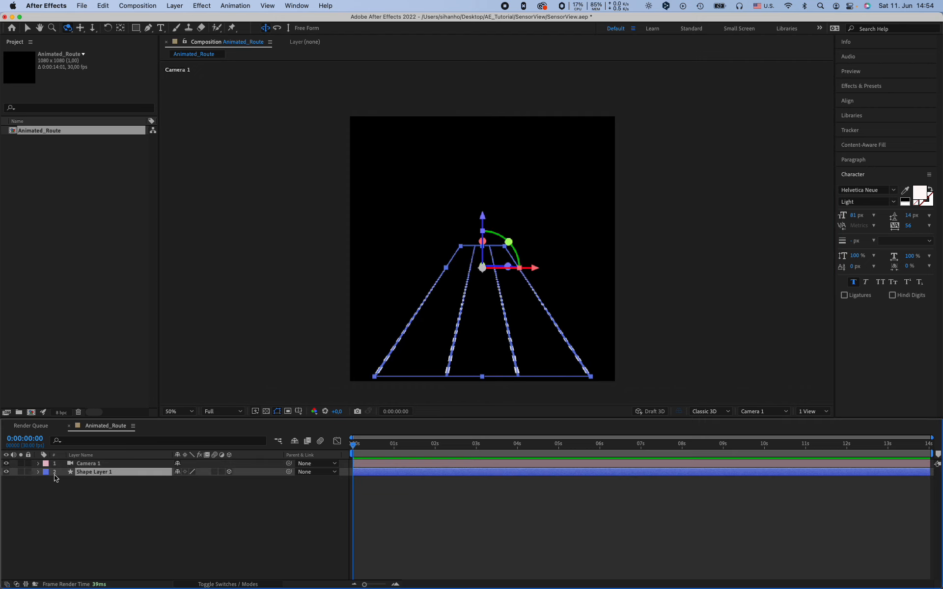
click(38, 472)
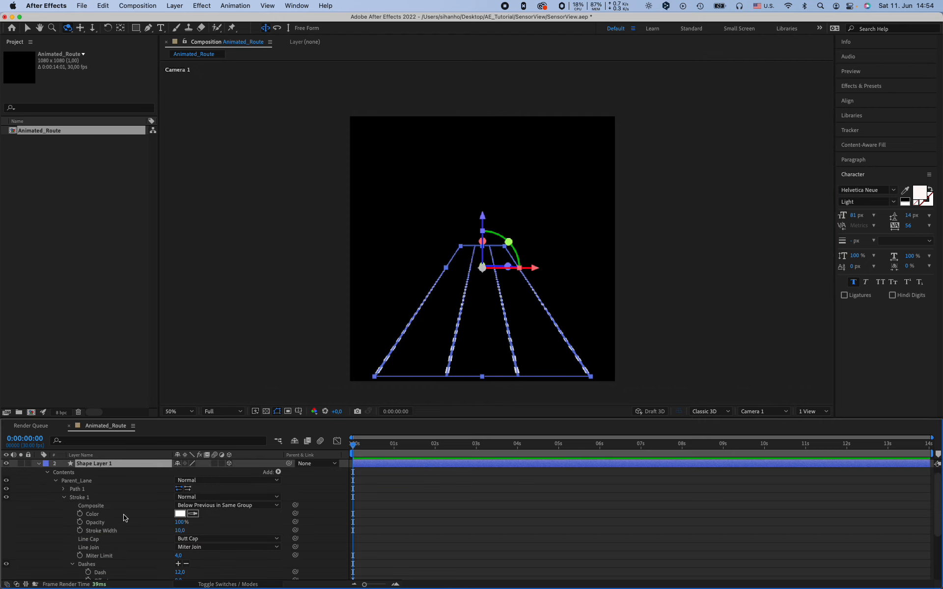
mouse_move(65, 501)
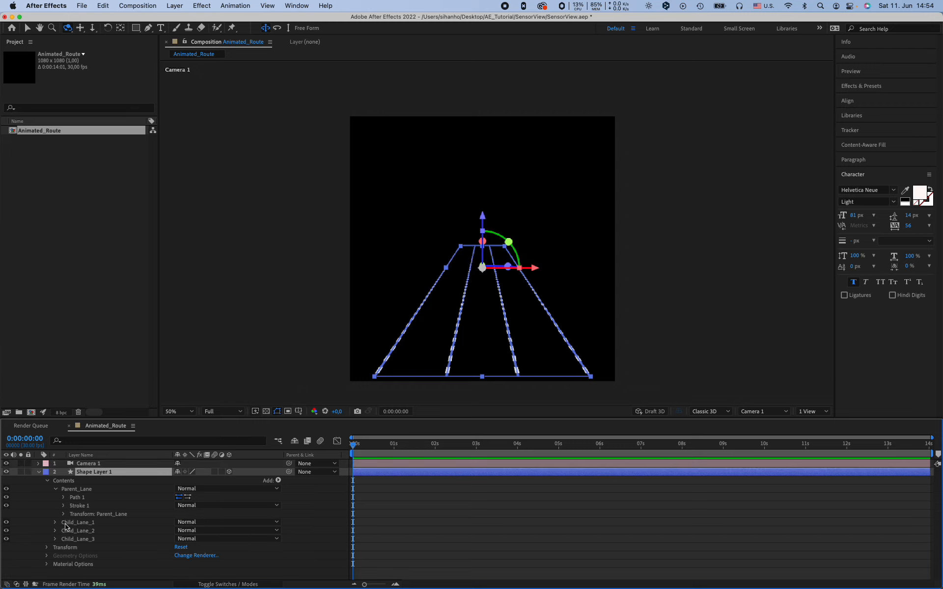
Reveal the transform values of Parent_Lane, Child_Lane_1 and Child_Lane_3 to stretch the lanes lengthwise
click(63, 514)
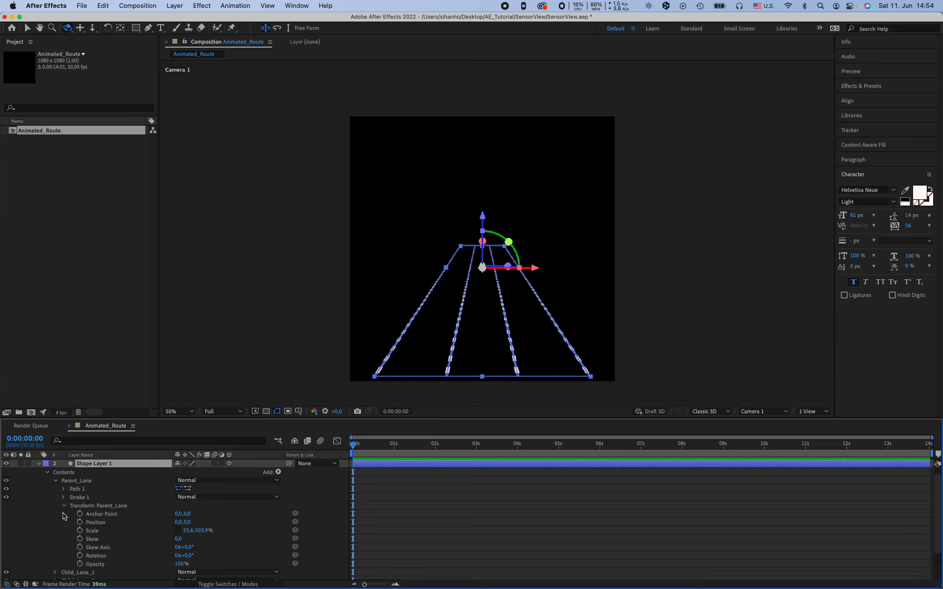
mouse_move(111, 538)
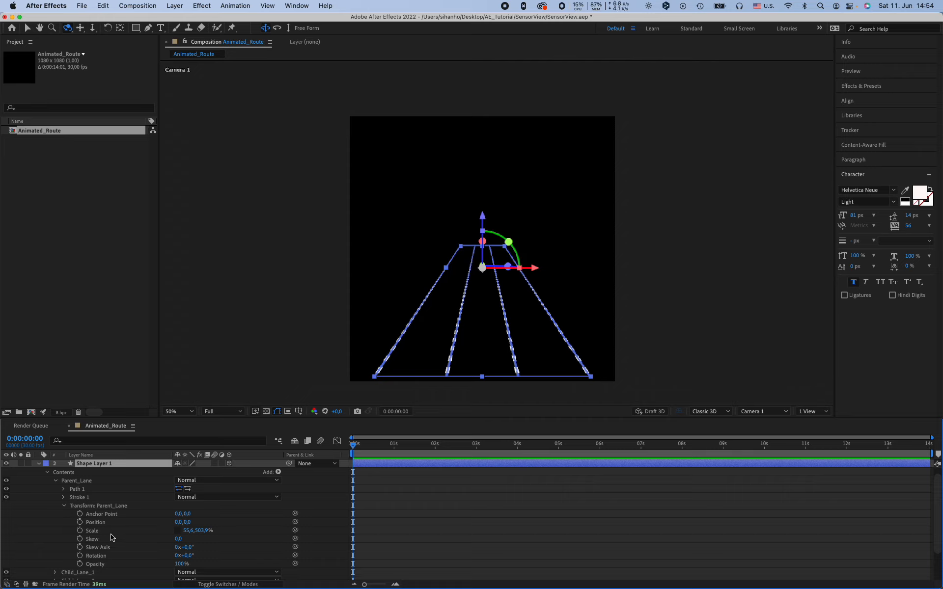
mouse_move(102, 535)
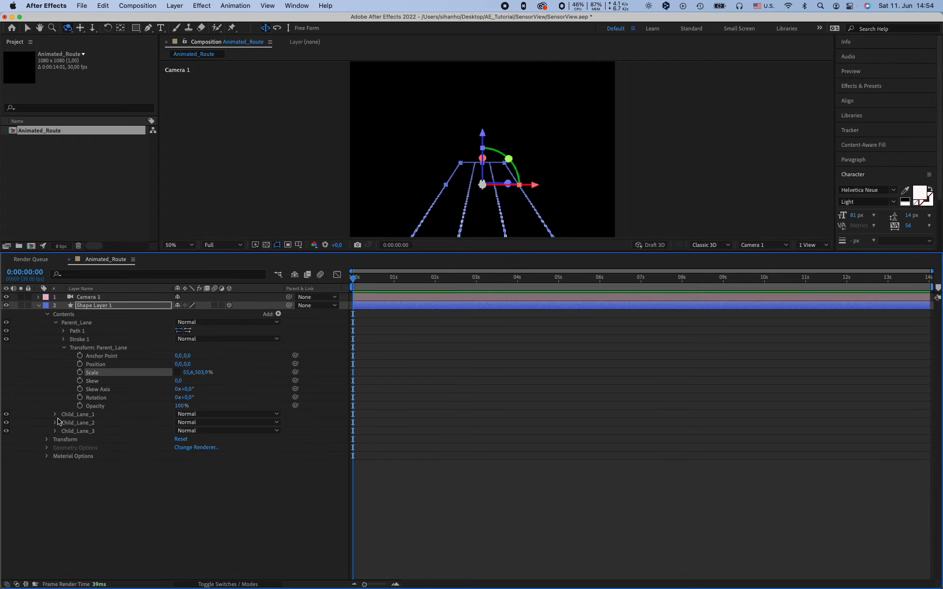
click(62, 415)
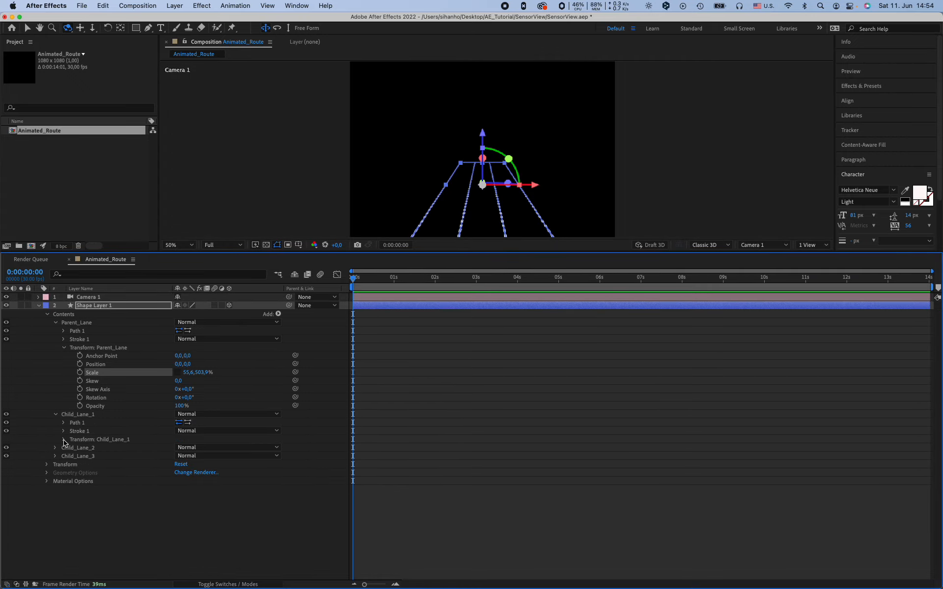
click(63, 440)
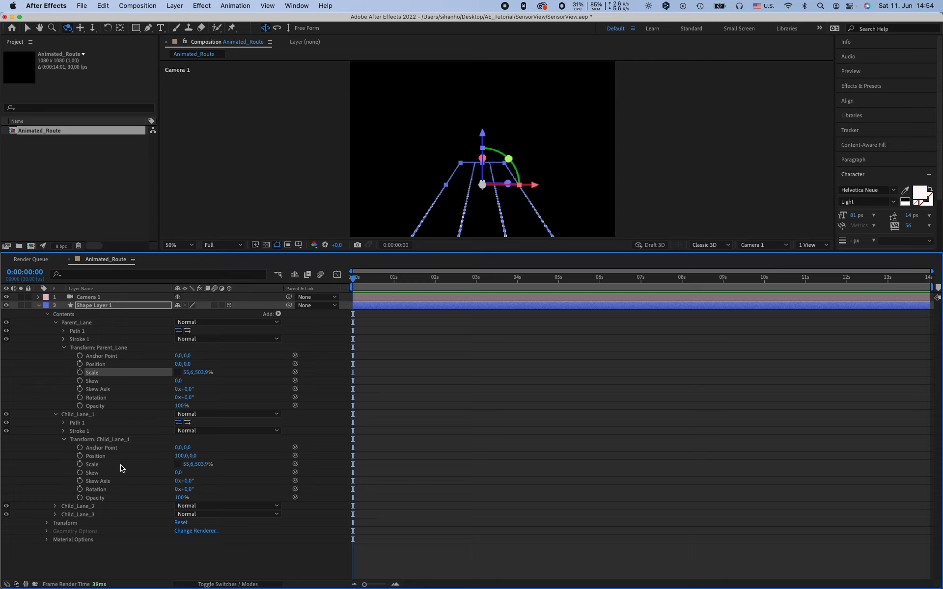
mouse_move(294, 466)
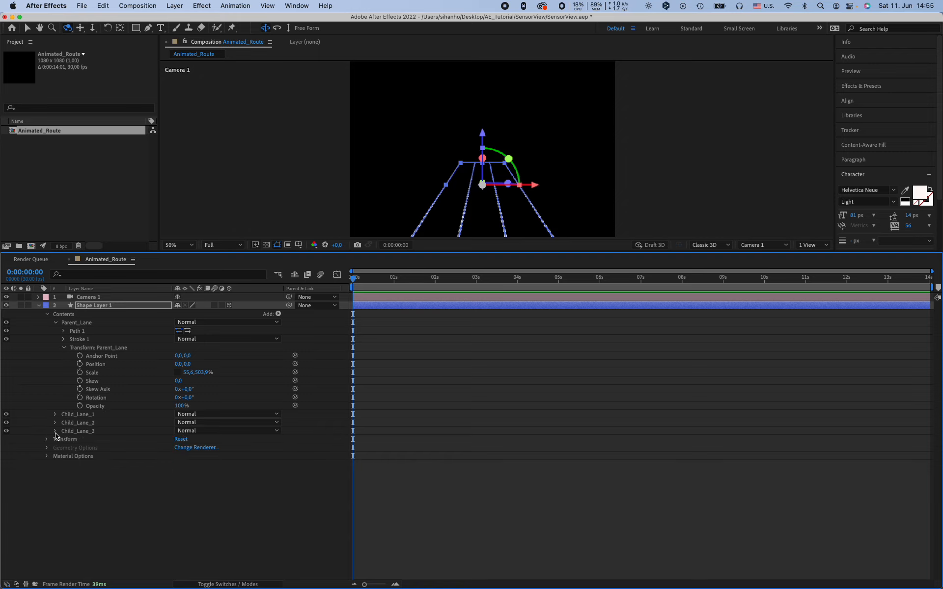
click(55, 431)
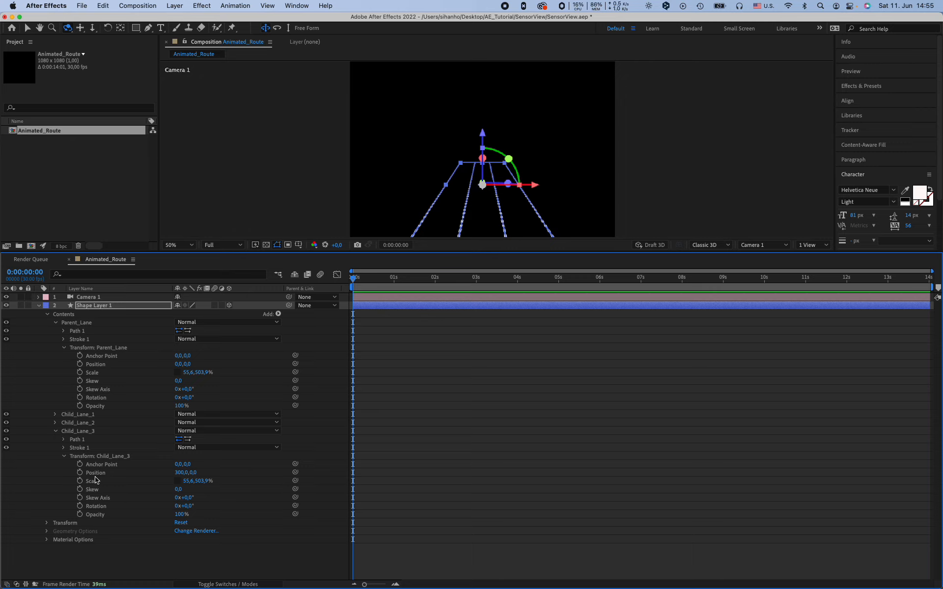
mouse_move(253, 487)
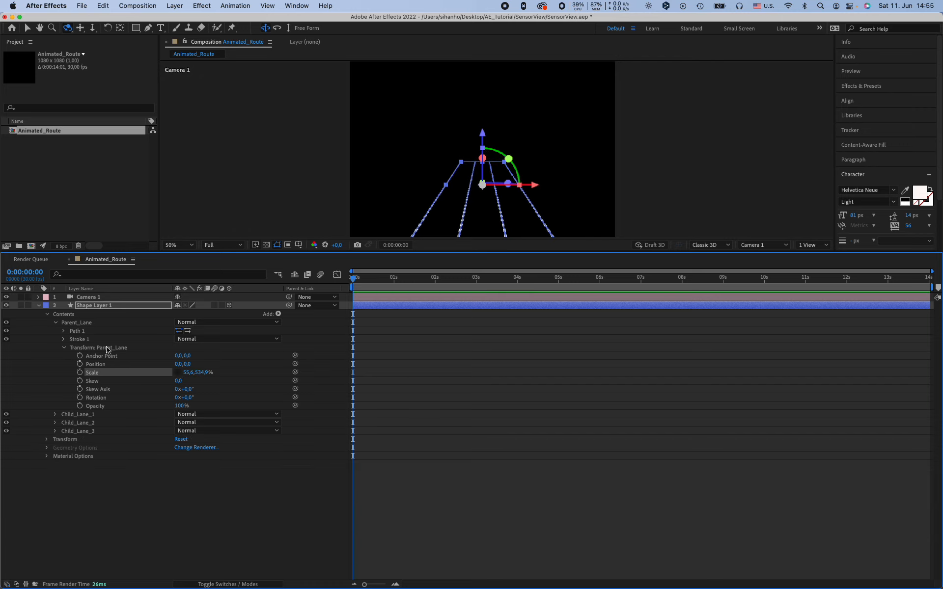
mouse_move(380, 182)
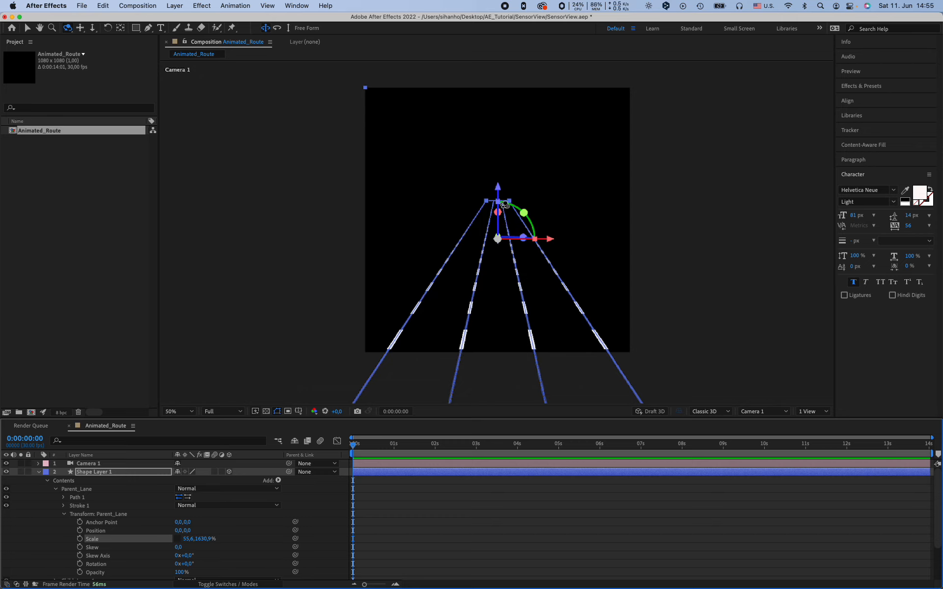
mouse_move(499, 188)
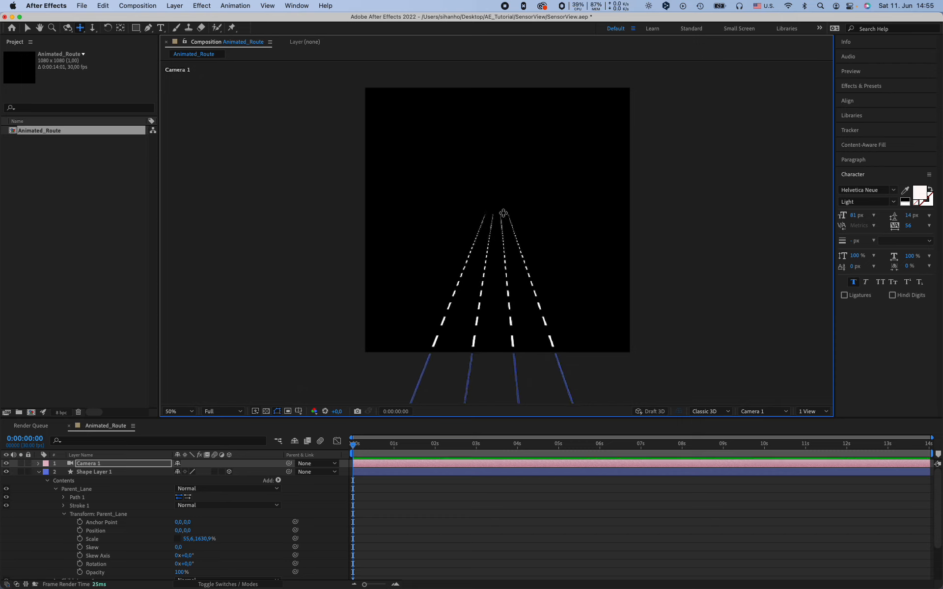
Reframe Camera 1 with the Orbit and Track tools so the dashed road runs to the horizon
click(93, 29)
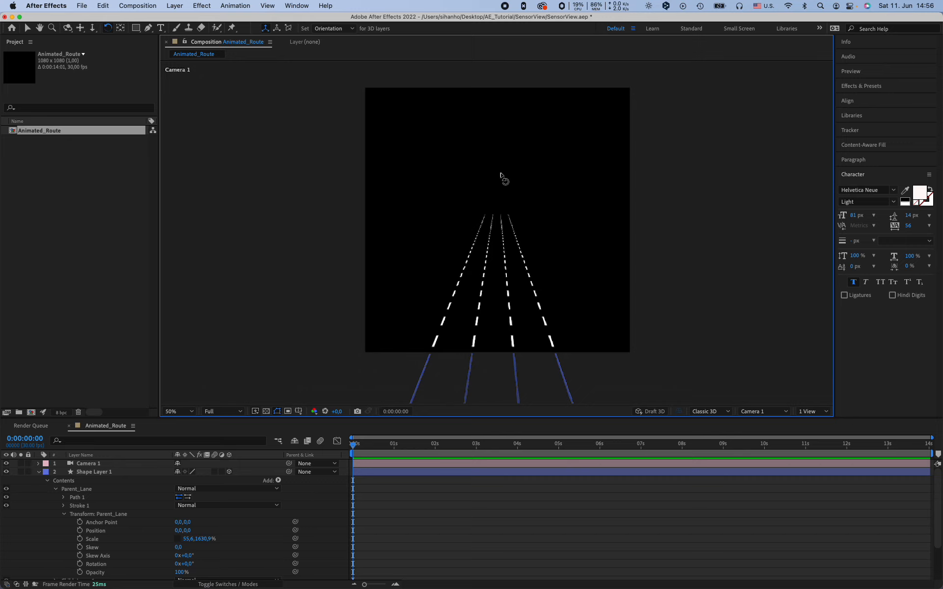
mouse_move(507, 193)
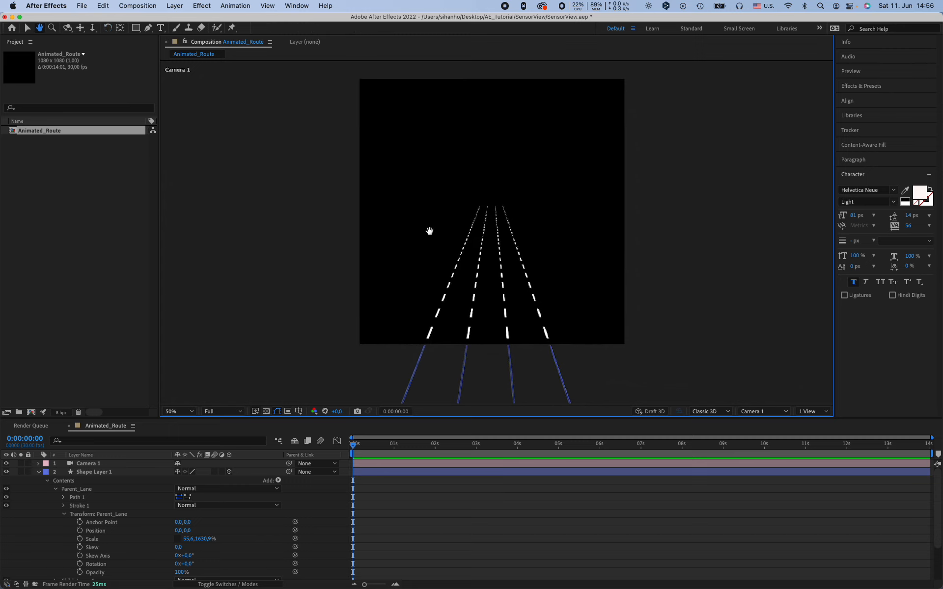
click(92, 28)
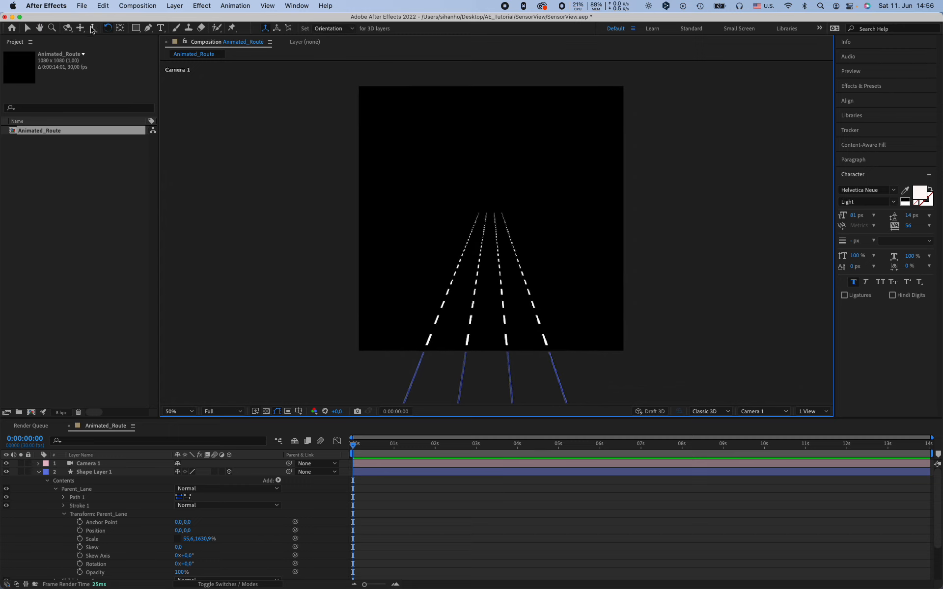
click(66, 28)
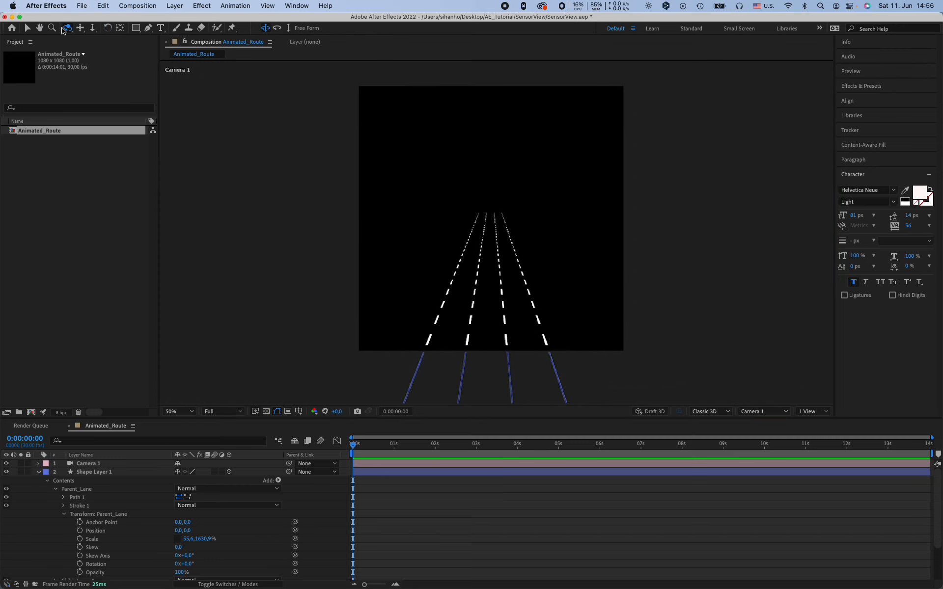
mouse_move(455, 242)
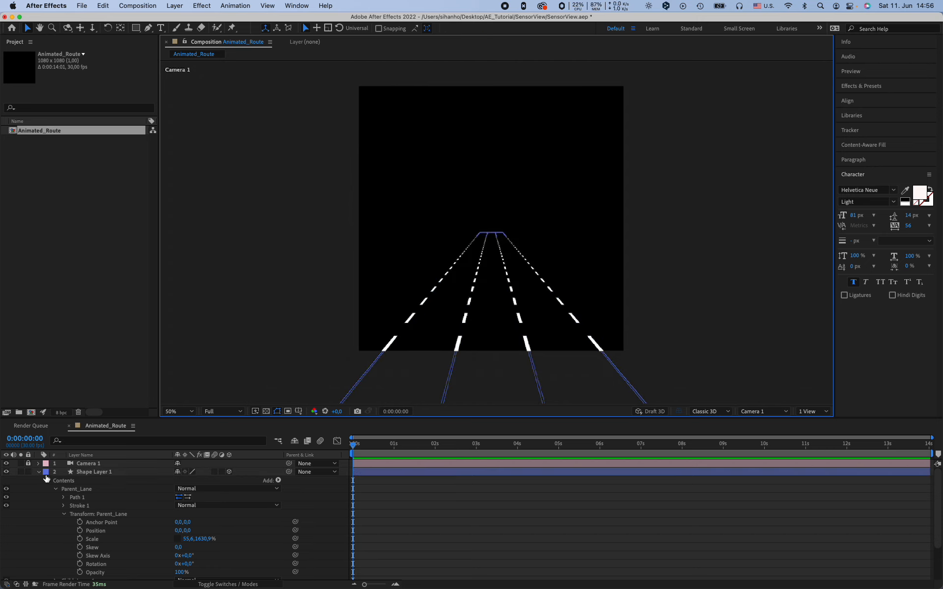
Rename Shape Layer 1 to Lane and reveal Parent_Lane's Stroke 1 dash settings
click(93, 472)
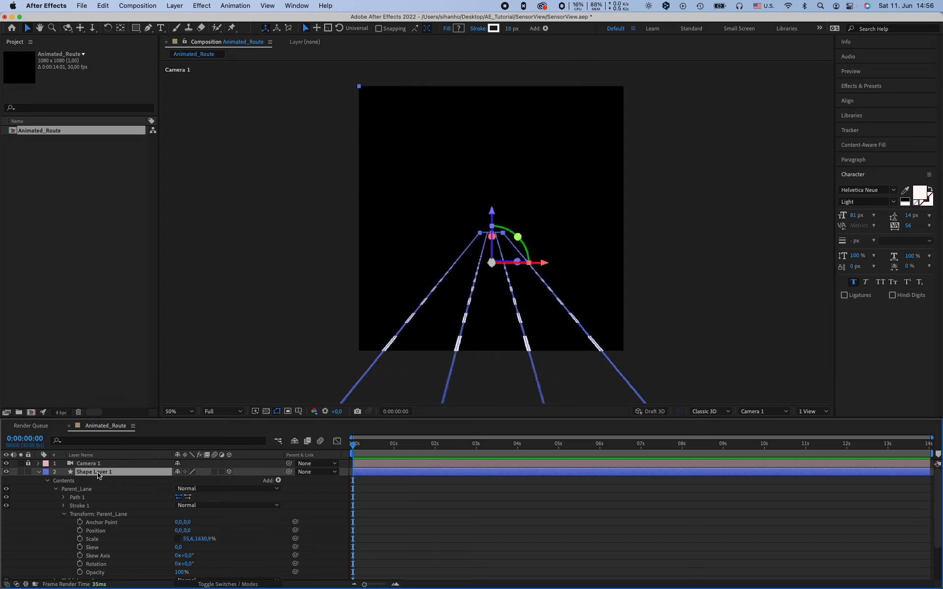
double_click(94, 472)
text(Lane)
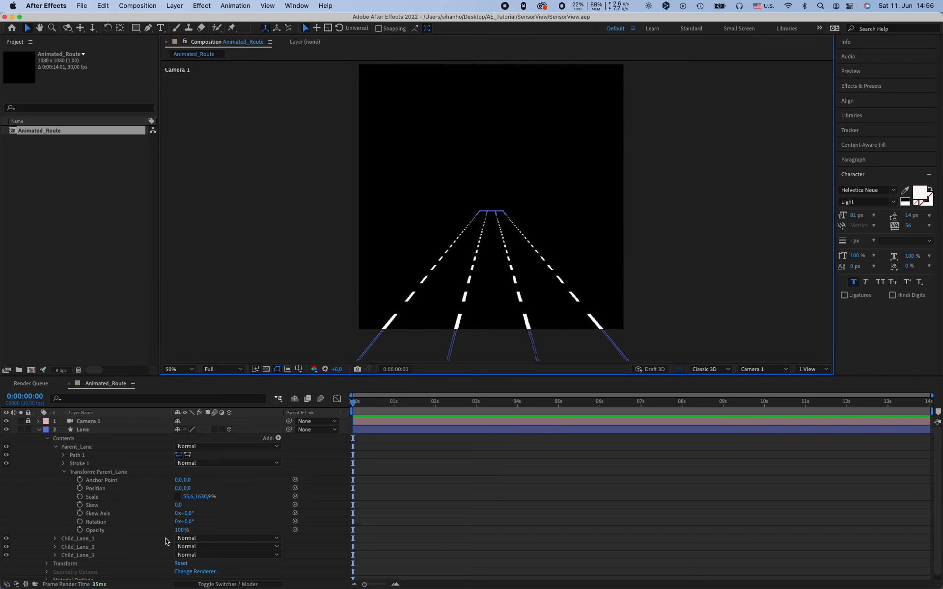
click(47, 438)
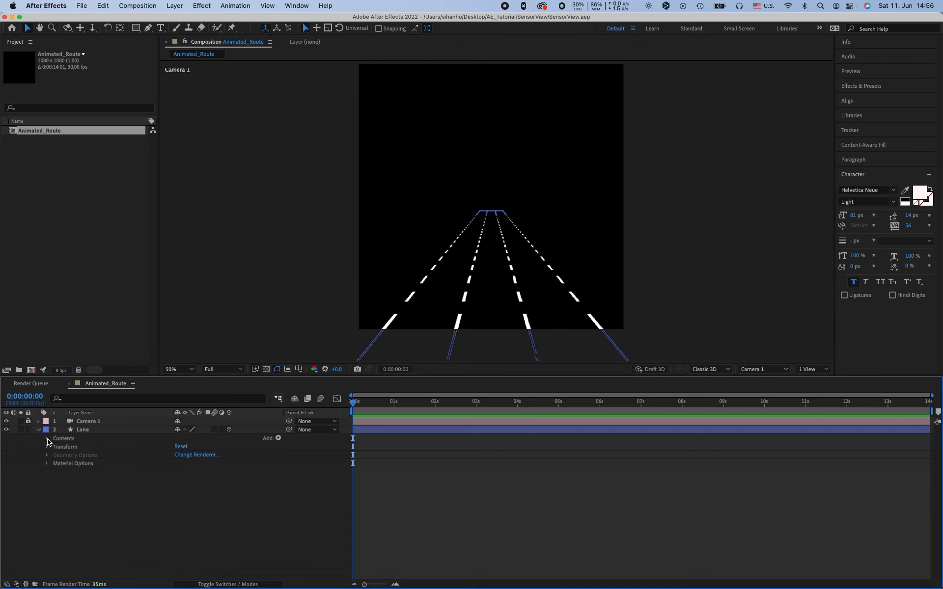
click(47, 438)
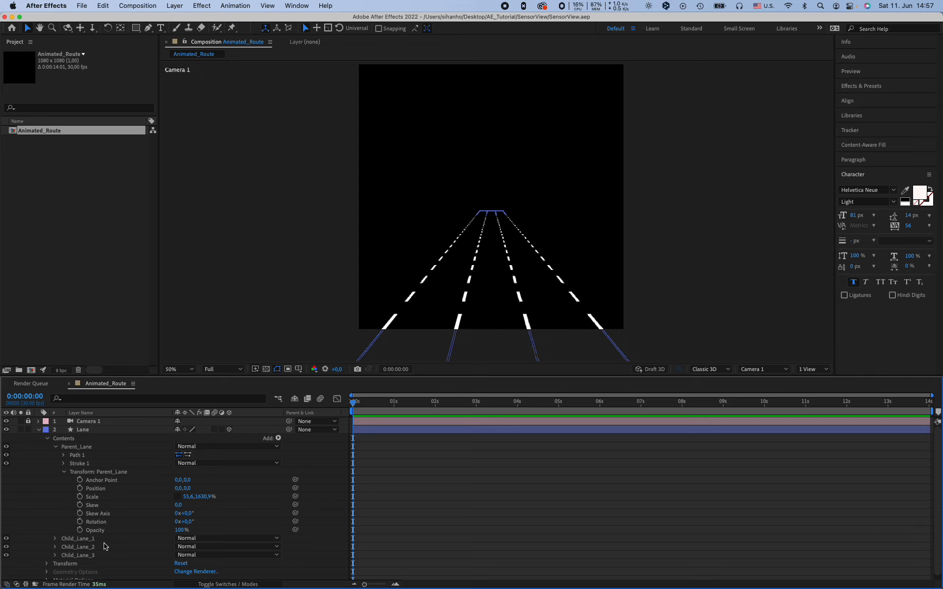
mouse_move(54, 471)
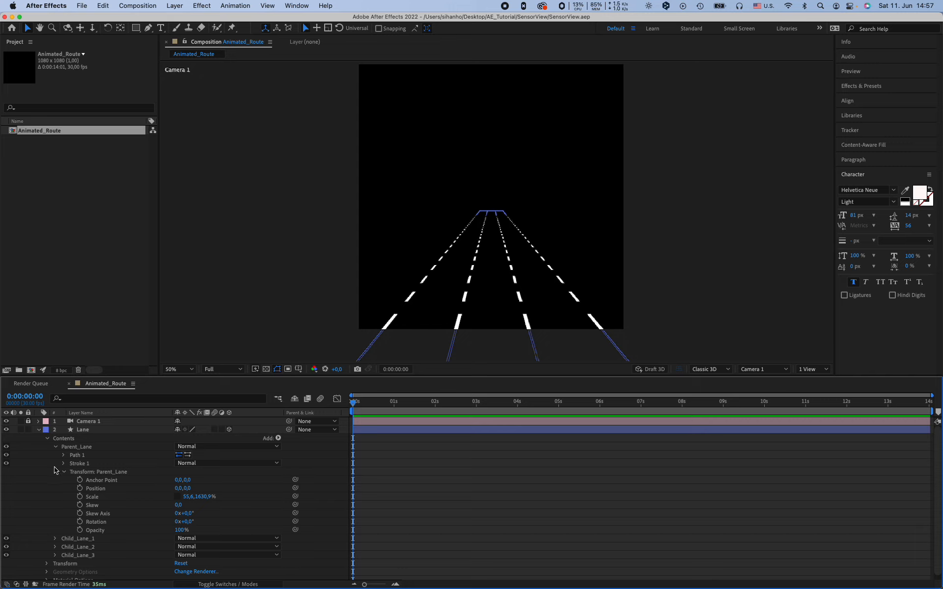
click(63, 464)
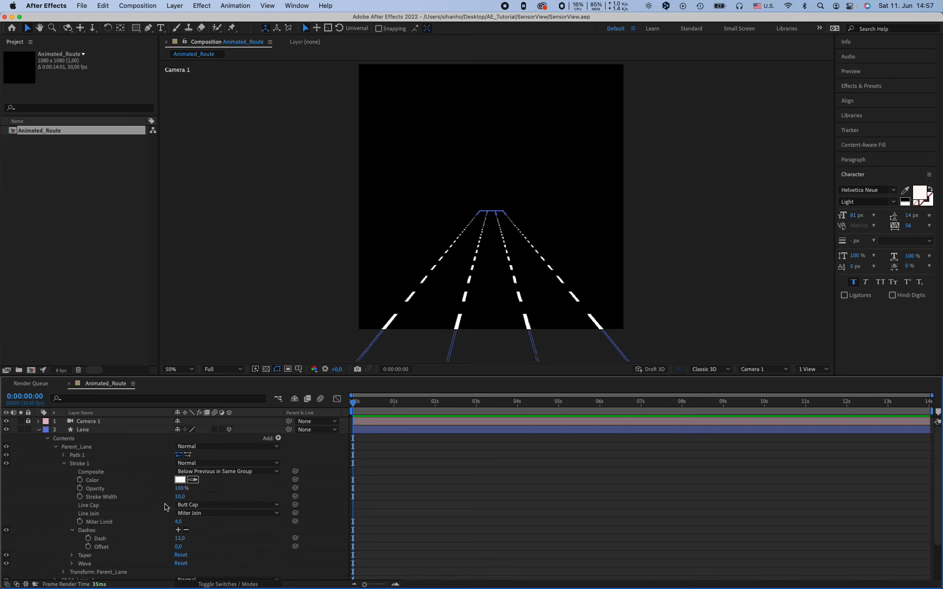
mouse_move(84, 502)
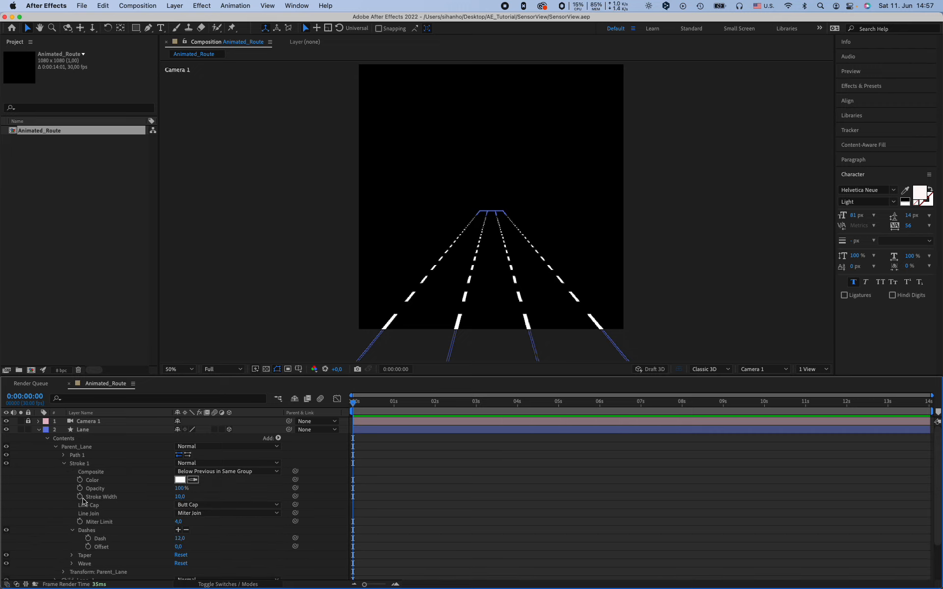
mouse_move(78, 496)
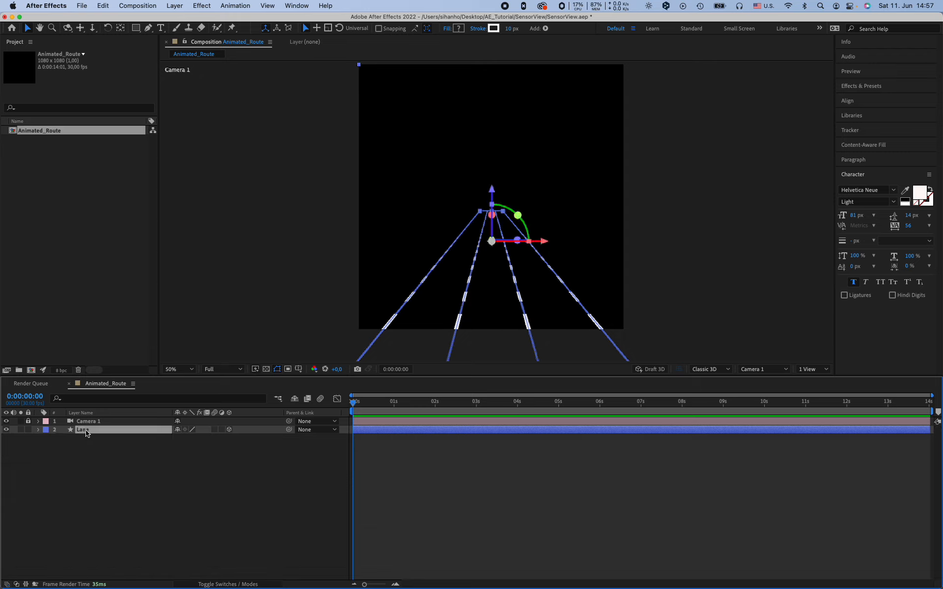
click(38, 430)
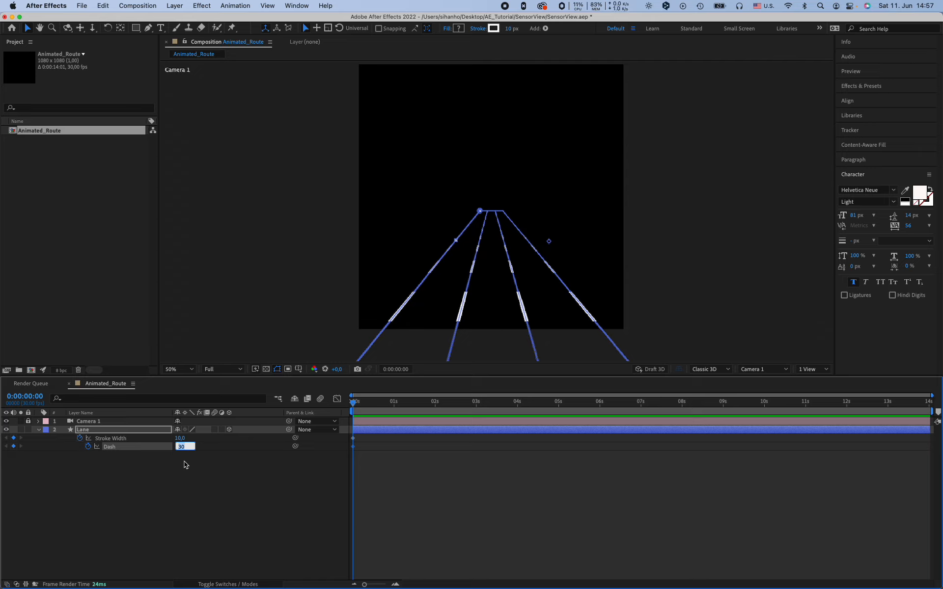
Lengthen the Lane dashes to 40 and bring up its Position values for animating
text(40)
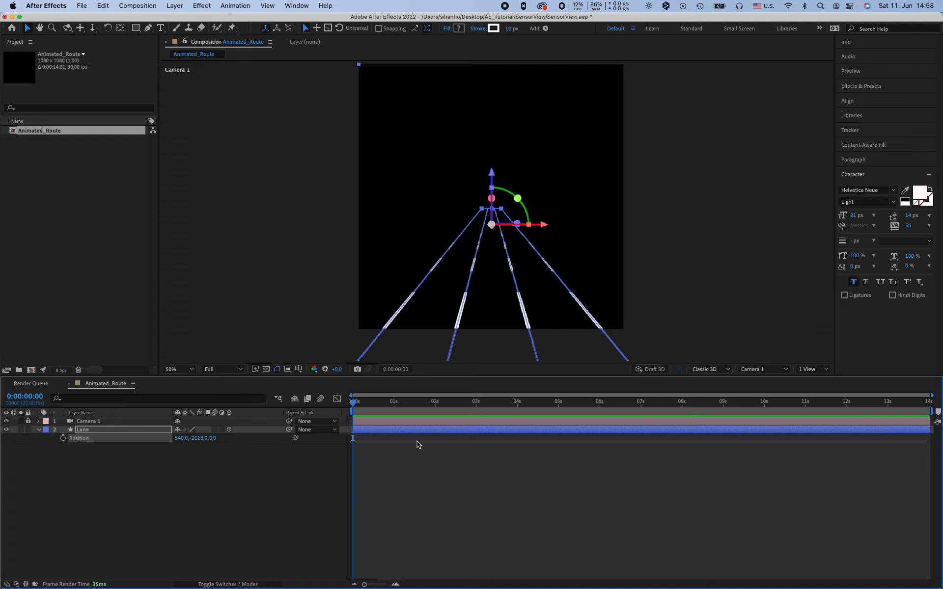
mouse_move(357, 427)
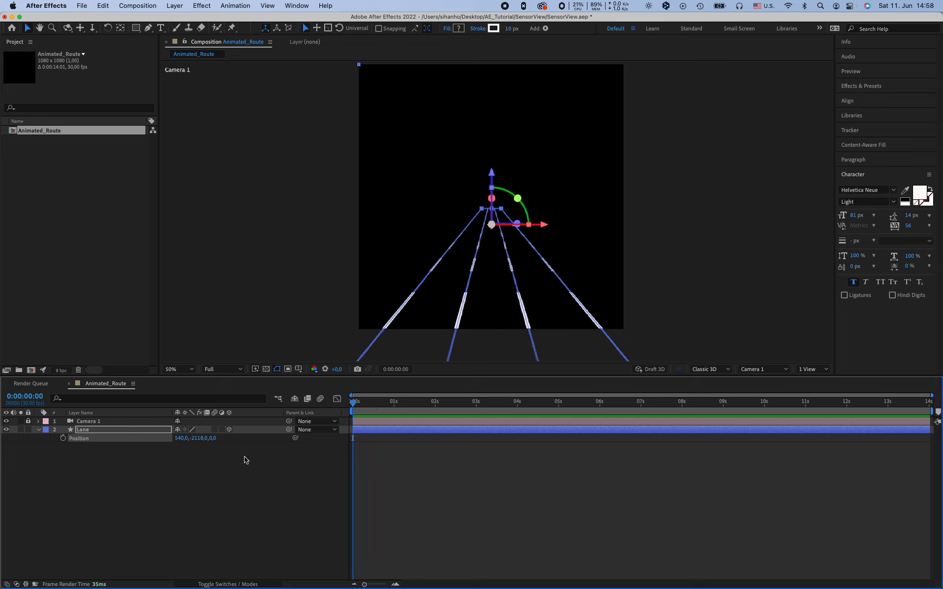
mouse_move(448, 407)
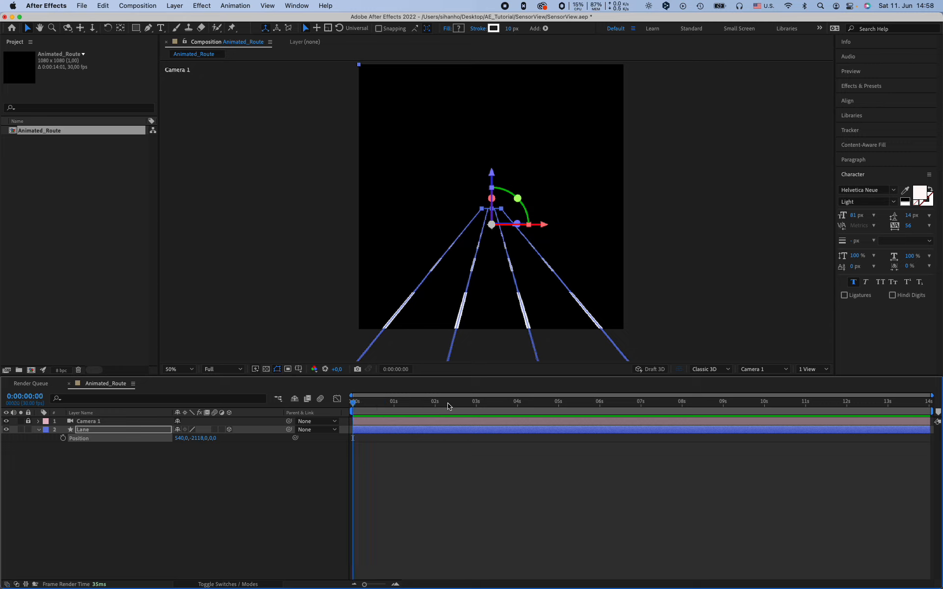
click(401, 238)
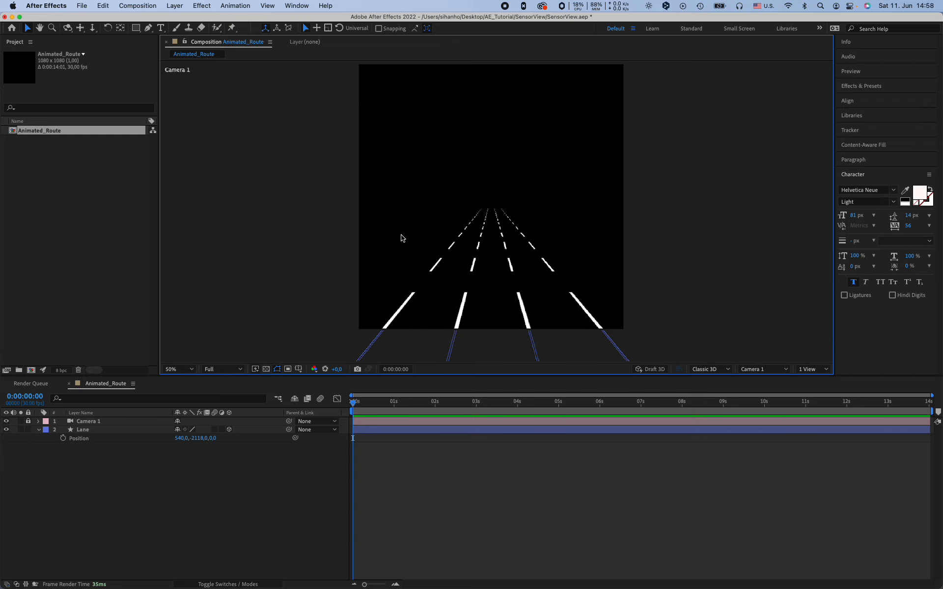
mouse_move(408, 236)
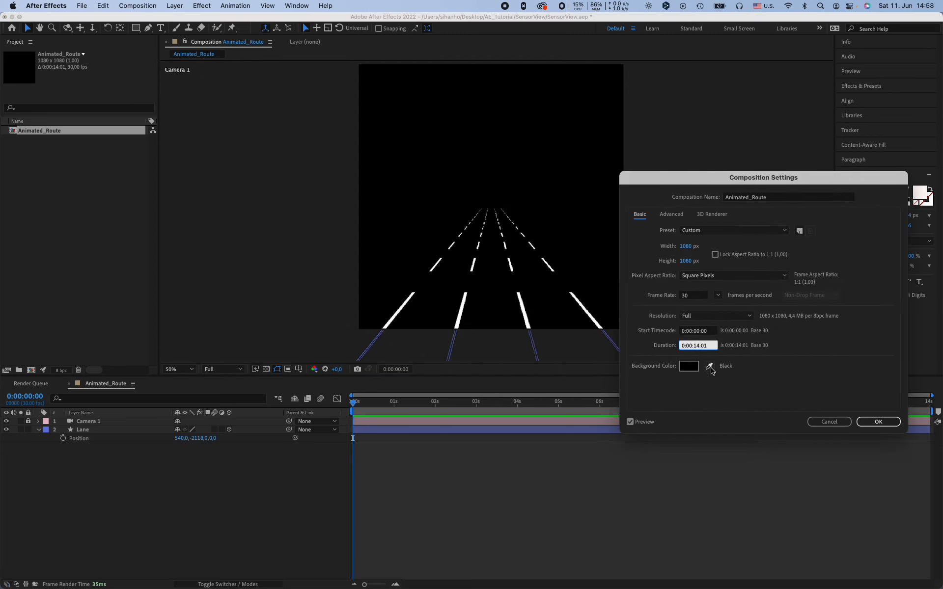
Set the duration to 0:00:02:01 and keyframe Lane's Position at the start and end
text(0:00:02:01)
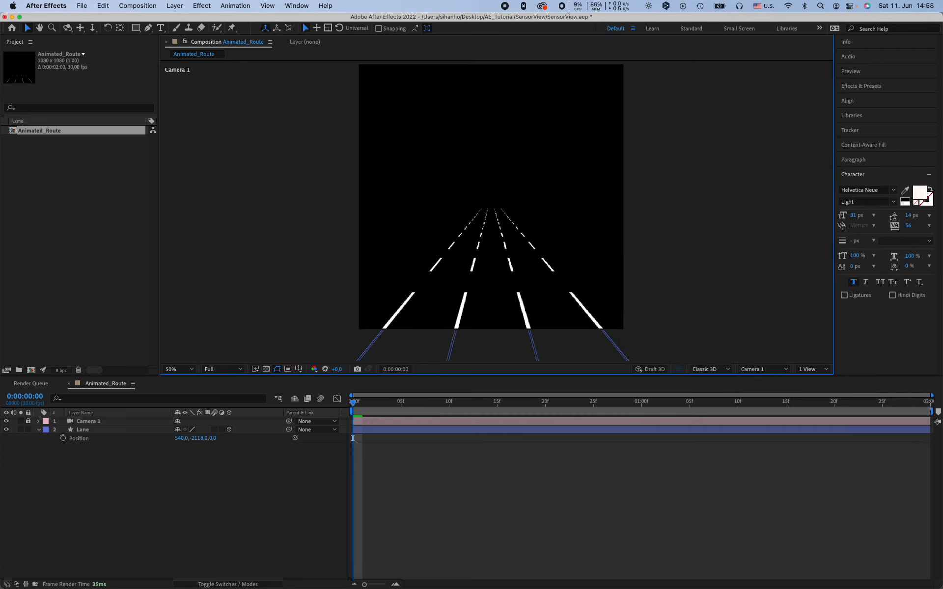
click(62, 438)
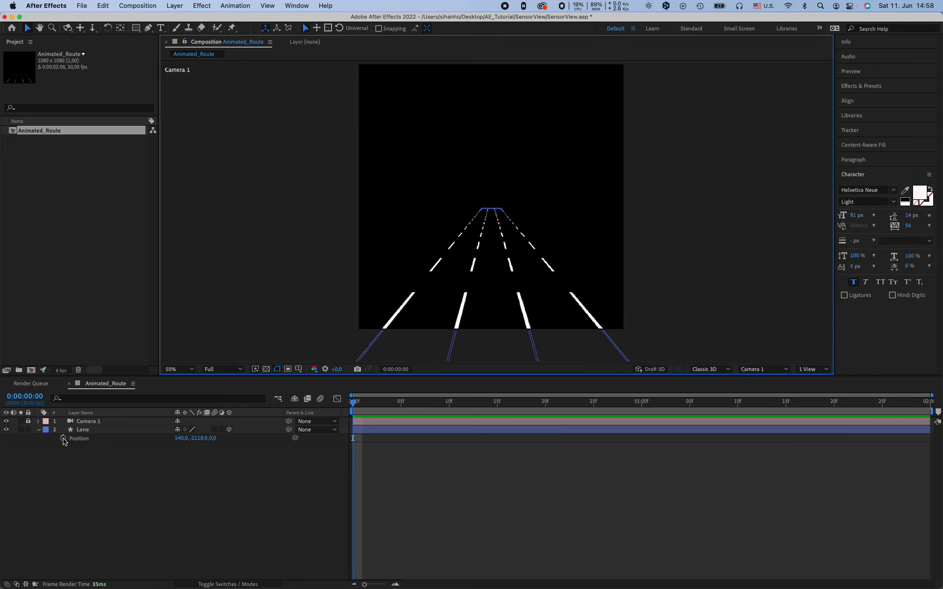
click(83, 430)
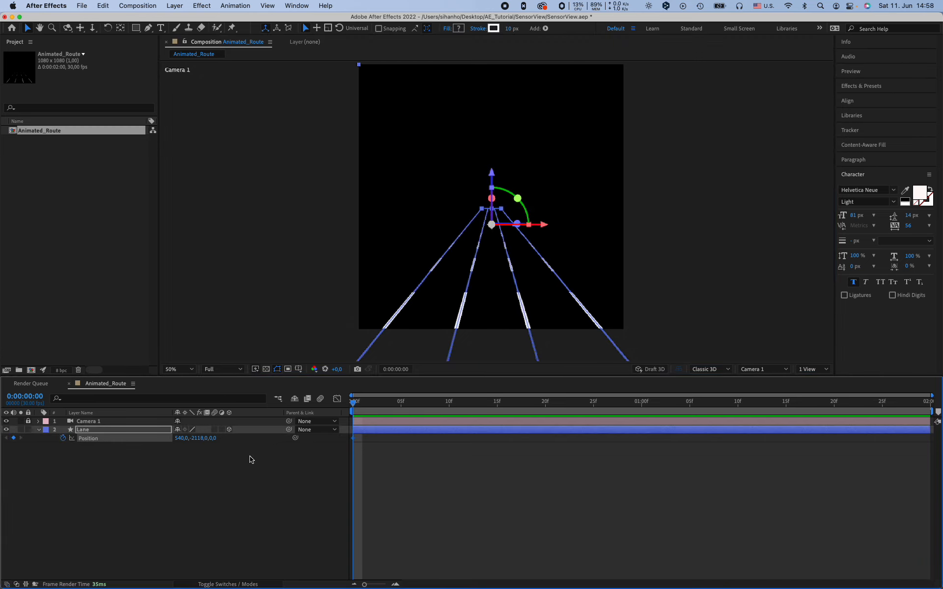
mouse_move(456, 416)
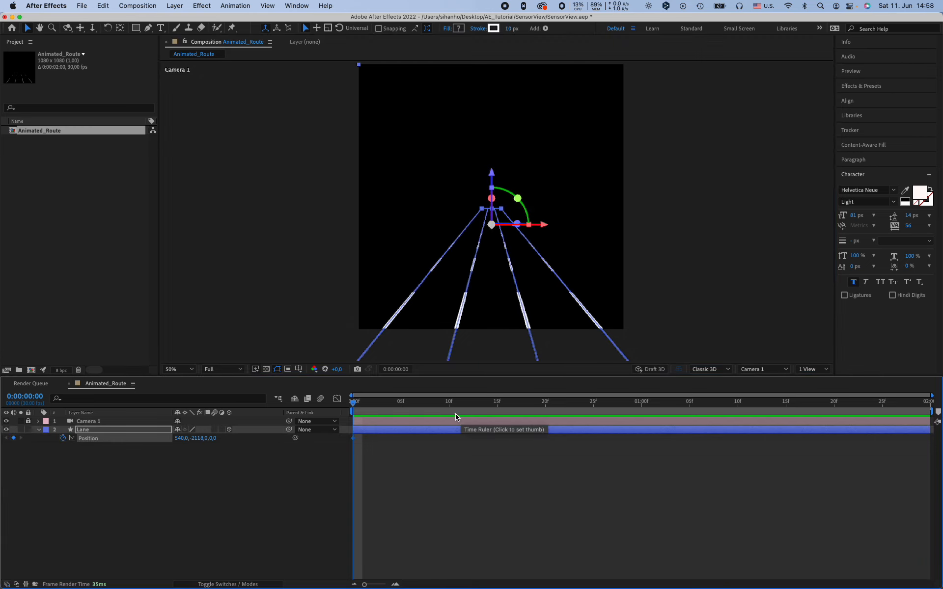
mouse_move(60, 370)
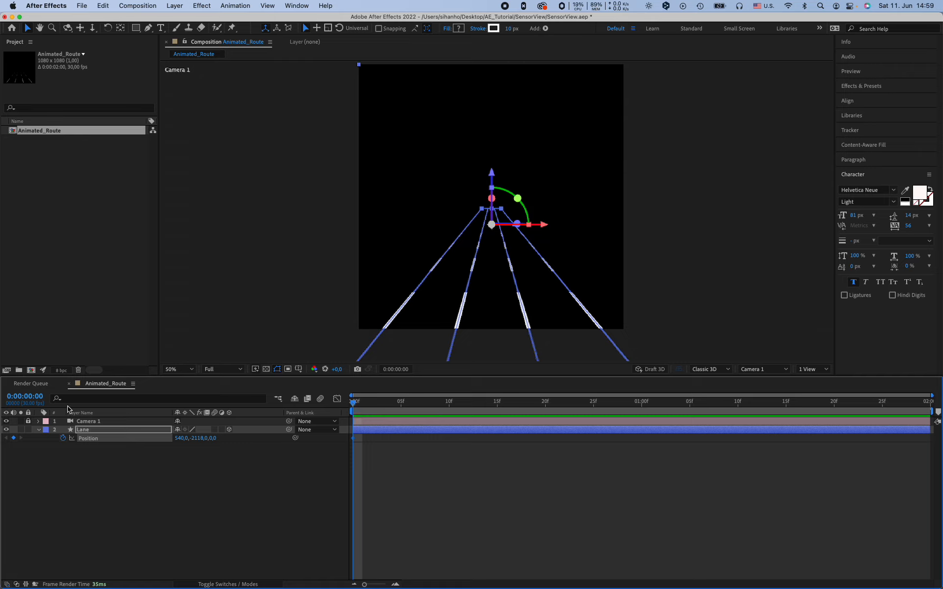
mouse_move(503, 409)
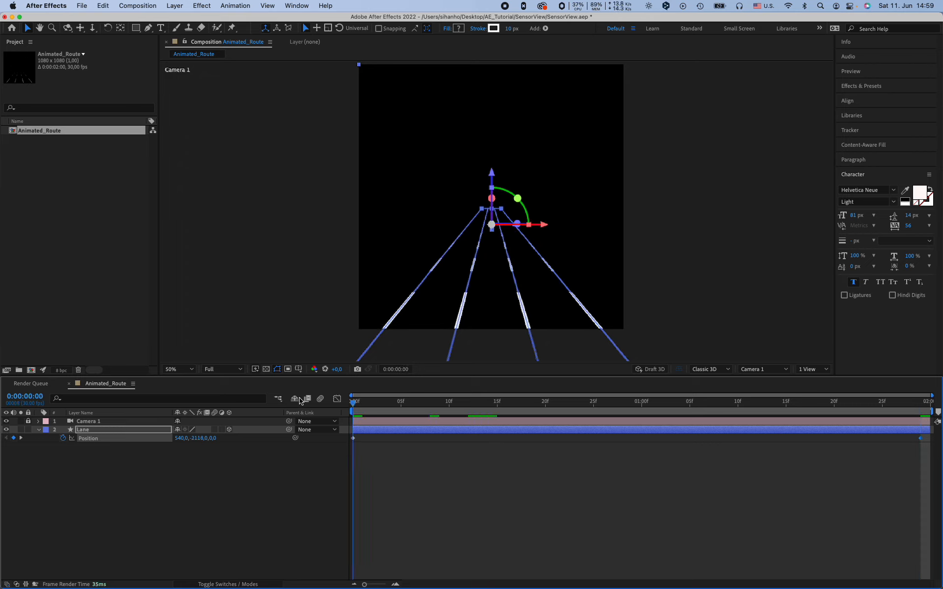
click(439, 402)
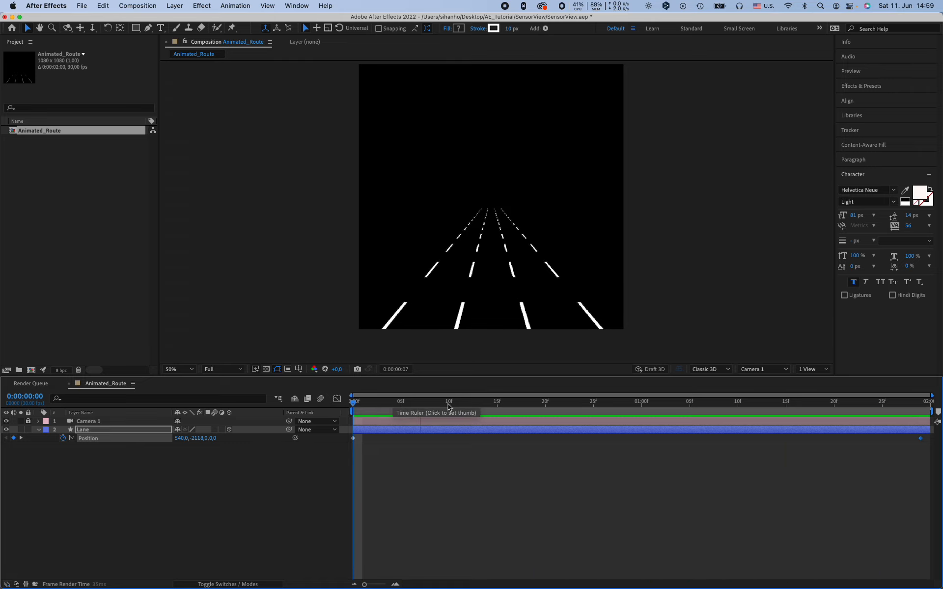
click(439, 401)
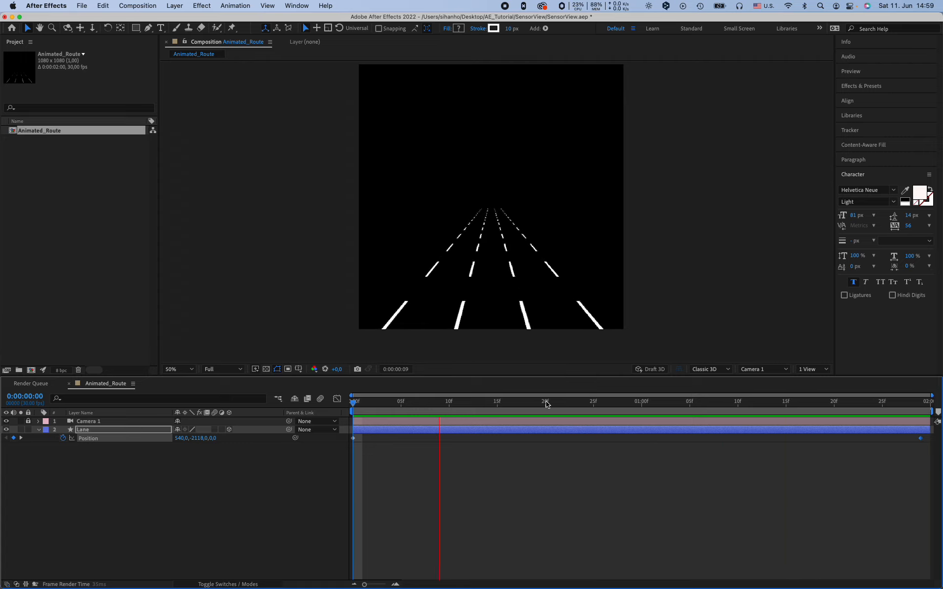
mouse_move(543, 401)
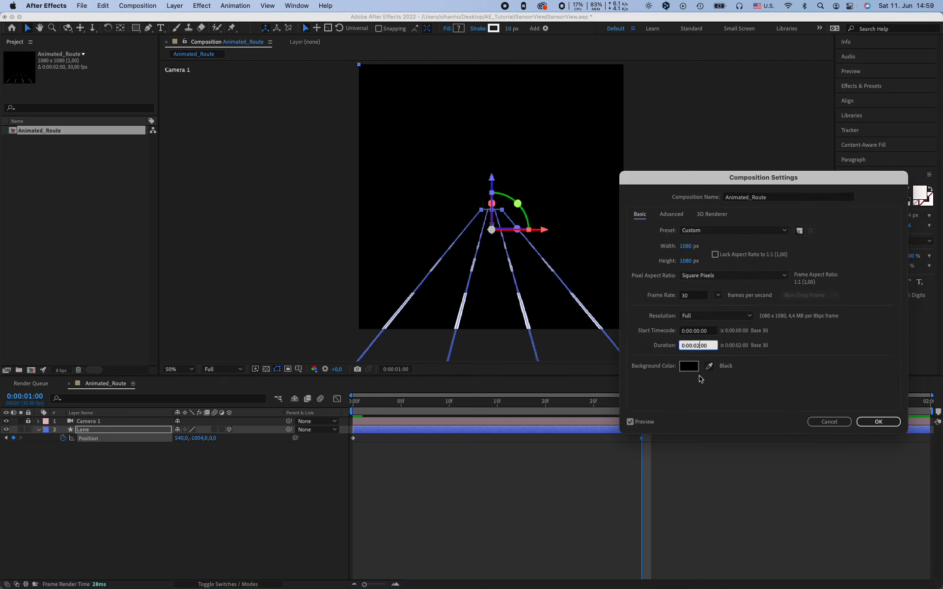
text(0:00:01:00)
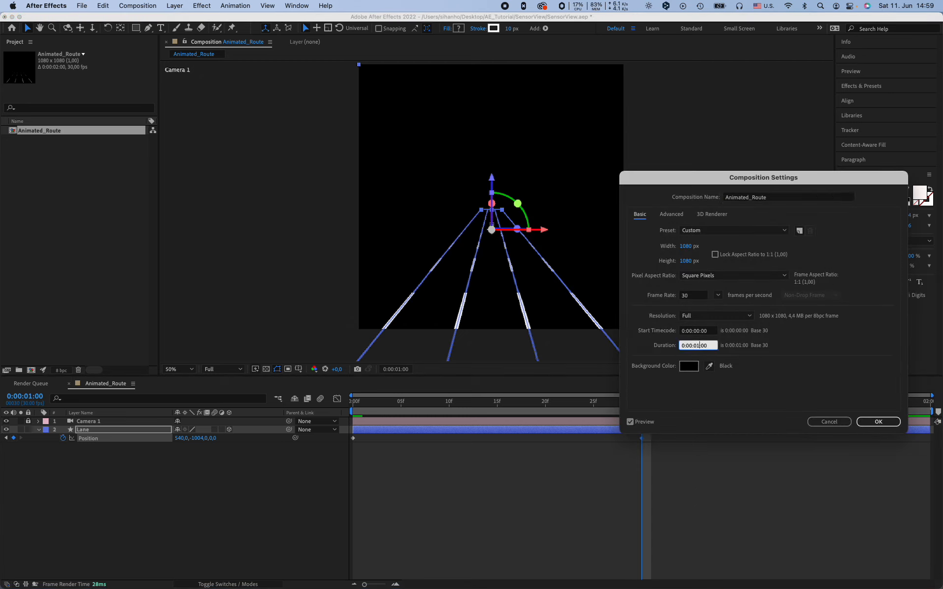
click(877, 422)
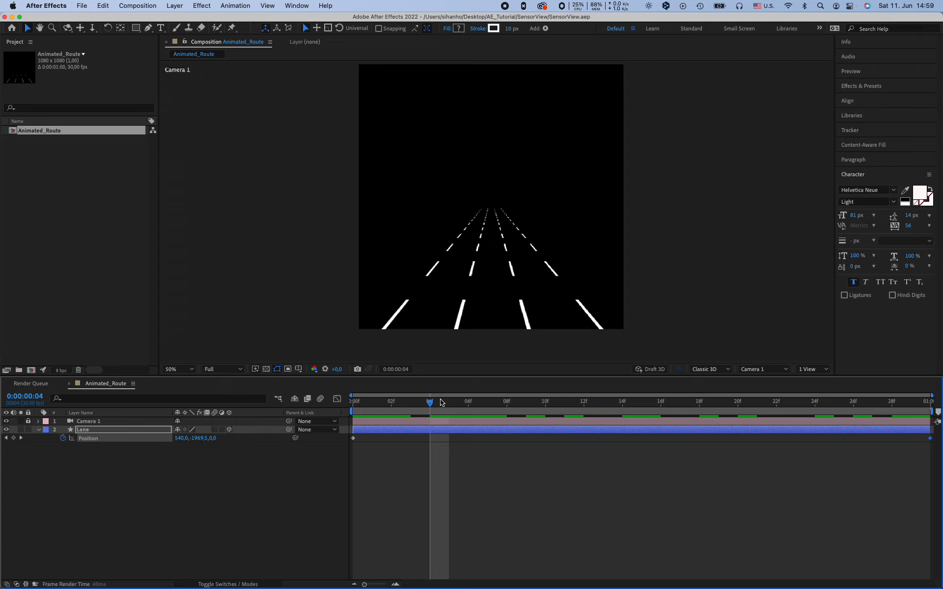
mouse_move(442, 403)
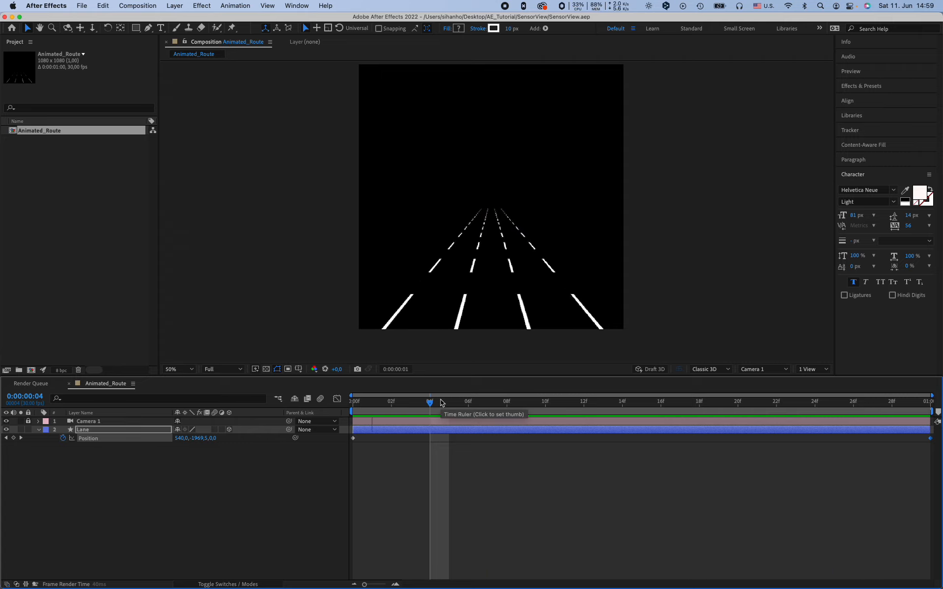
click(448, 402)
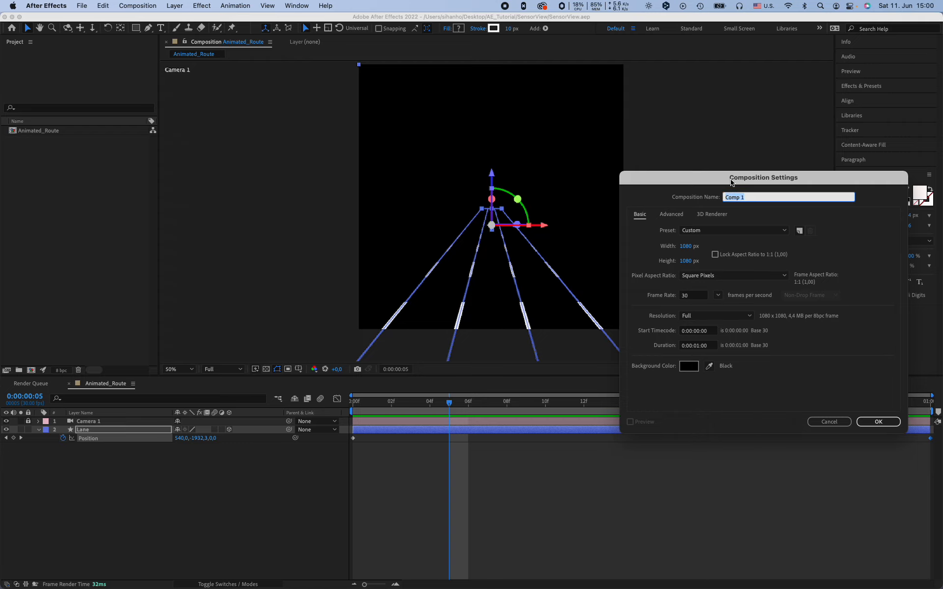
Nest Animated_Route into the new Loop_Route composition and extend Loop_Route's duration
drag(763, 177, 651, 209)
text(Loop_Route)
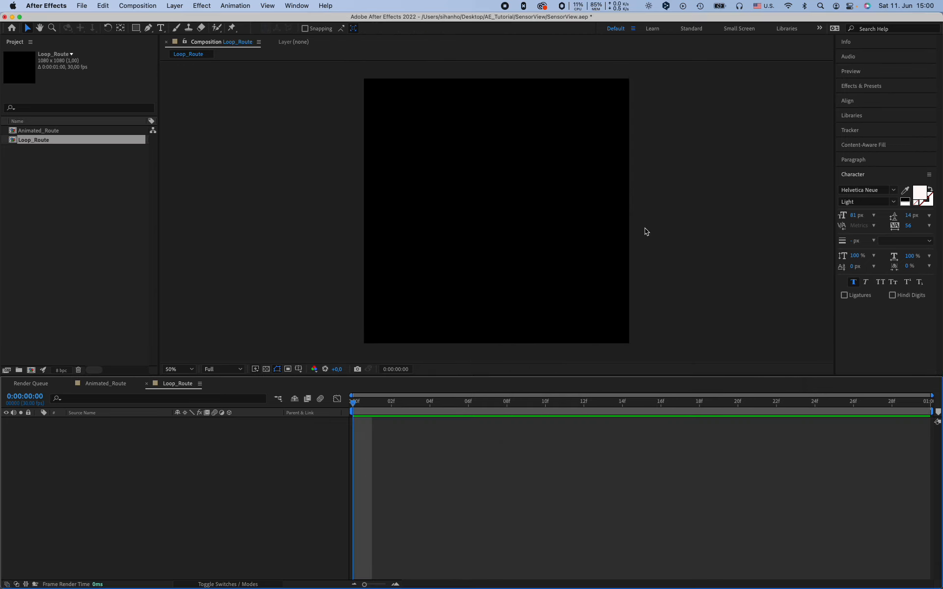
click(38, 130)
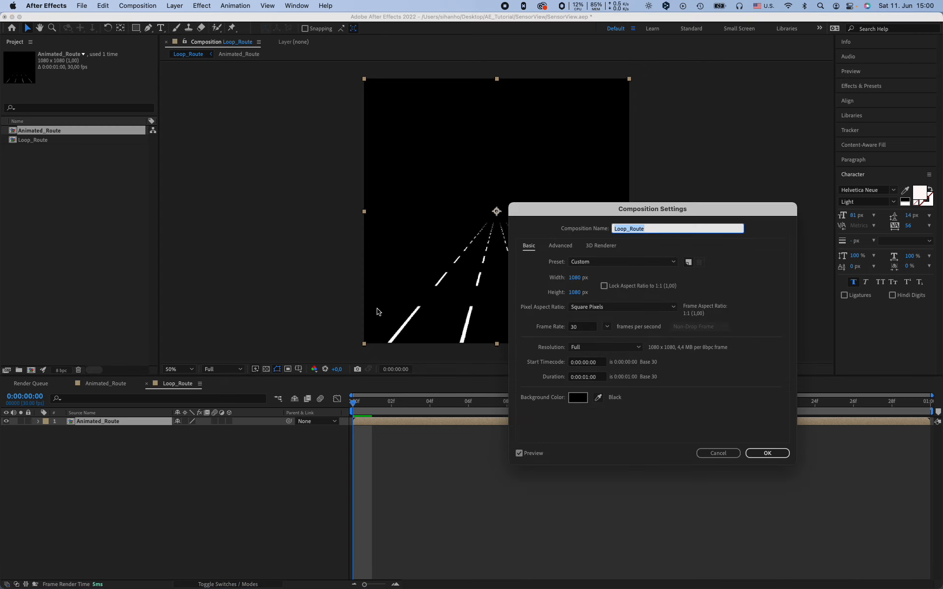
mouse_move(595, 384)
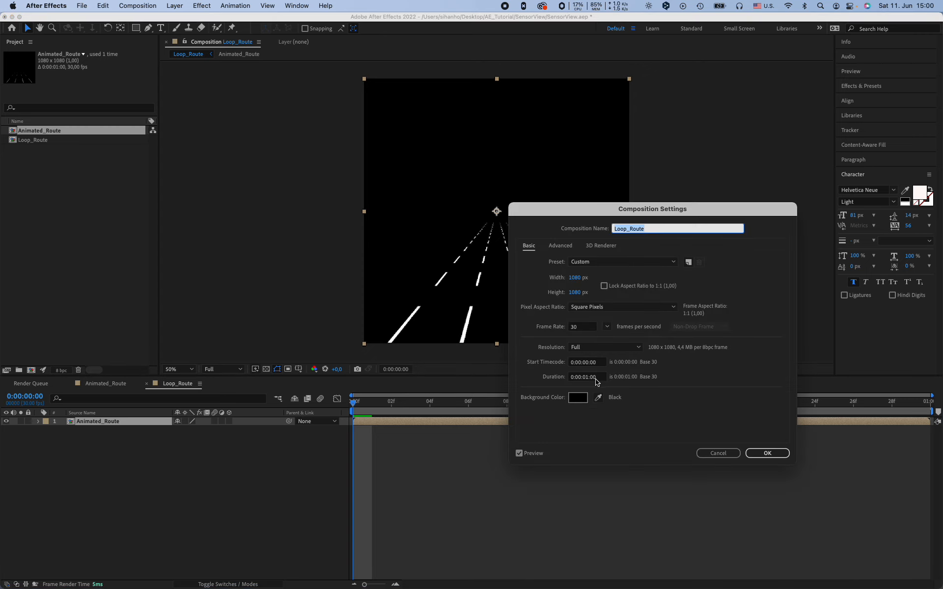
click(585, 377)
text(0)
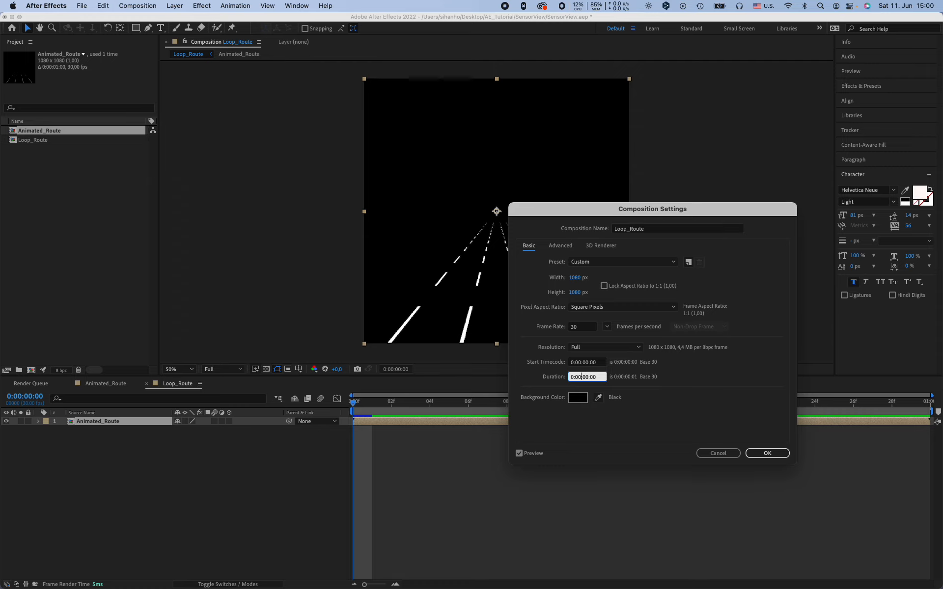
click(767, 453)
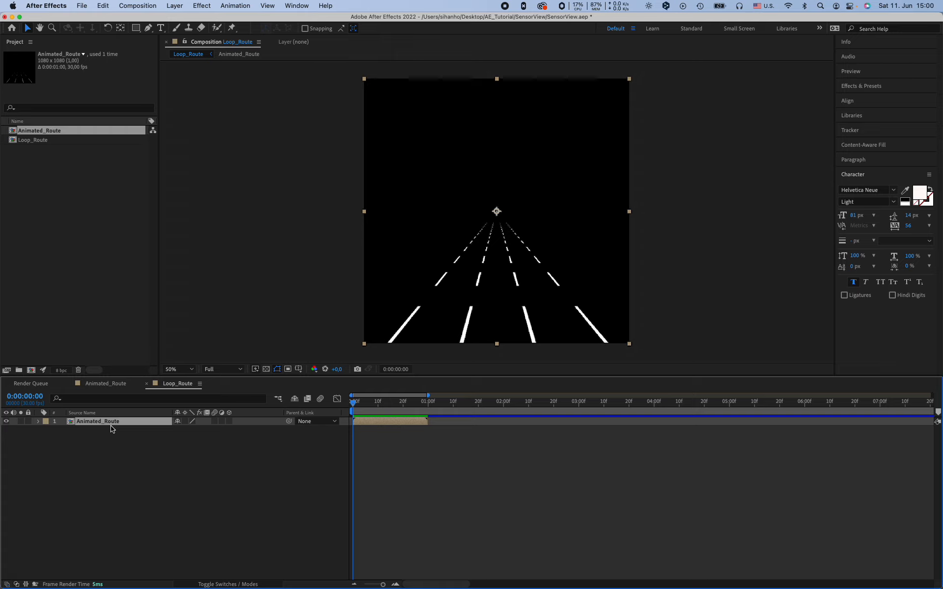
mouse_move(113, 423)
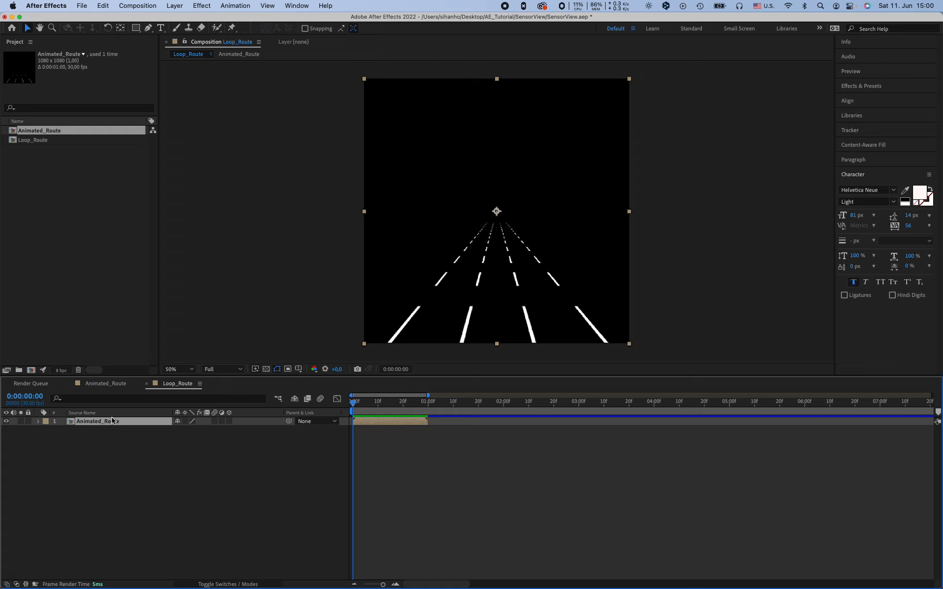
Enable Time Remapping on Animated_Route and set its last Time Remap keyframe to 0
right_click(98, 421)
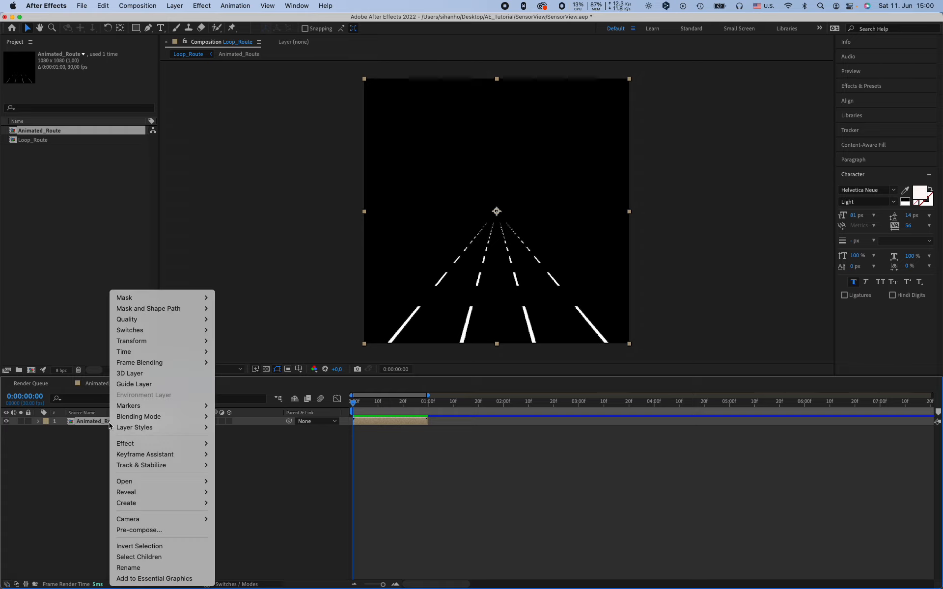
mouse_move(148, 373)
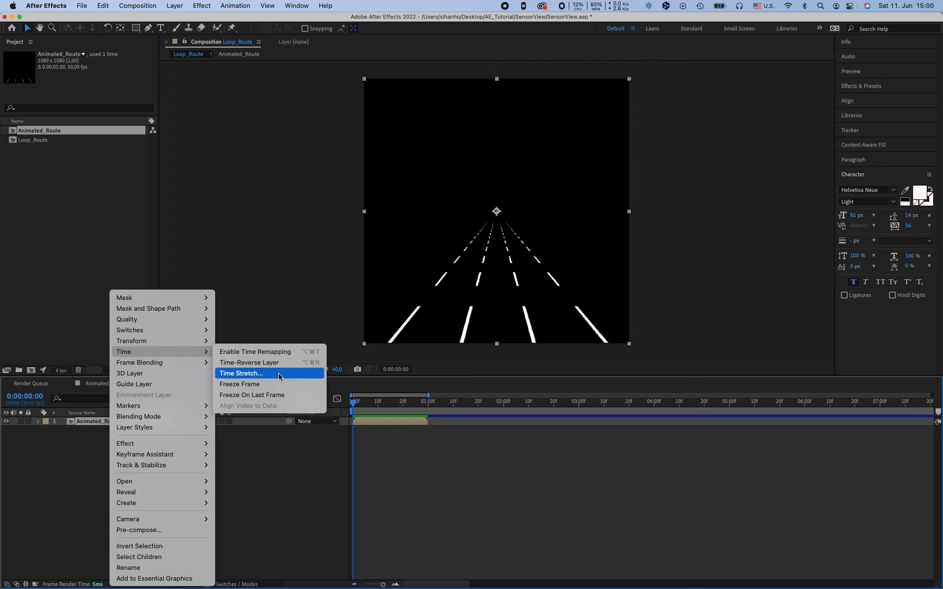
mouse_move(289, 355)
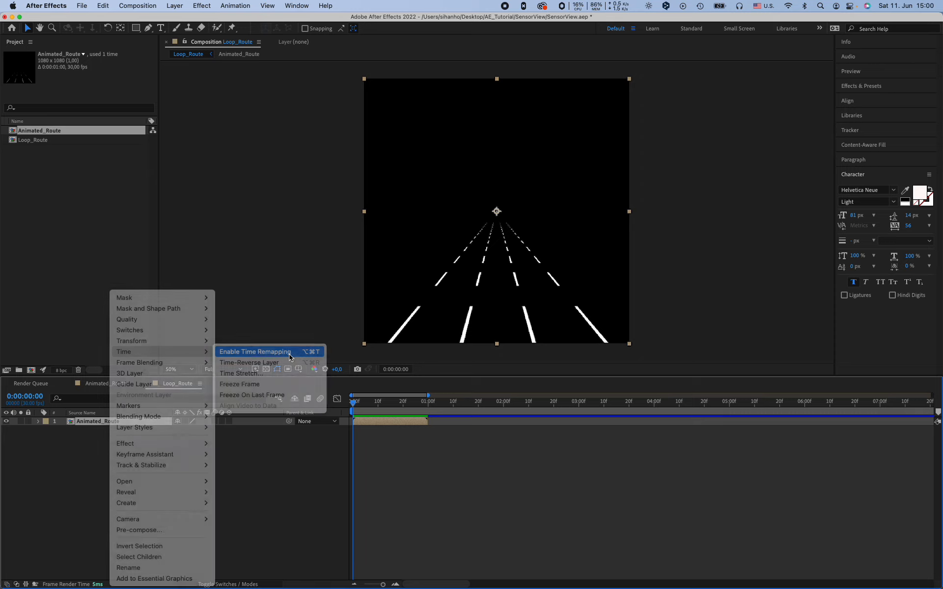
click(255, 352)
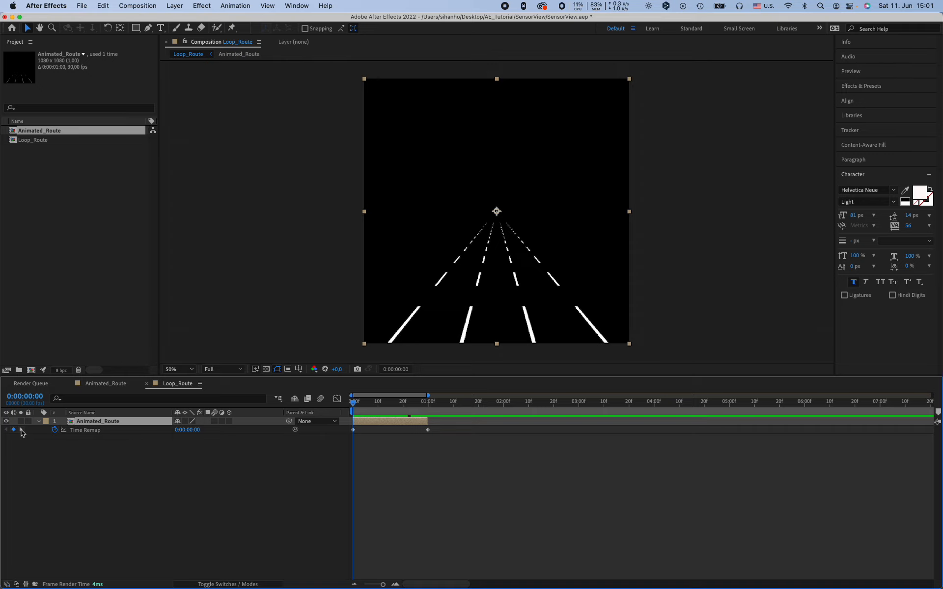
mouse_move(13, 430)
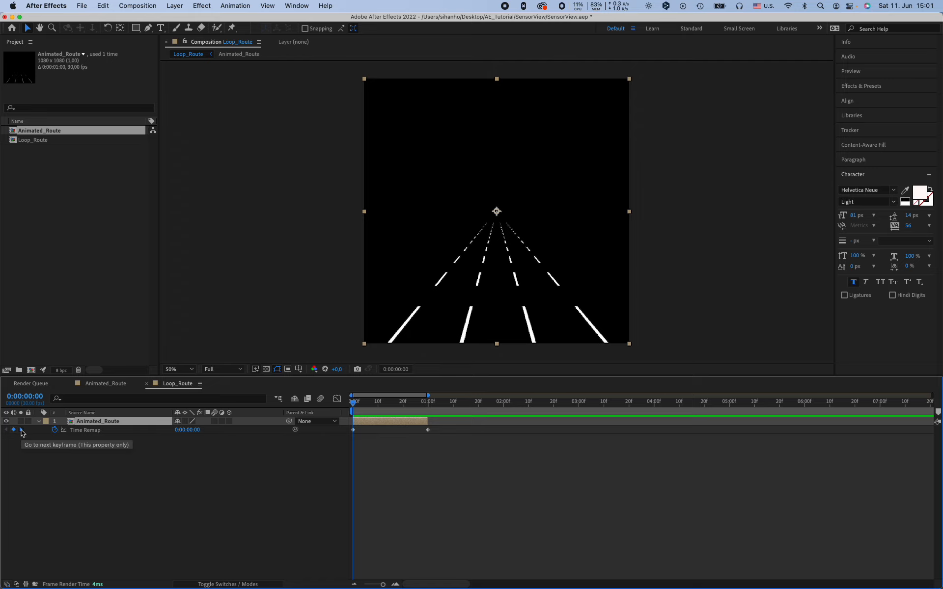
click(21, 430)
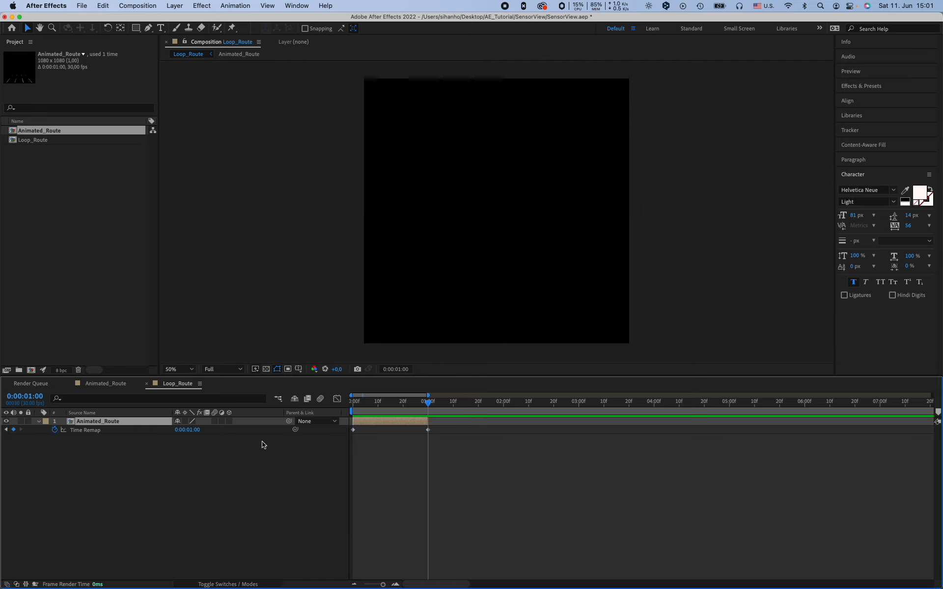
mouse_move(388, 580)
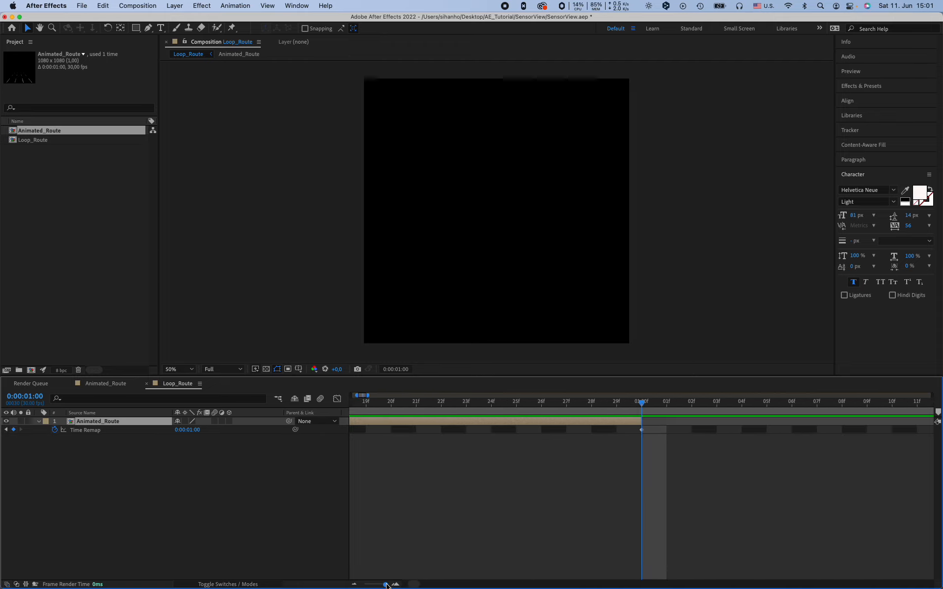
mouse_move(629, 409)
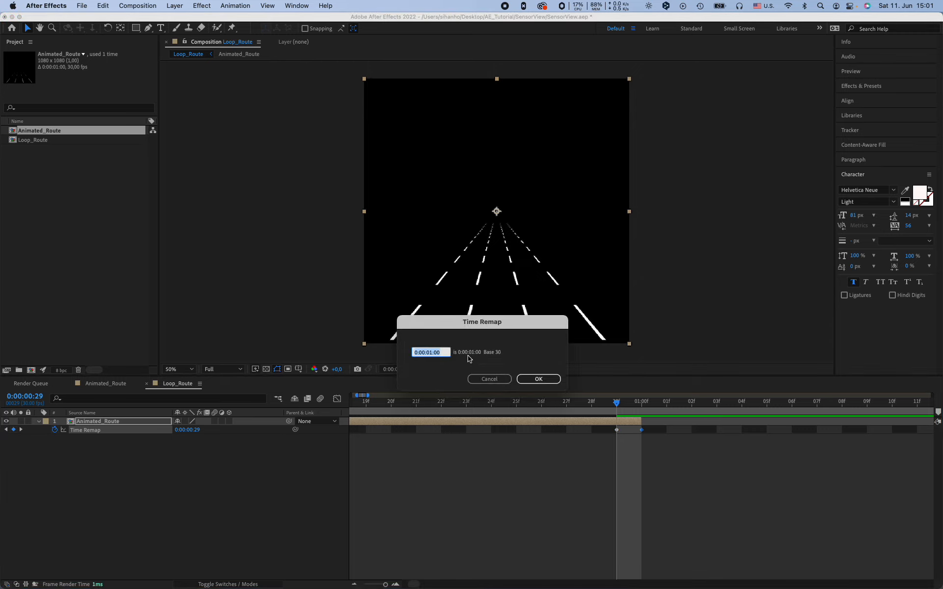
text(0)
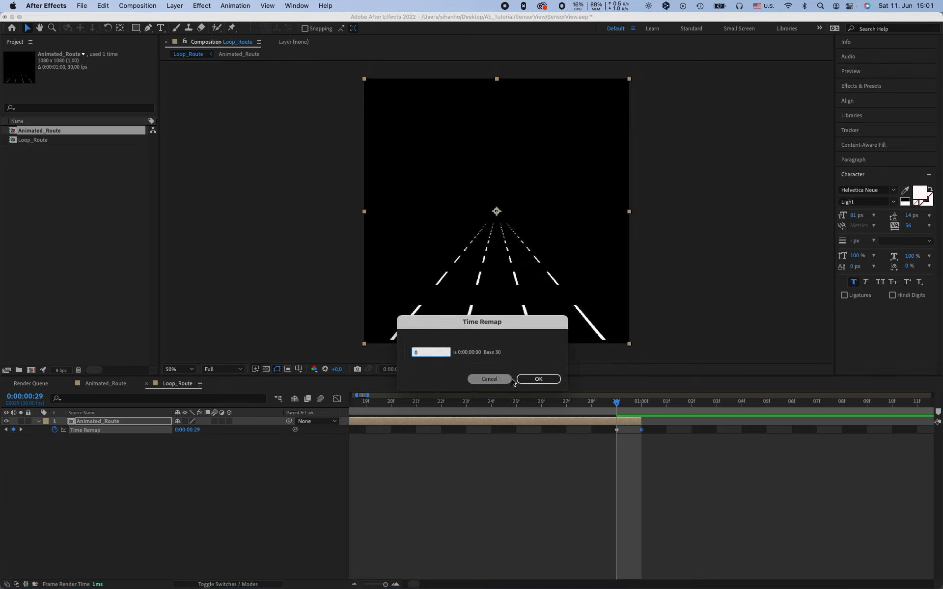
click(537, 378)
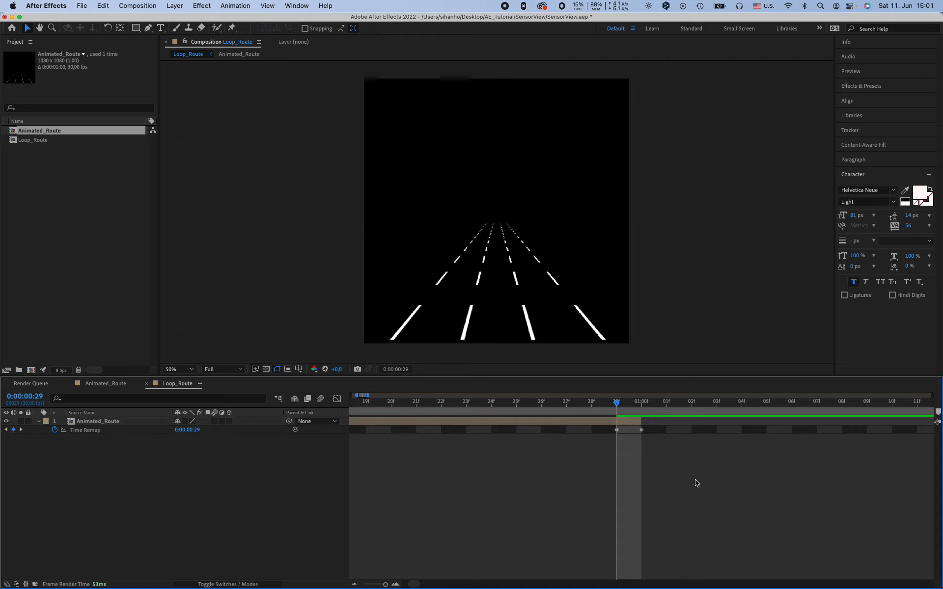
click(642, 402)
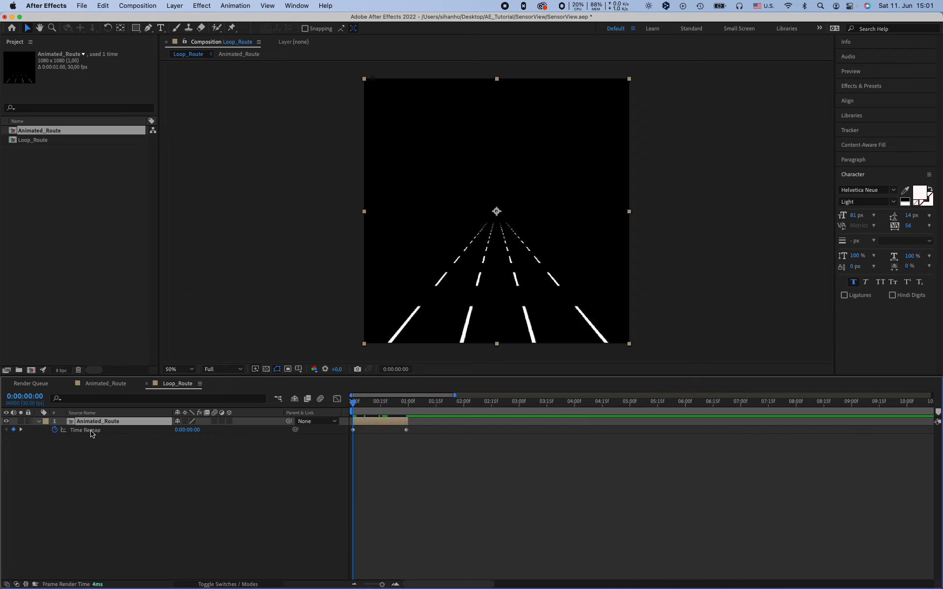
mouse_move(56, 434)
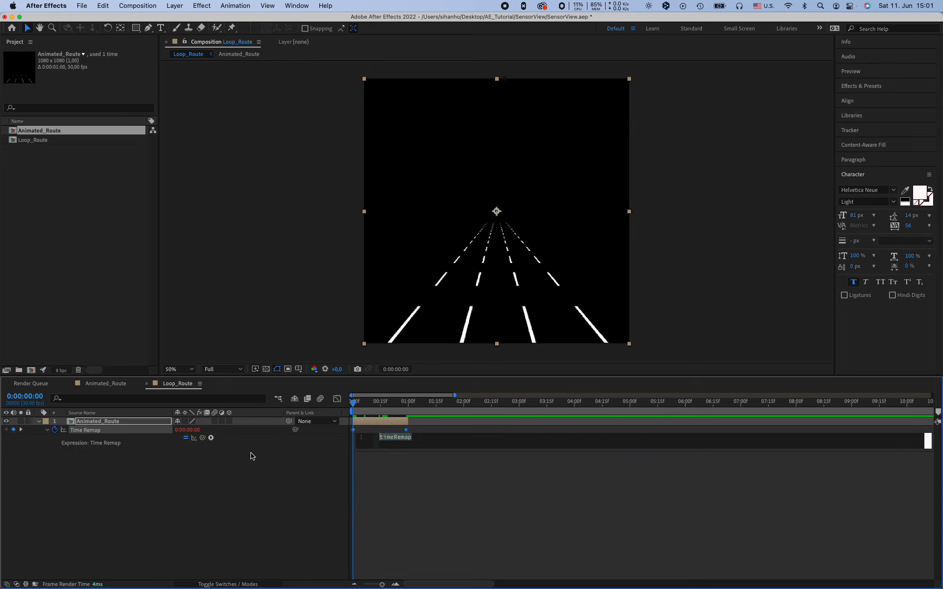
mouse_move(211, 437)
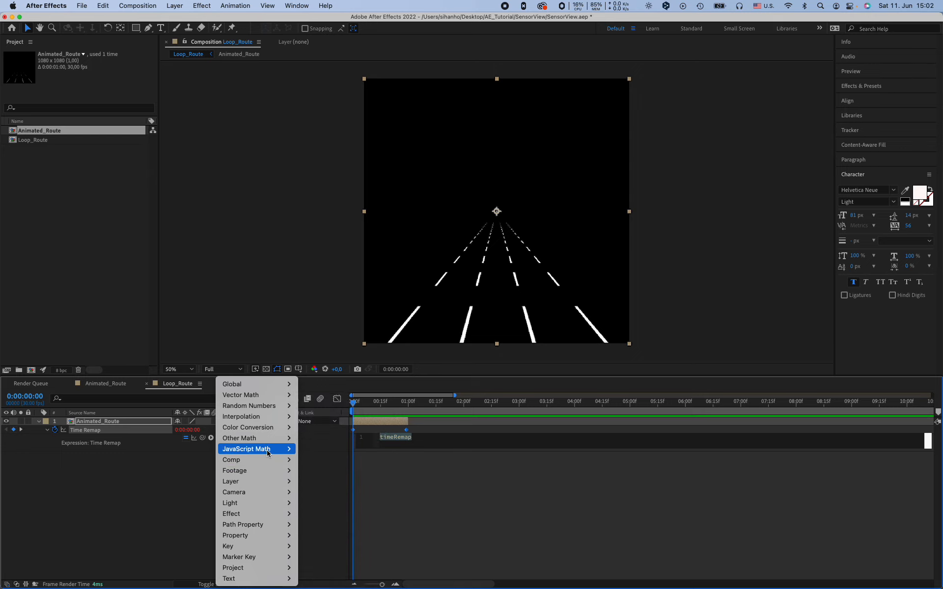
mouse_move(257, 525)
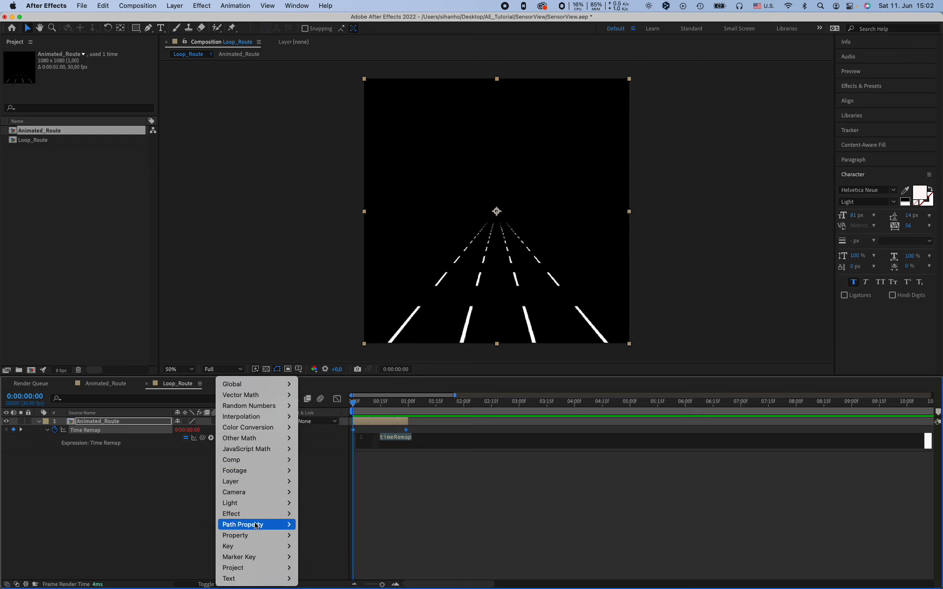
mouse_move(252, 547)
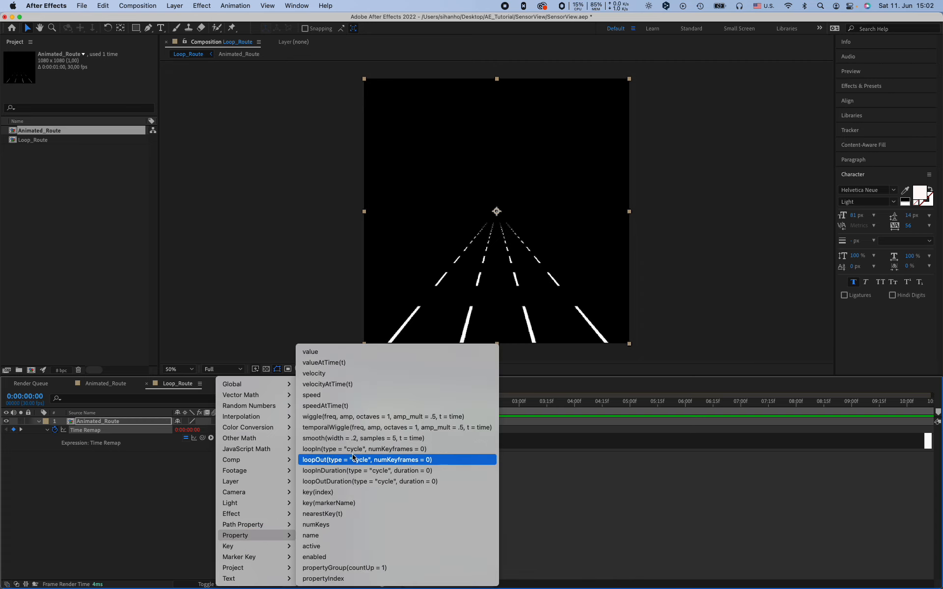
mouse_move(359, 464)
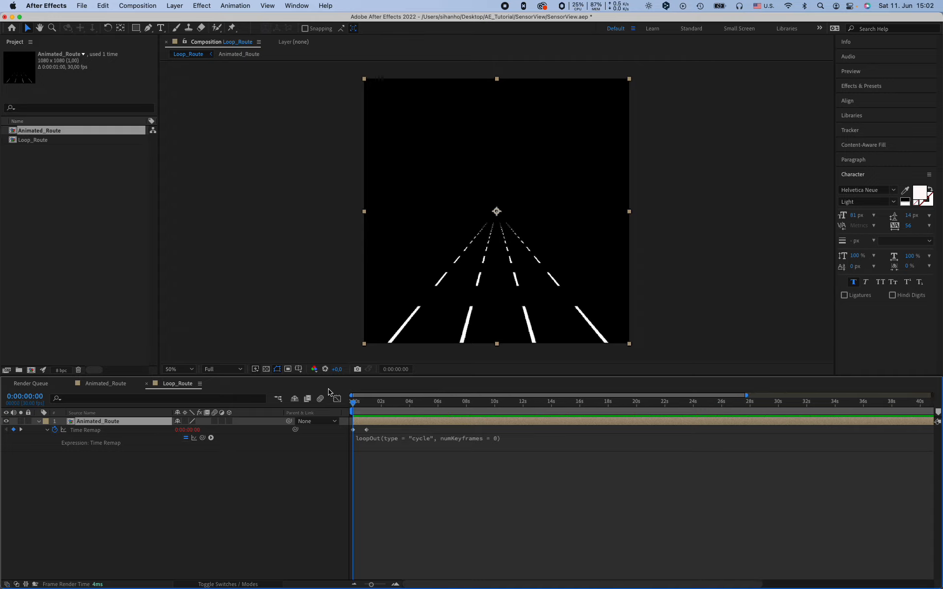
Commit the loopOut("cycle") expression on Time Remap and preview the repeating road lines
click(362, 418)
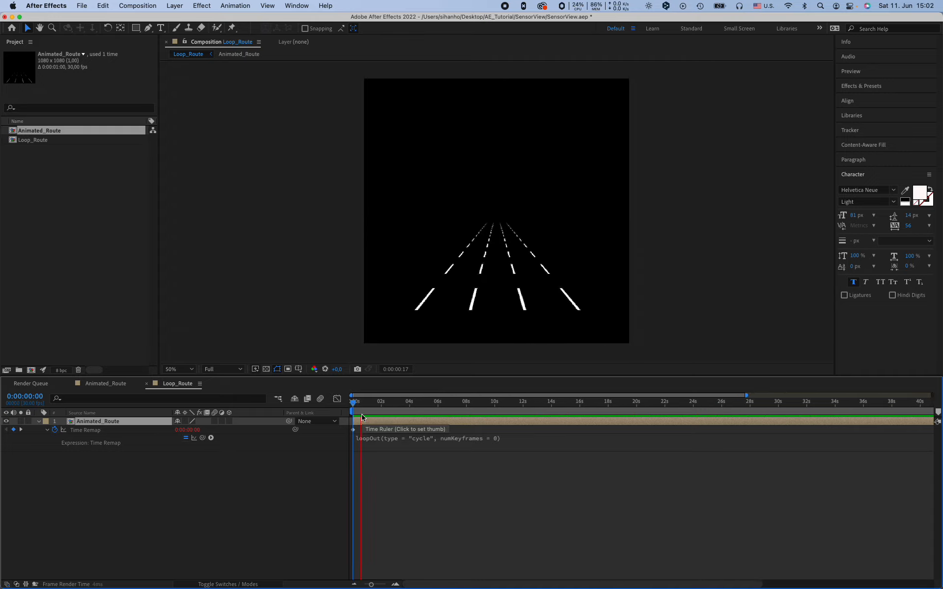
click(389, 418)
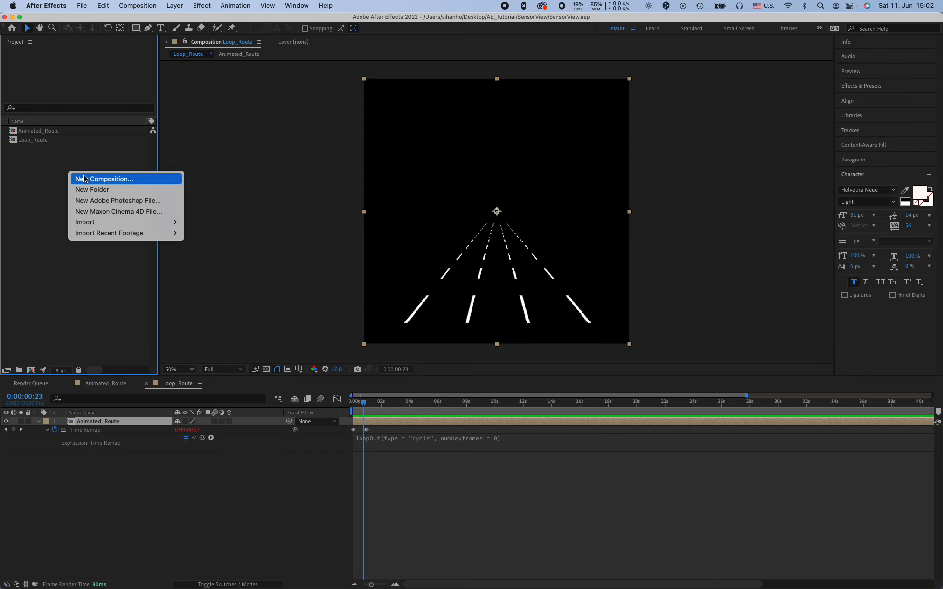
mouse_move(88, 181)
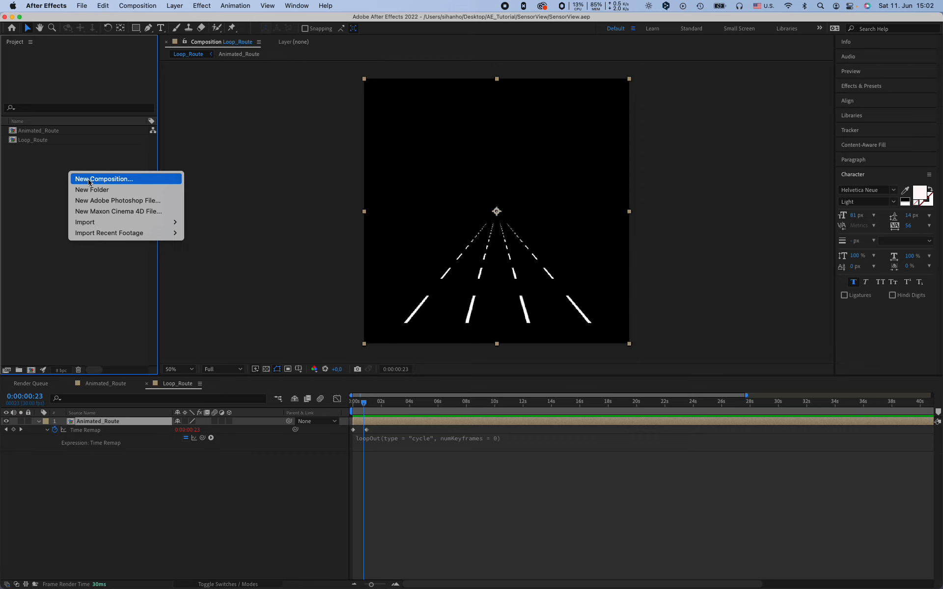
Create a new 1920×1080 composition with a 0:00:30:00 duration
click(105, 178)
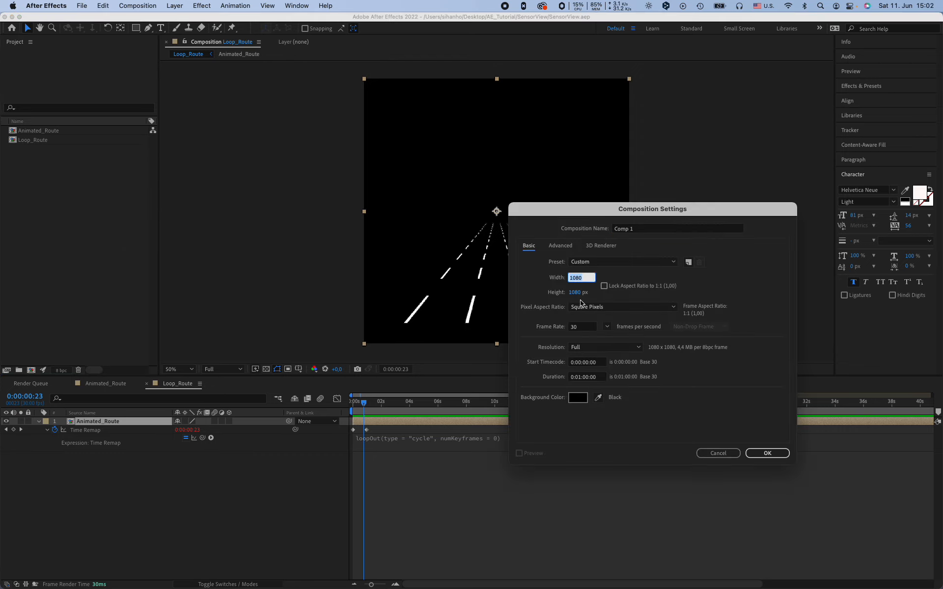
text(192)
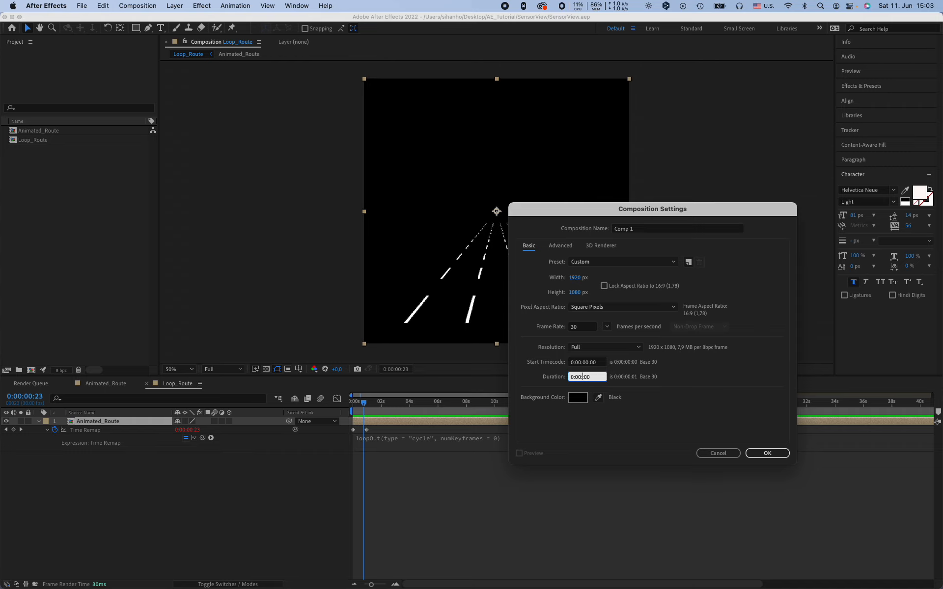
text(0:00:30:00)
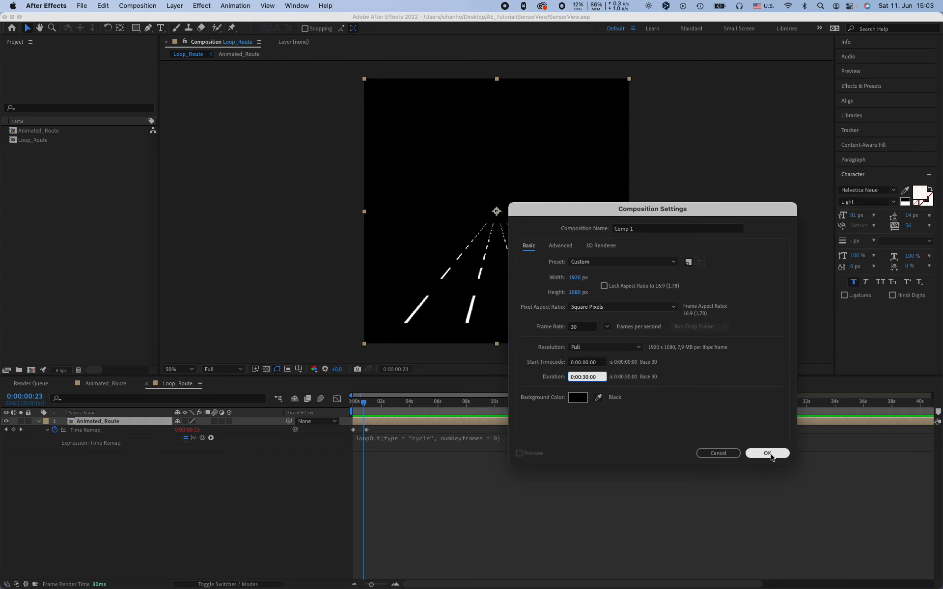
click(767, 453)
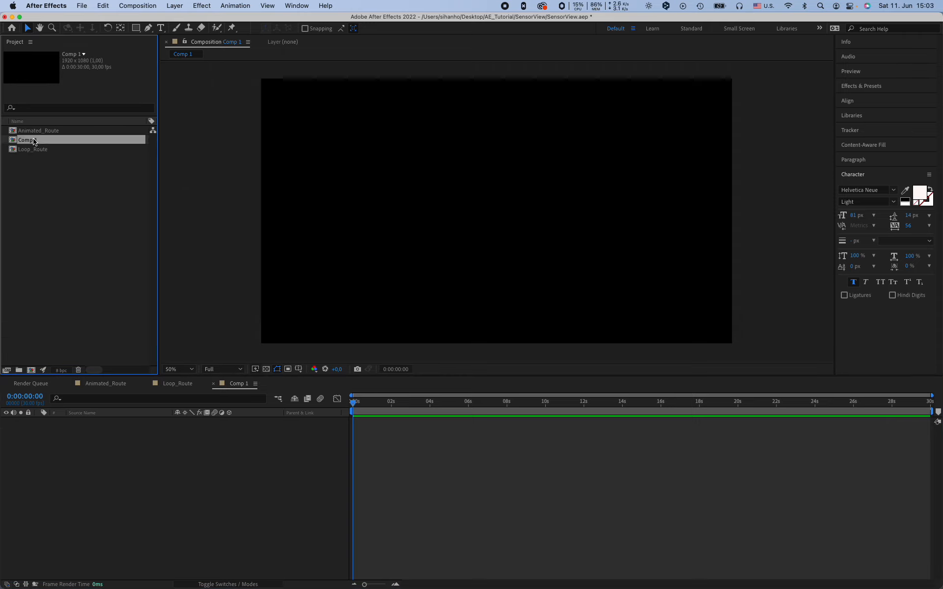
Rename Comp 1 to Control_Loop_Route in the Project panel
double_click(27, 139)
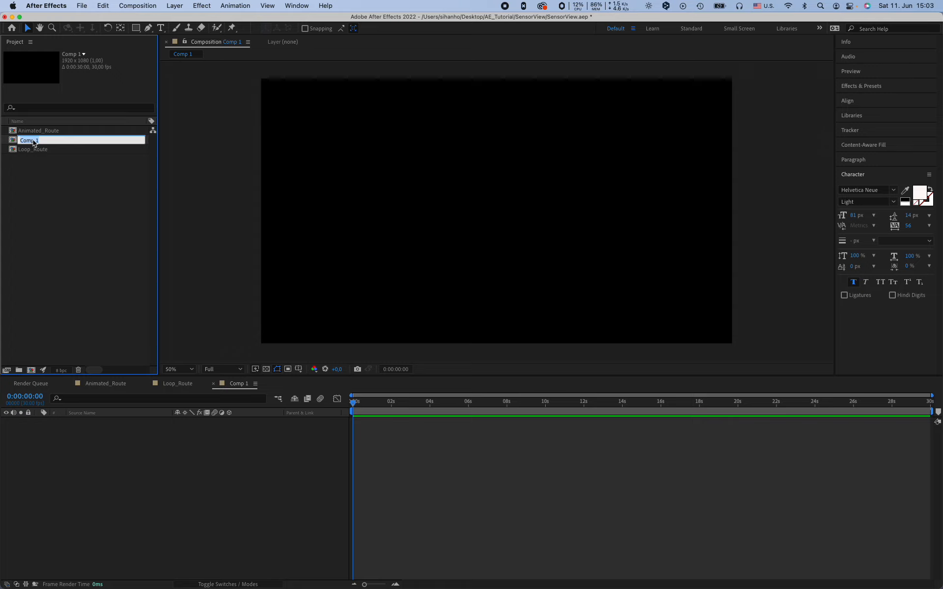
text(Control)
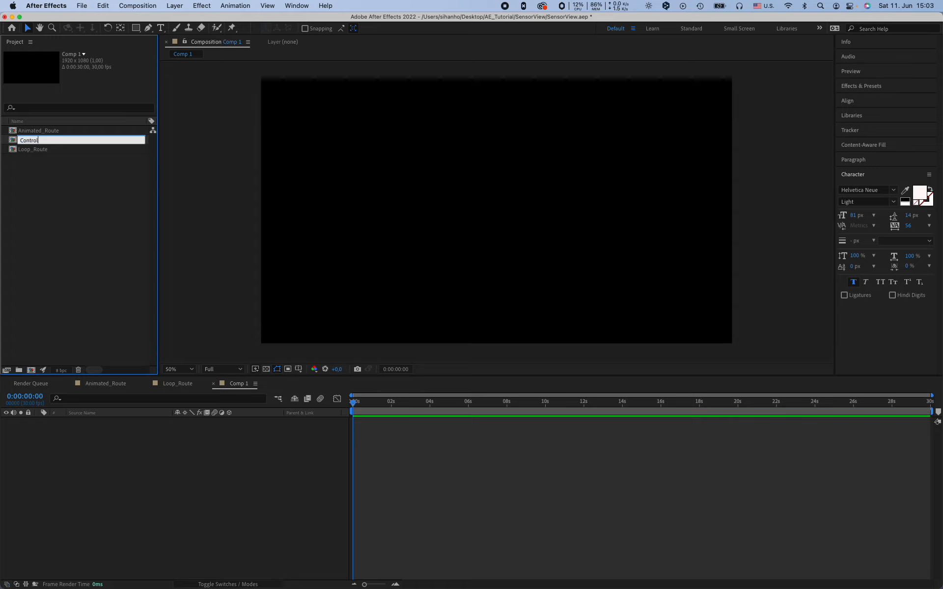
text(_)
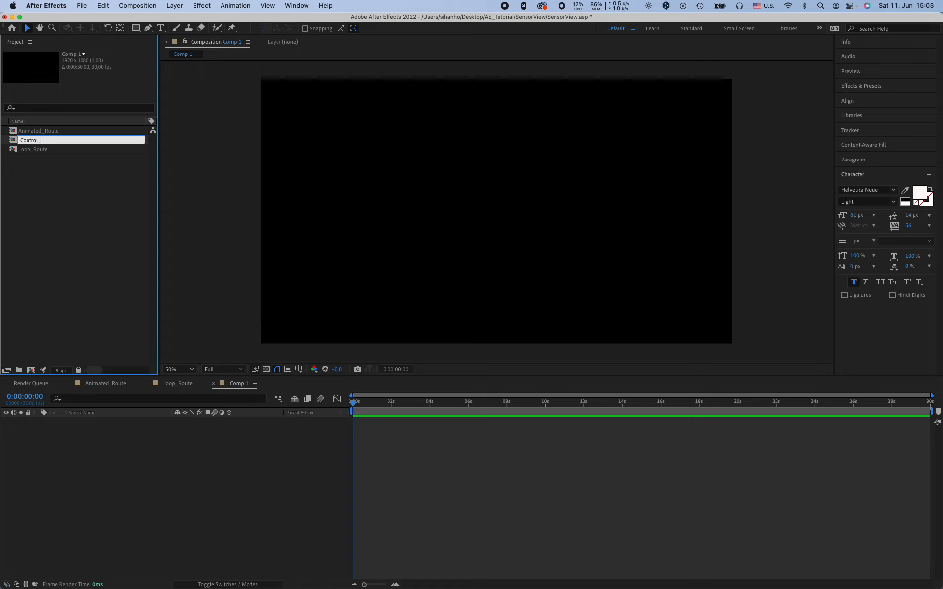
text(Loop)
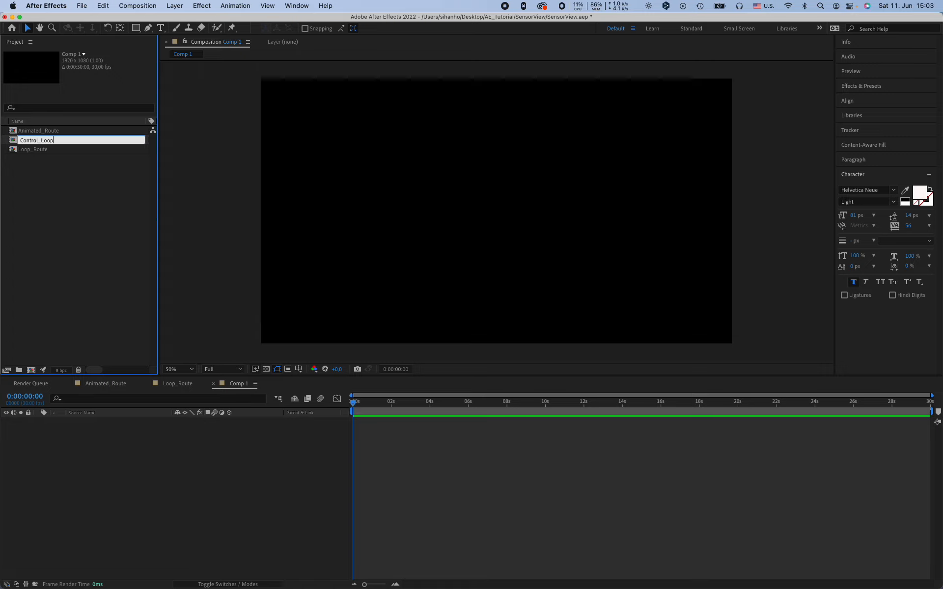
text(_Route)
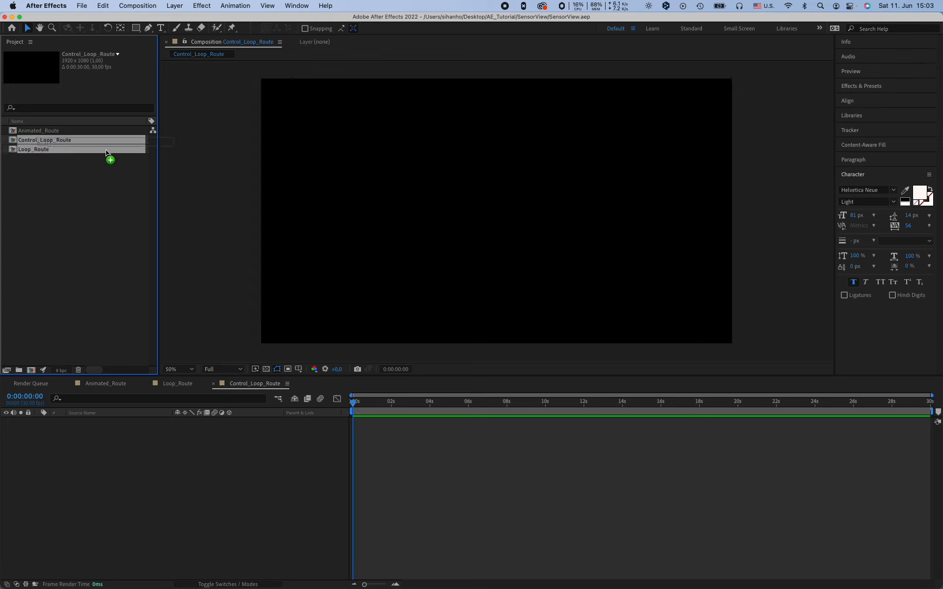
Add the Loop_Route composition as a layer in Control_Loop_Route
click(34, 150)
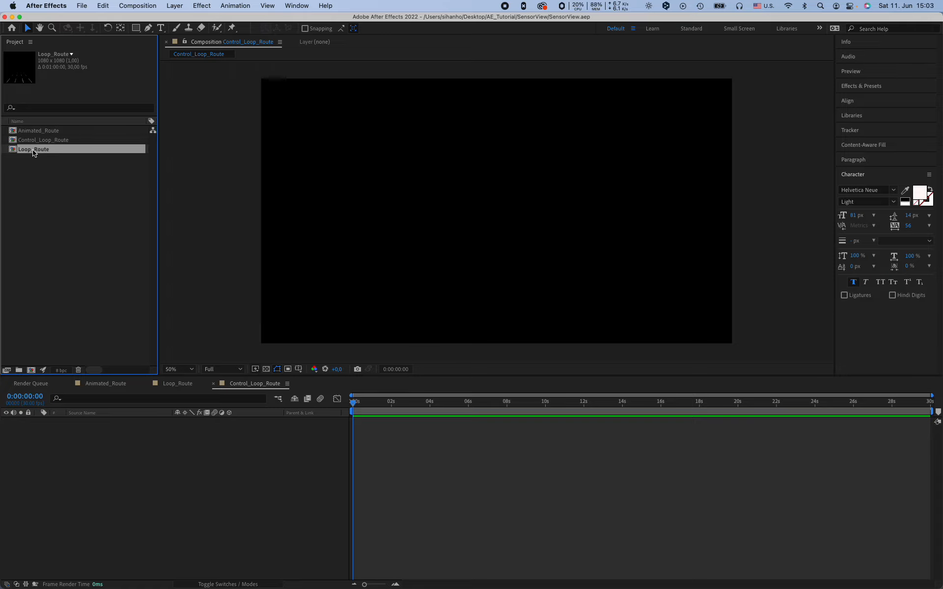
double_click(34, 149)
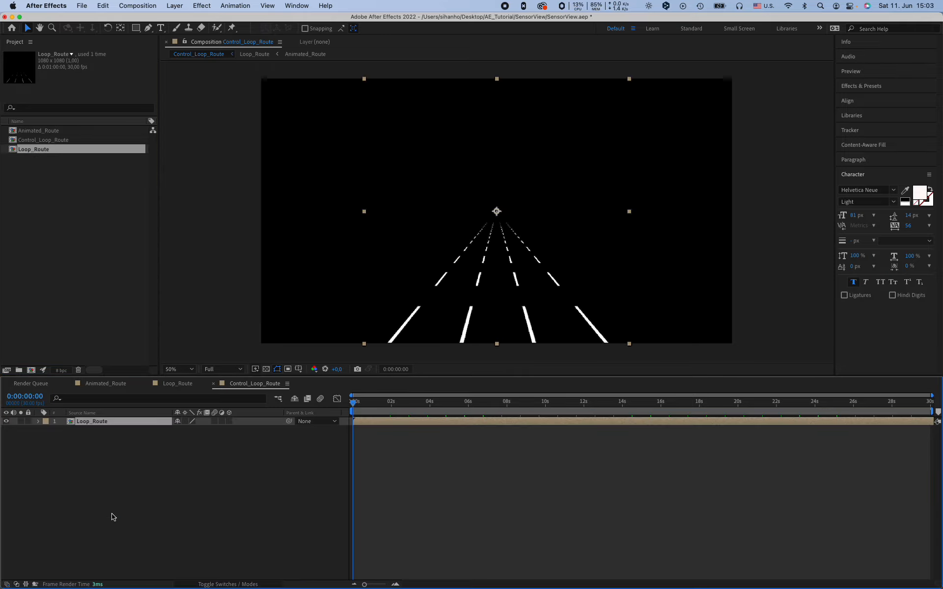
click(606, 402)
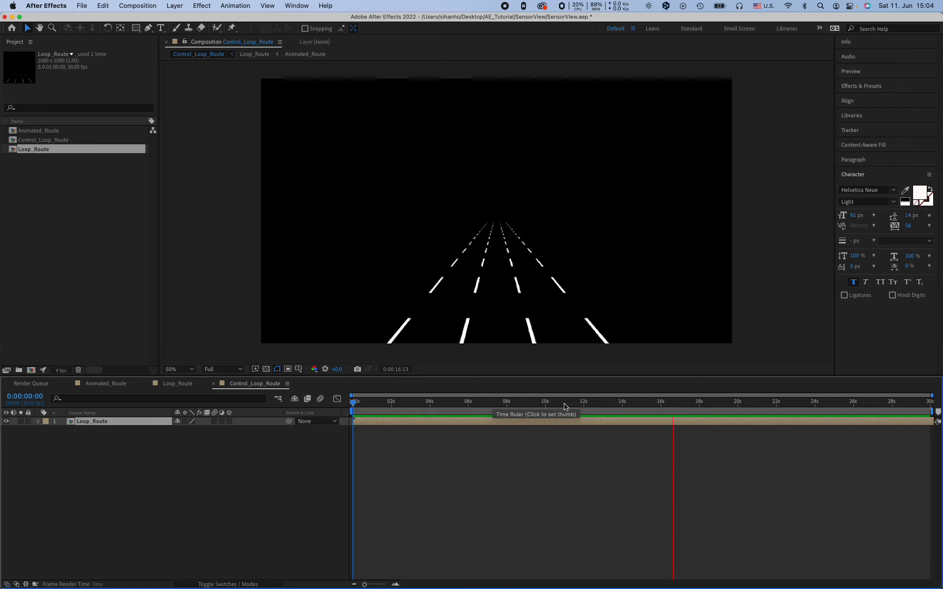
Scrub the time ruler to preview the road lines, then bring up the saved expression notes
click(583, 401)
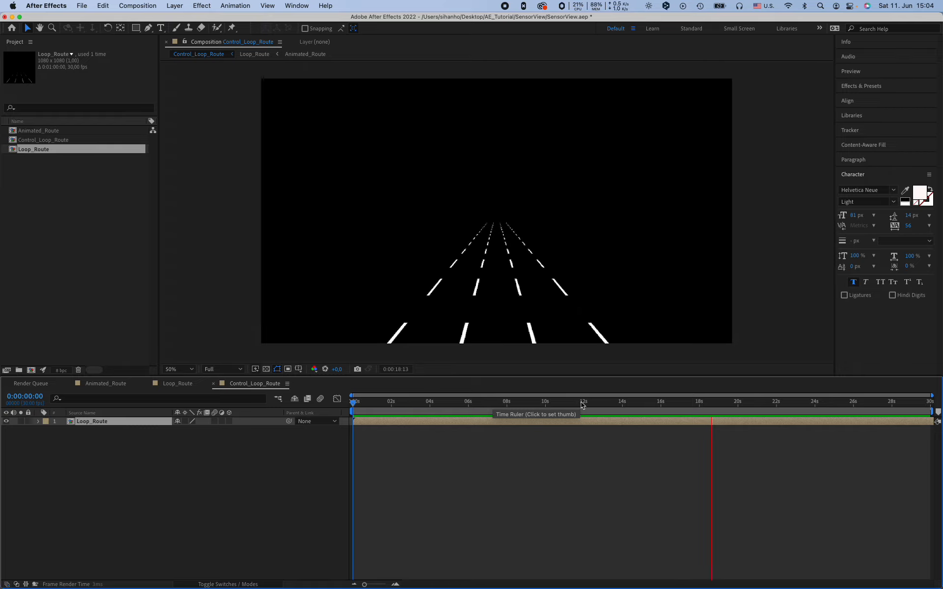
click(718, 402)
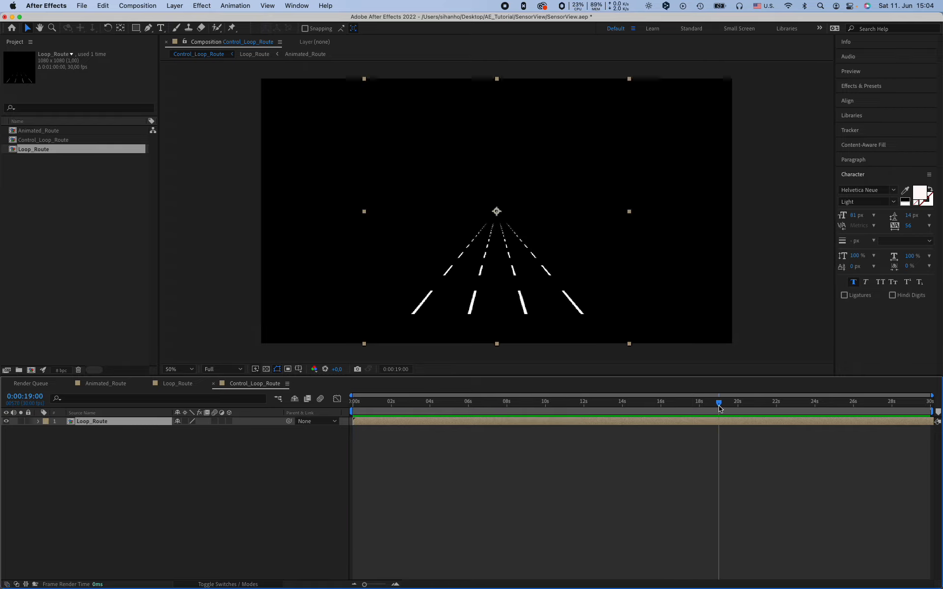
click(364, 402)
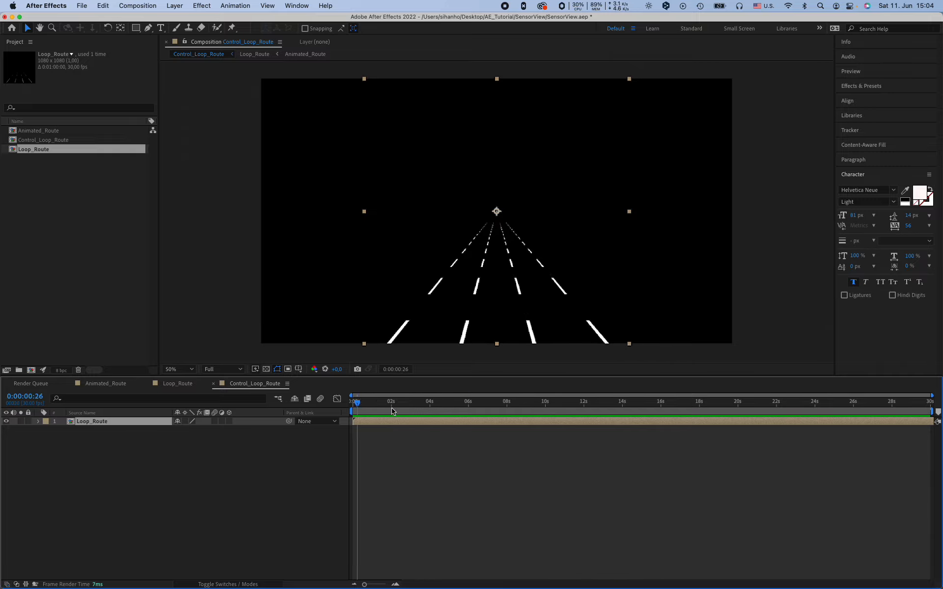
click(353, 402)
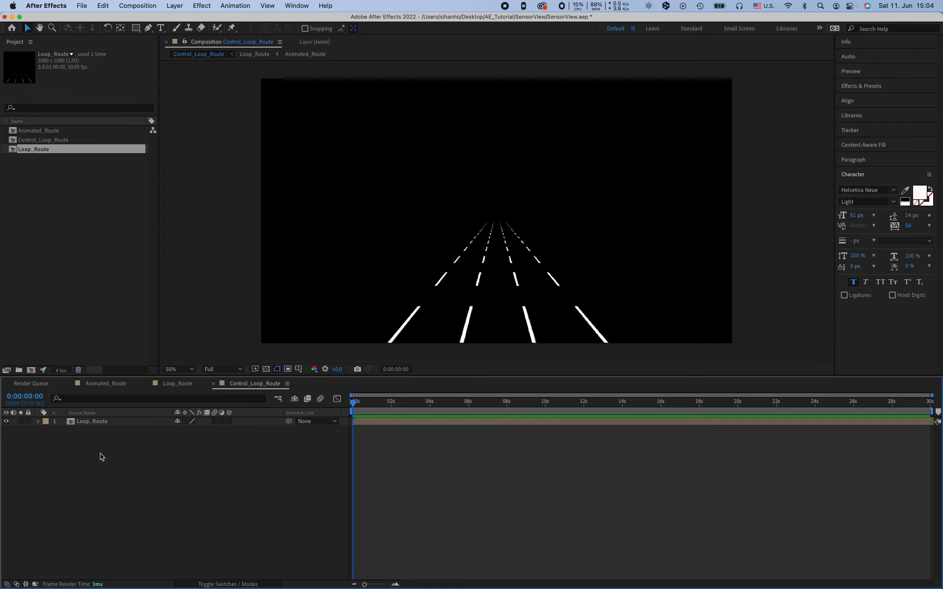
mouse_move(110, 447)
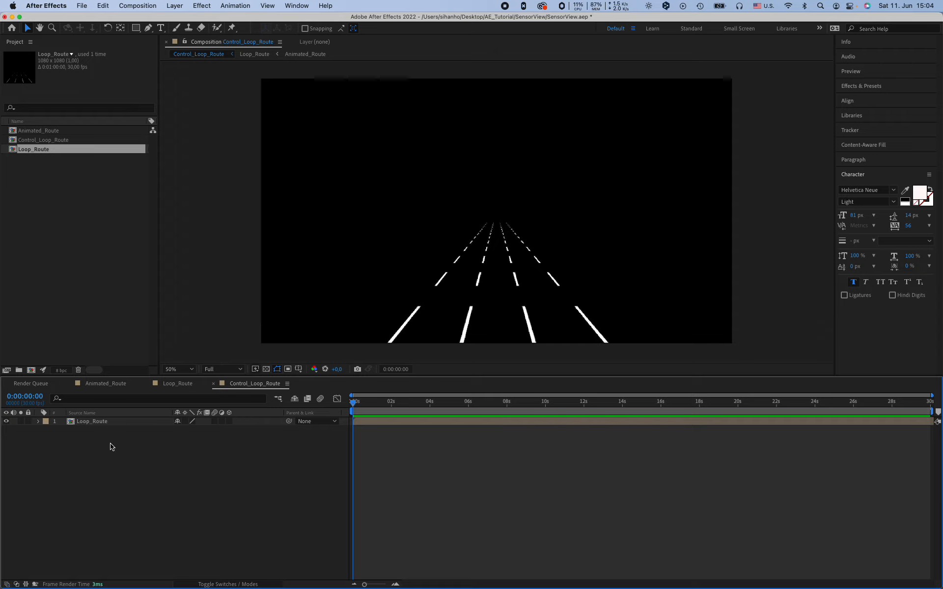
click(39, 420)
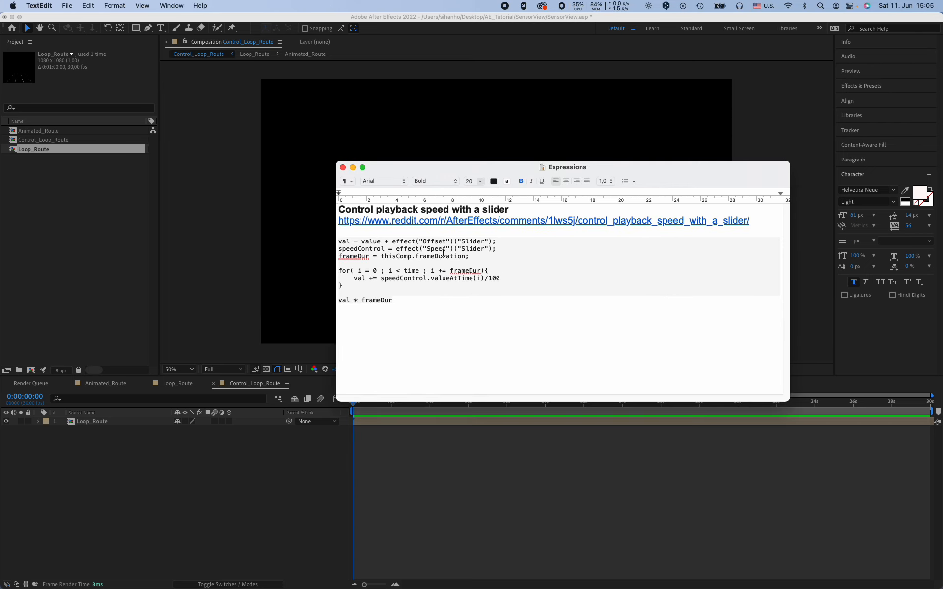
Select the speed-control expression code in the TextEdit Expressions note to copy it
drag(340, 241, 393, 301)
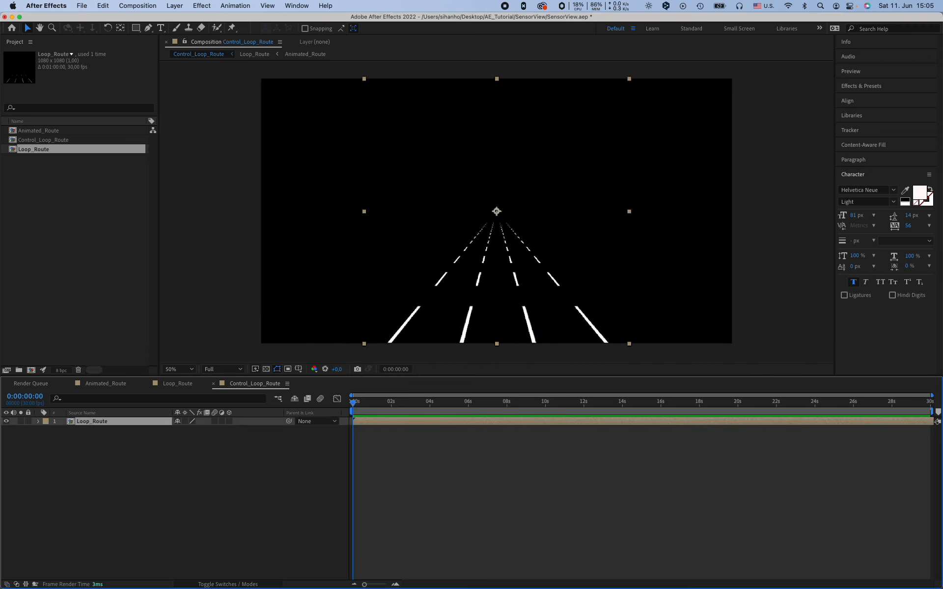
Enable Time Remapping on Loop_Route and paste the slider-driven playback speed expression into Time Remap
right_click(93, 421)
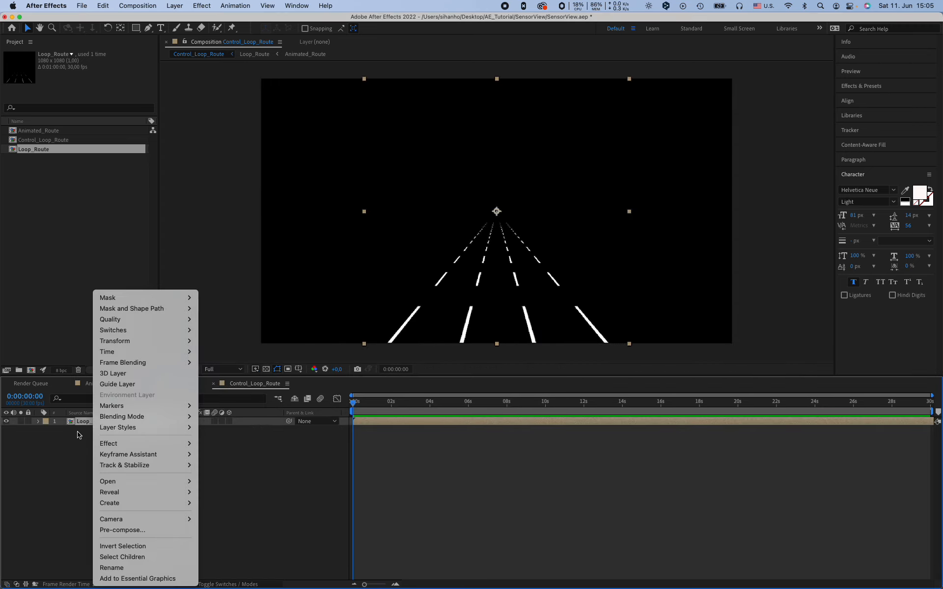
mouse_move(119, 492)
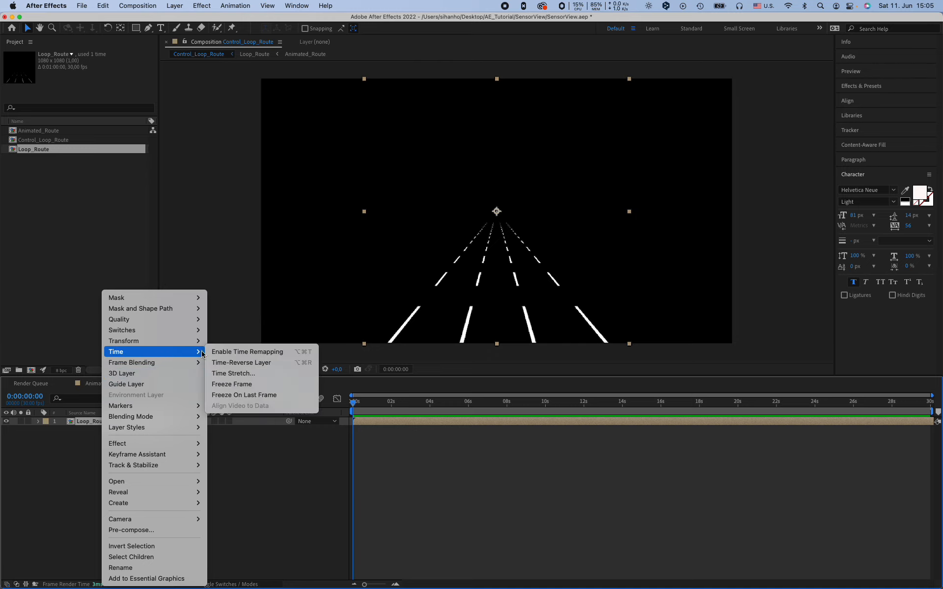
click(247, 351)
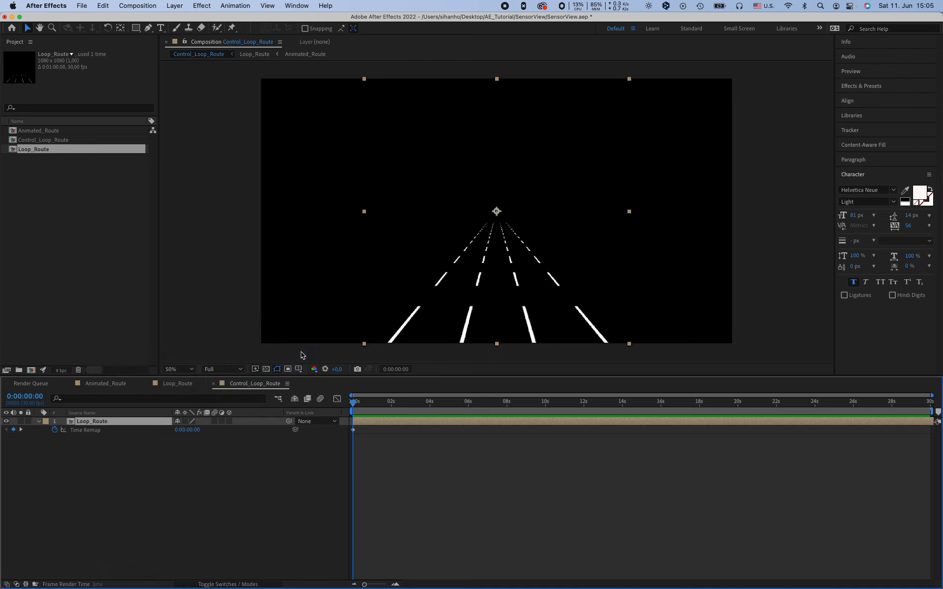
click(90, 430)
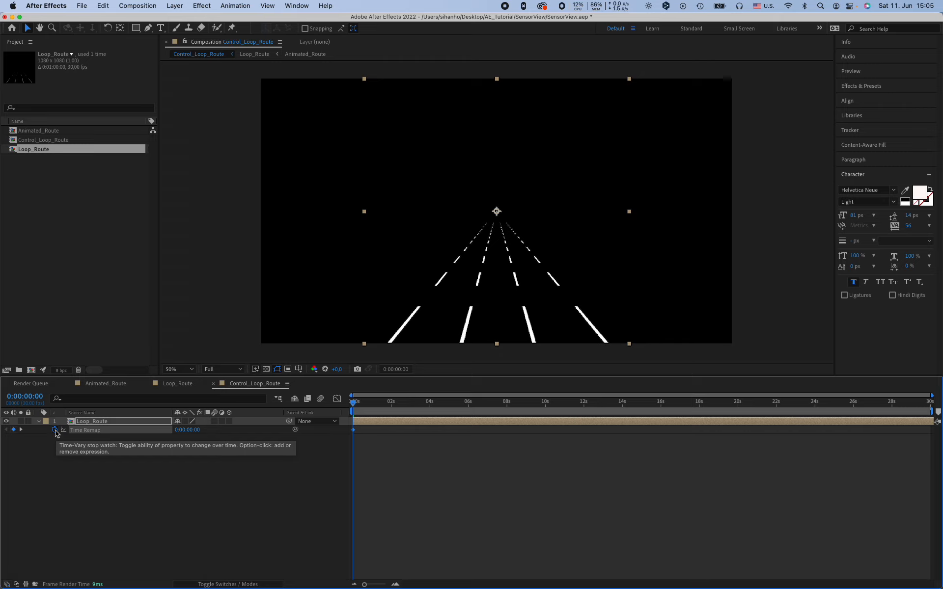
click(55, 430)
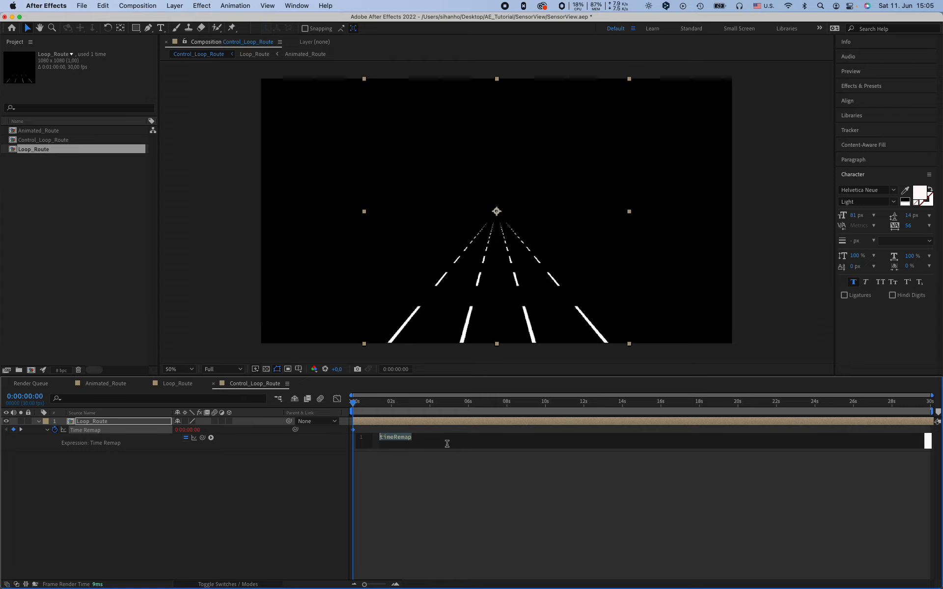
text(val * frameDur)
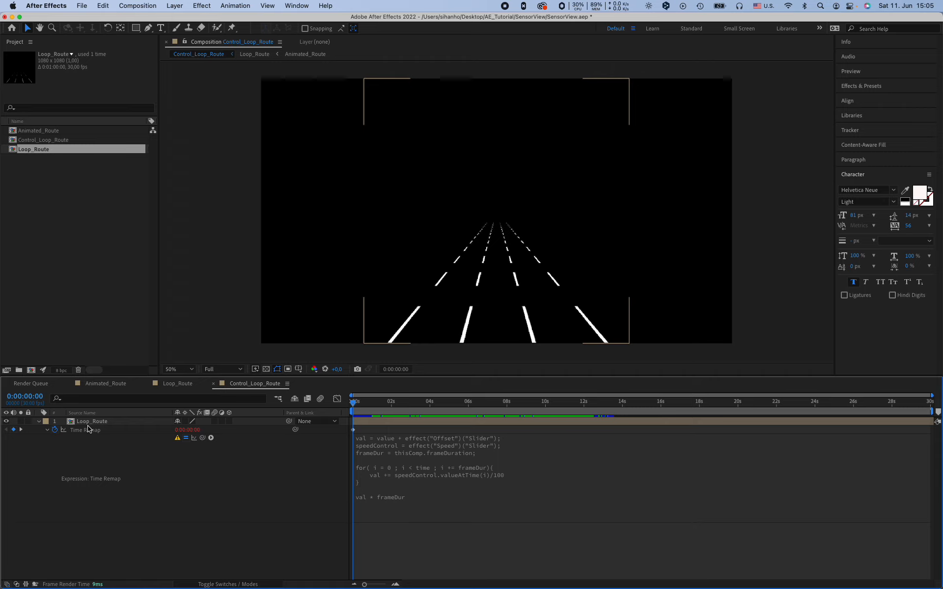
mouse_move(121, 436)
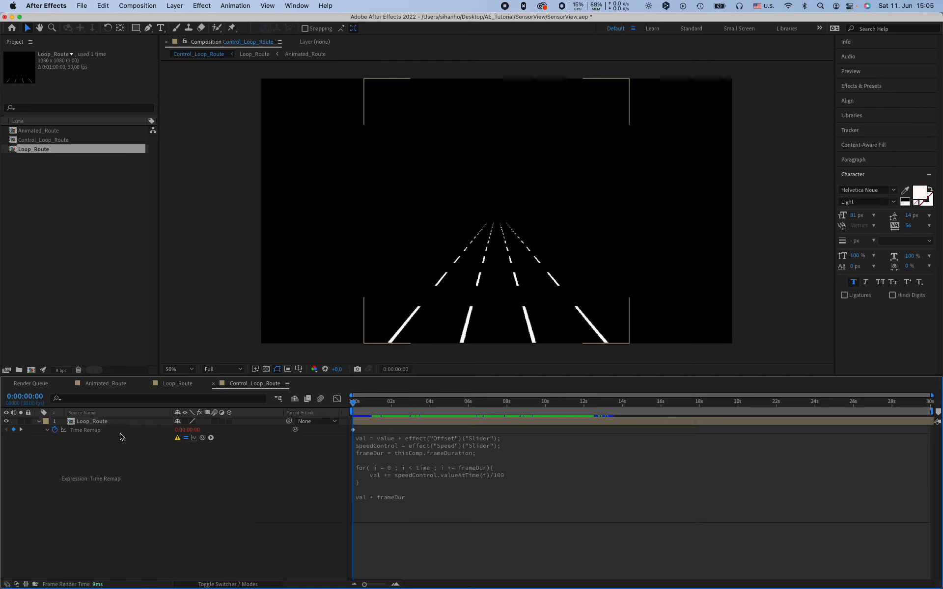
click(92, 421)
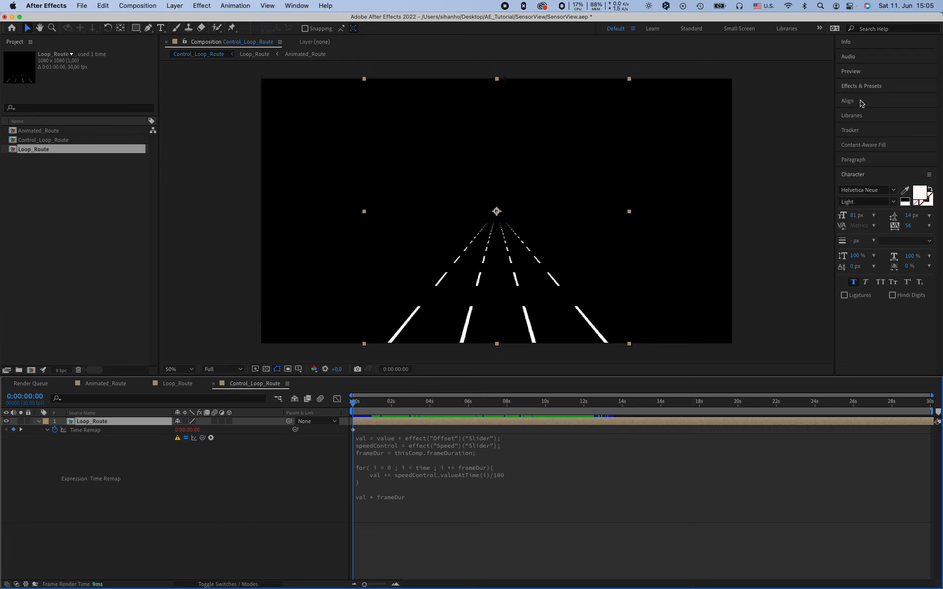
Apply two Slider Control effects to Loop_Route and rename them Offset and Speed
click(861, 85)
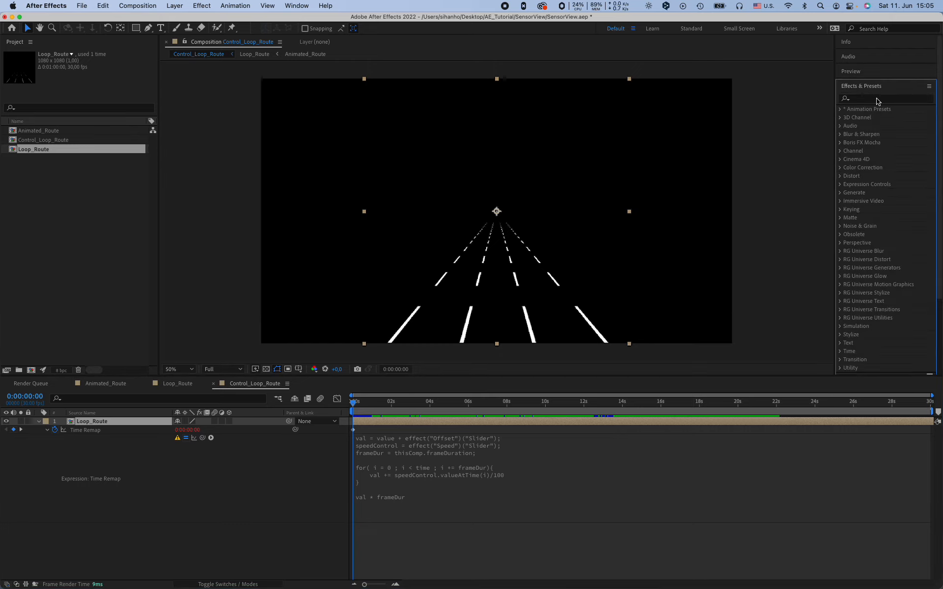
text(slider)
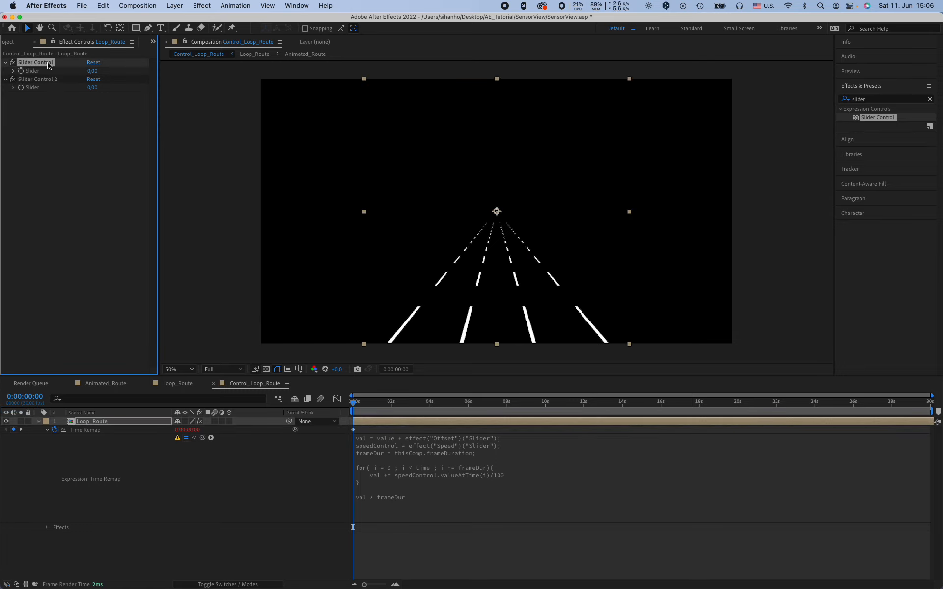
mouse_move(44, 71)
text(Offset)
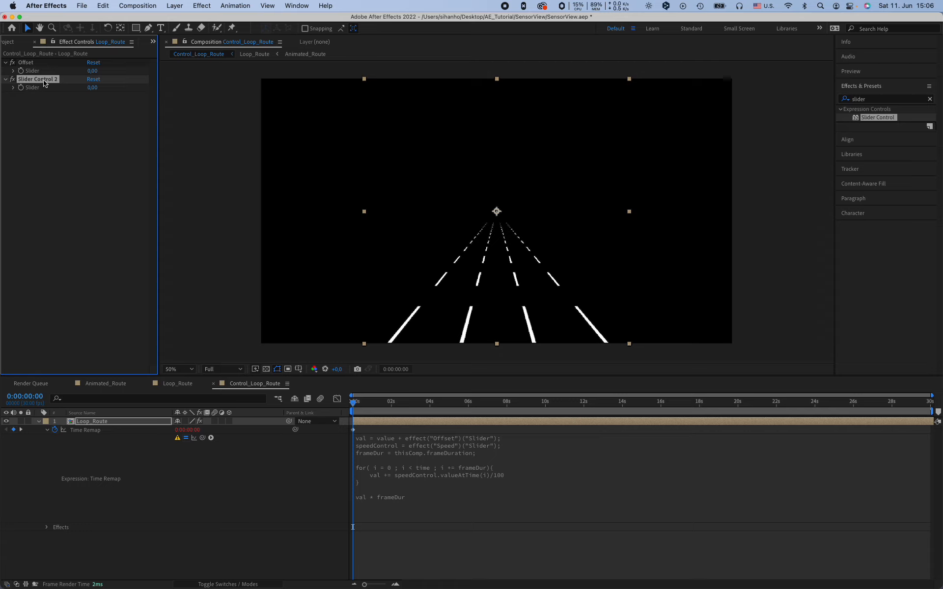
double_click(38, 79)
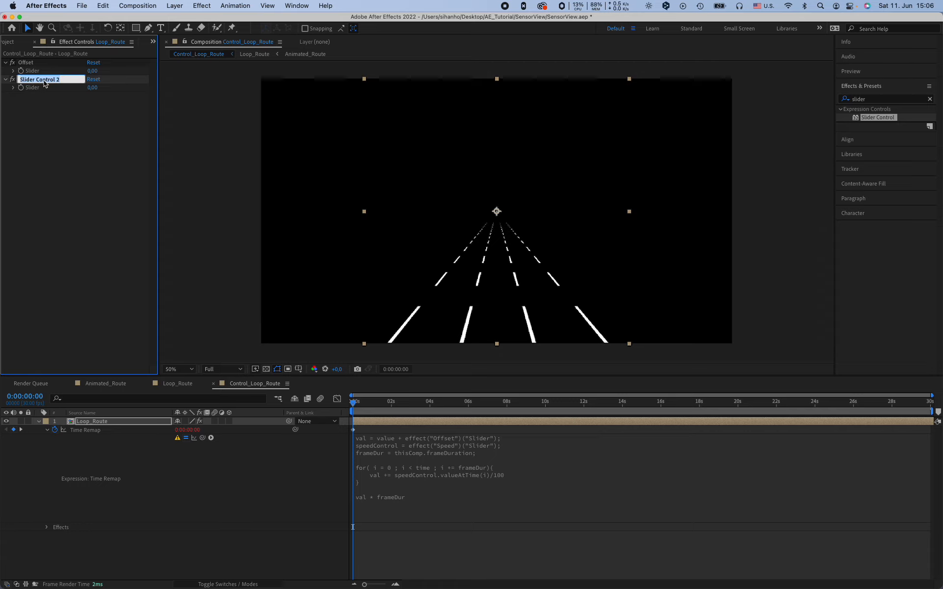
text(Speed)
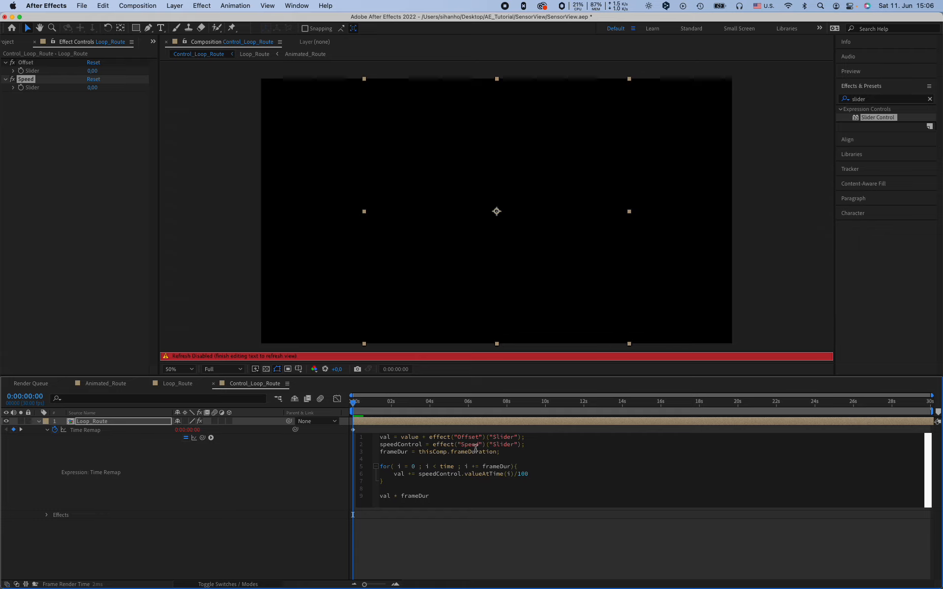
mouse_move(252, 560)
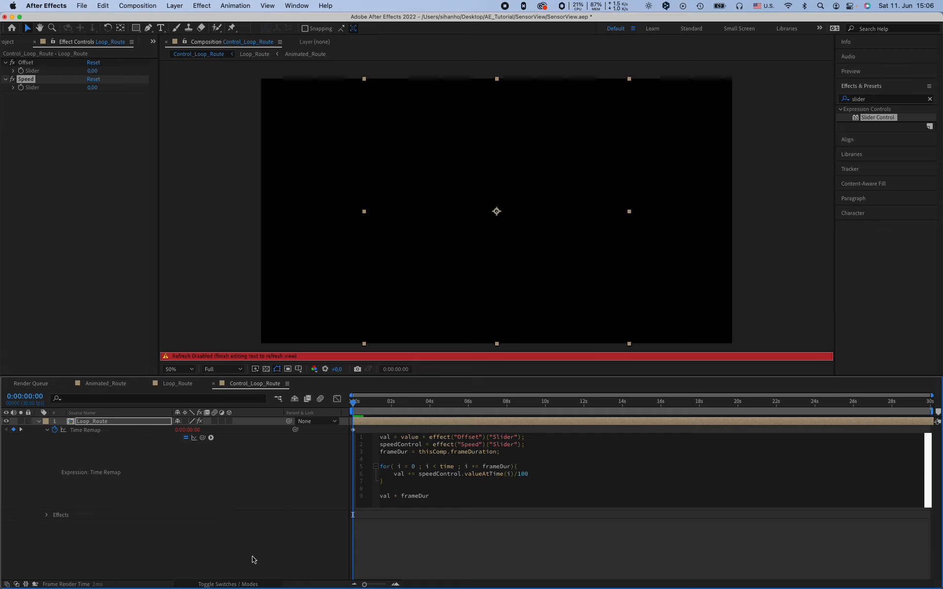
click(376, 402)
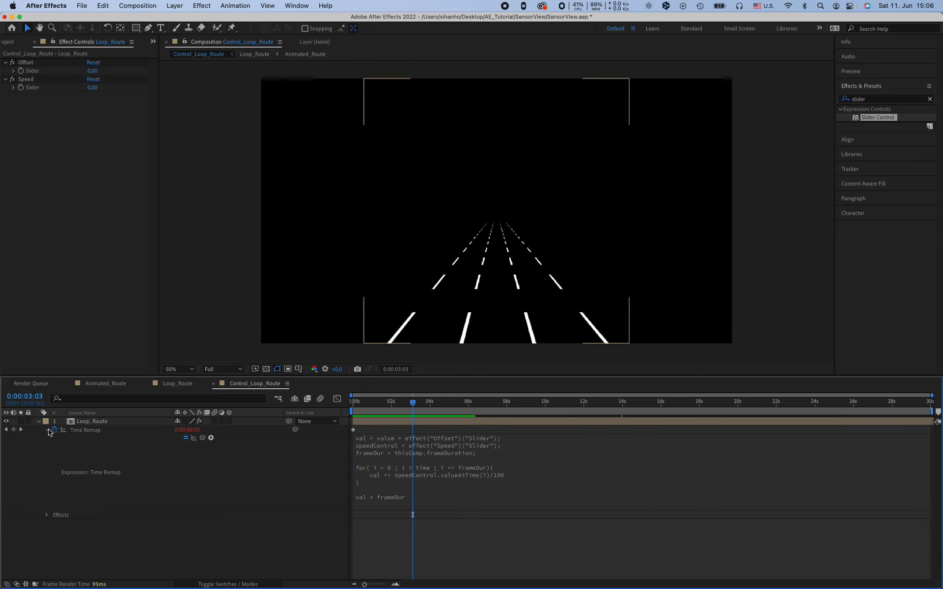
Reveal the layer's effects and try Speed slider values such as 200 while previewing
click(46, 514)
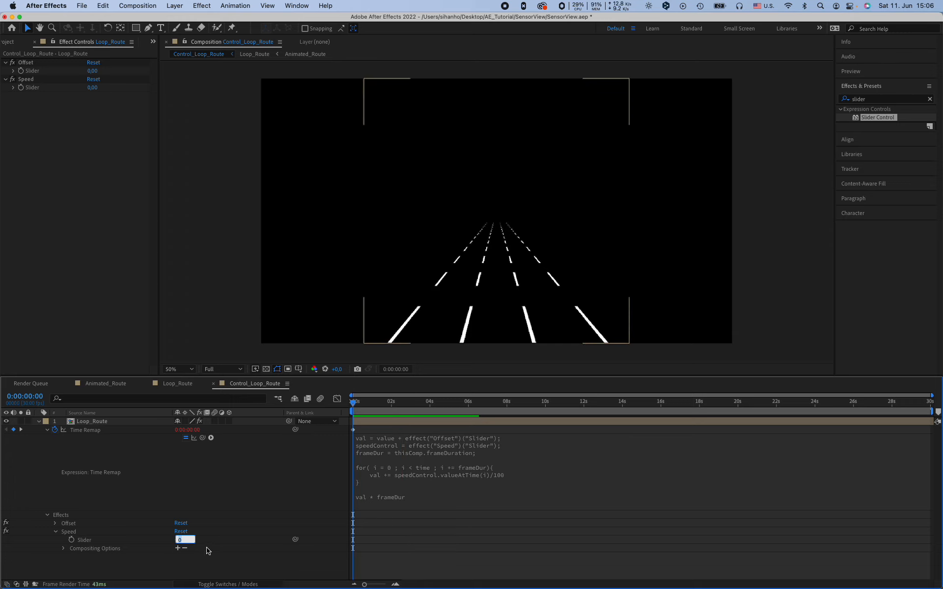
text(200)
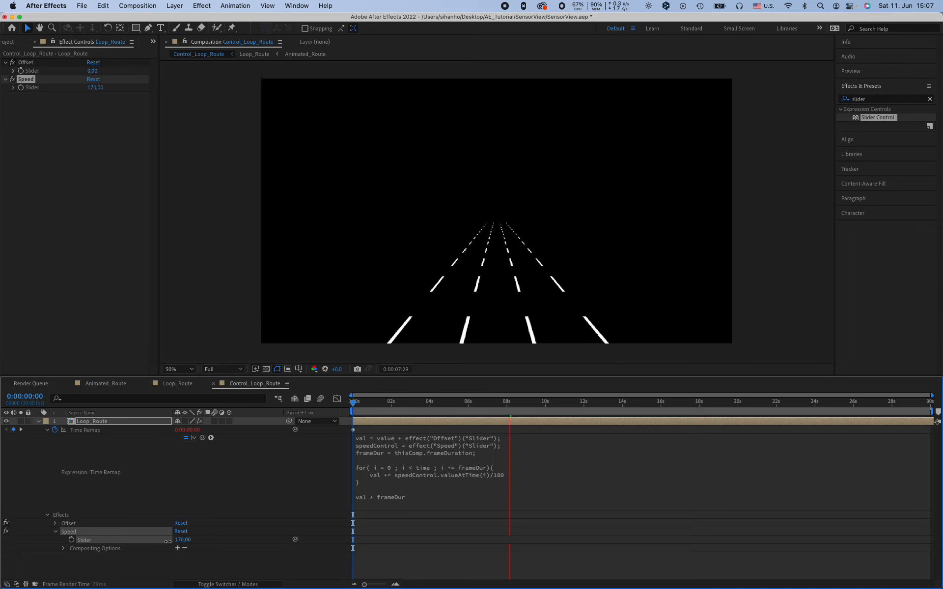
drag(182, 539, 96, 539)
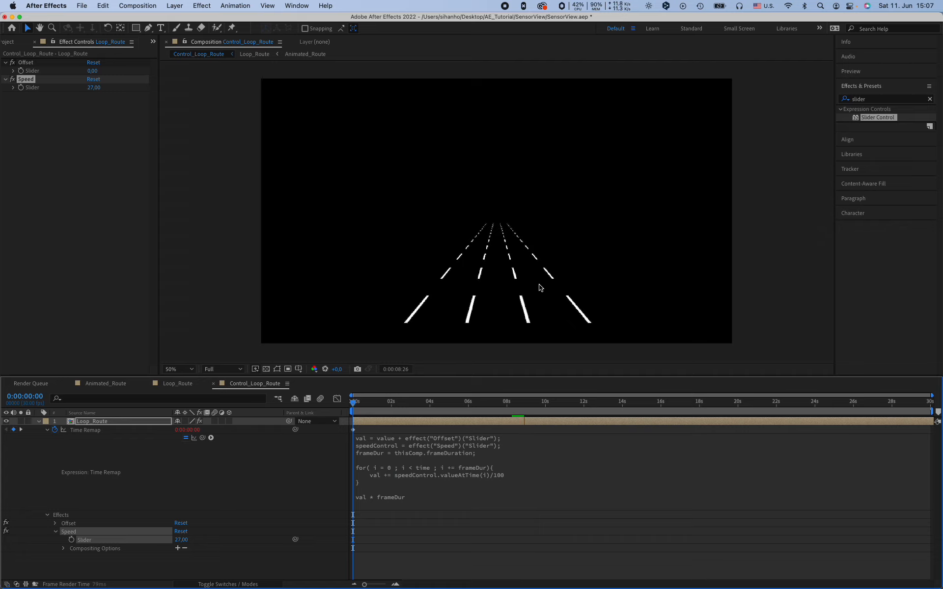
click(534, 402)
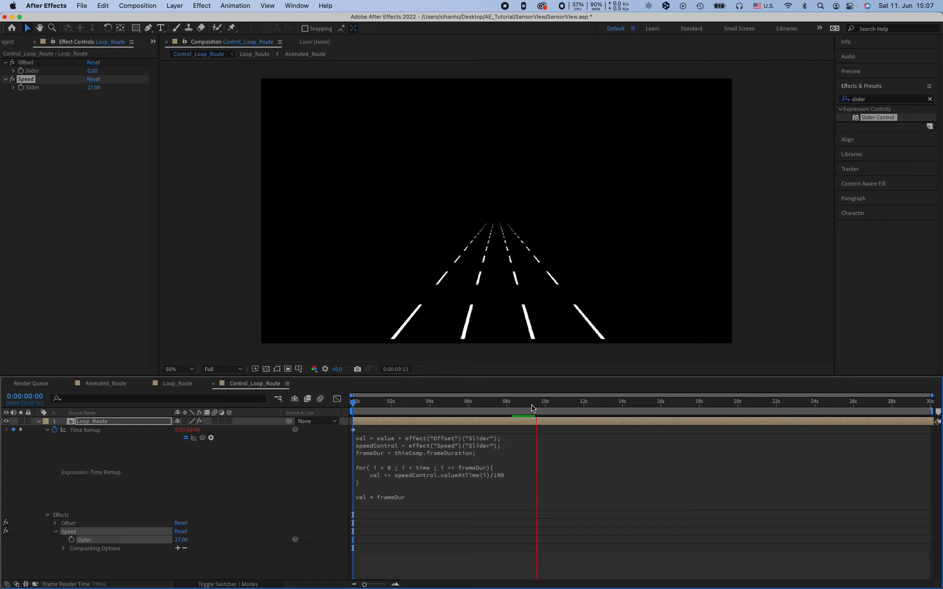
Turn on keyframing for the Speed slider and set it to 100 at the start
click(524, 401)
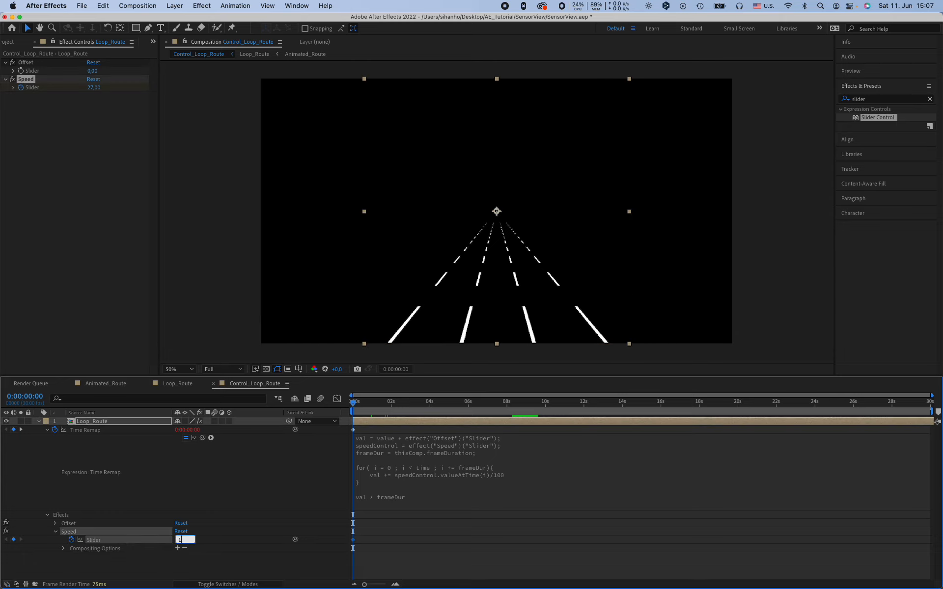
text(100,00)
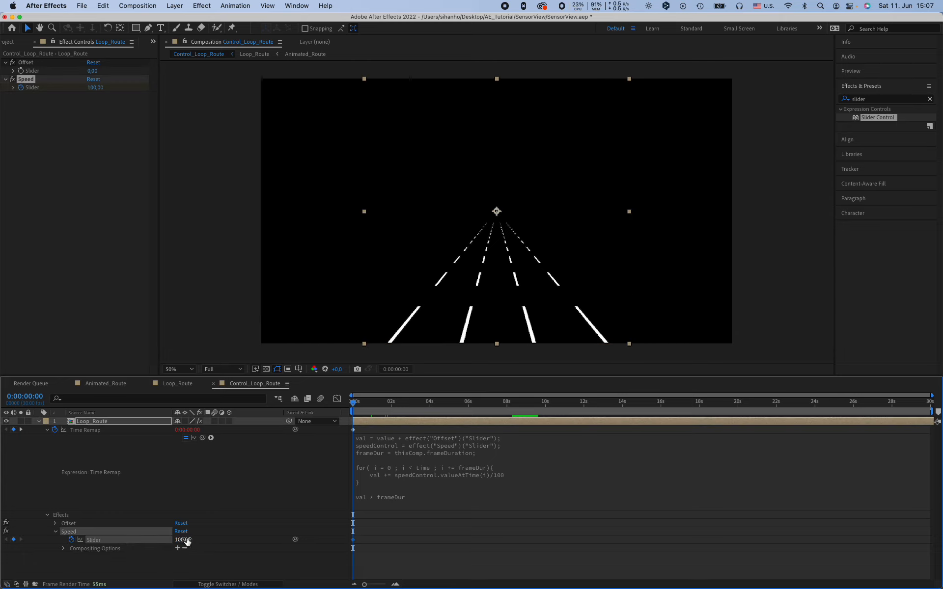
click(507, 402)
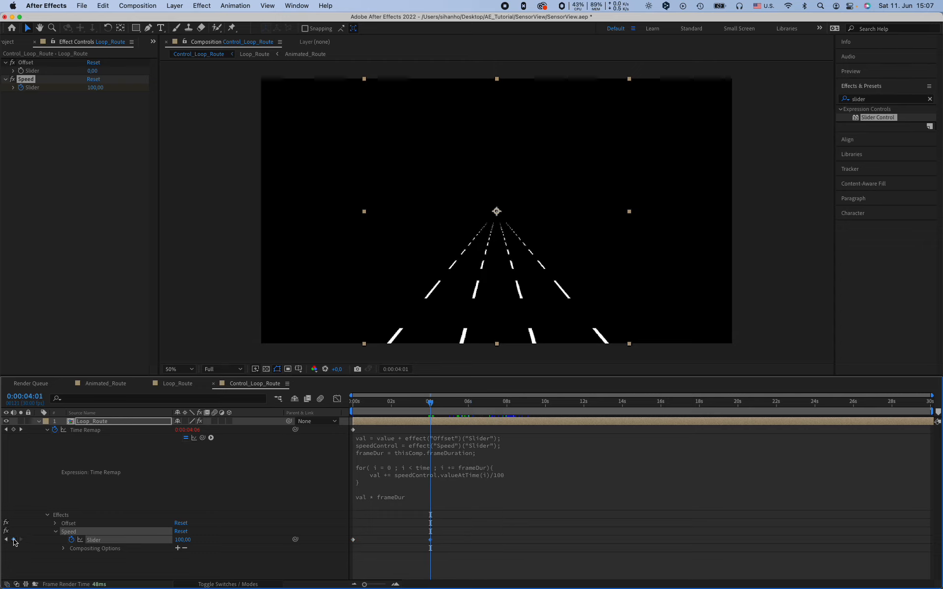
Add Speed keyframes at about 4, 8, 12 and 18 seconds, dropping to 0 at 8 s, and RAM-preview
click(509, 402)
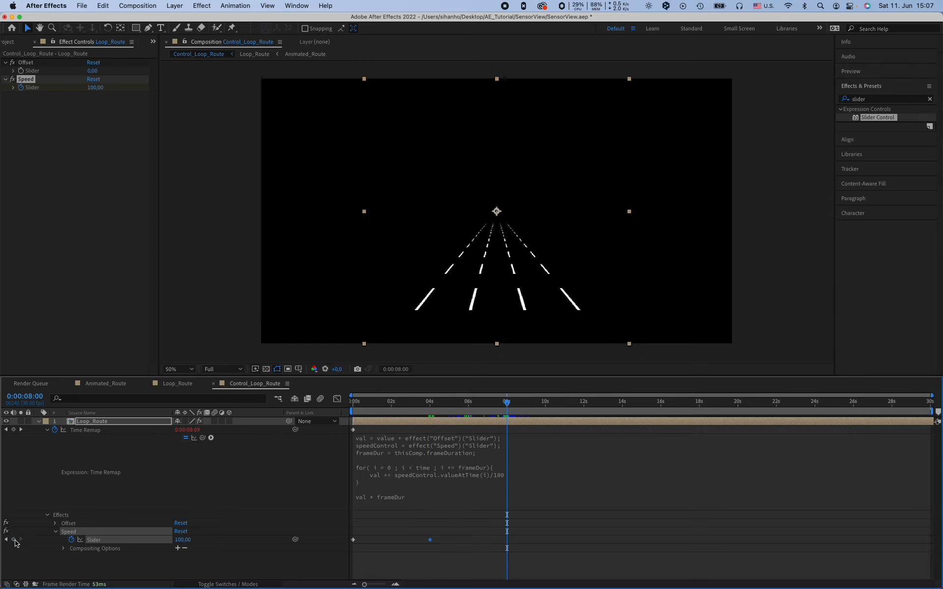
double_click(183, 540)
text(0)
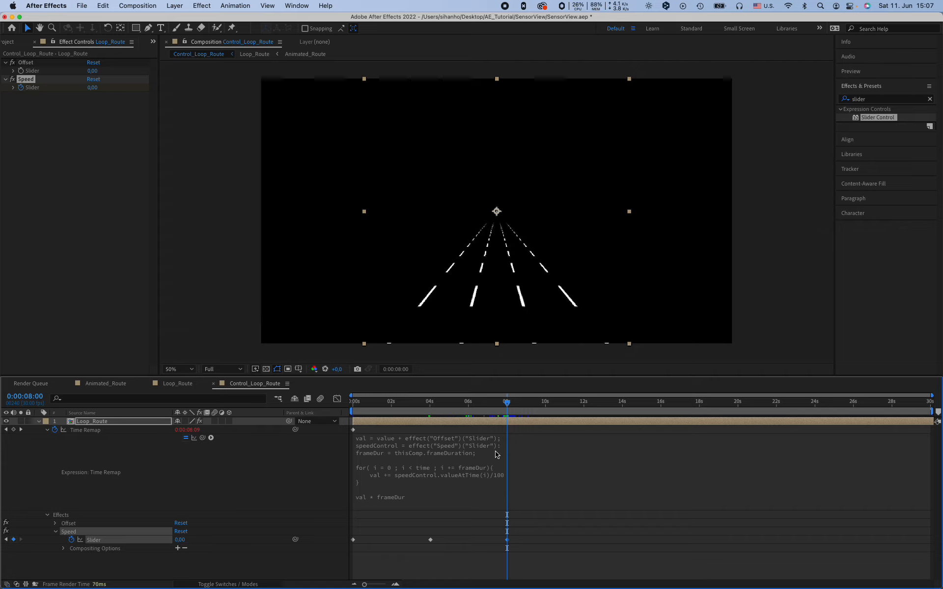
click(579, 402)
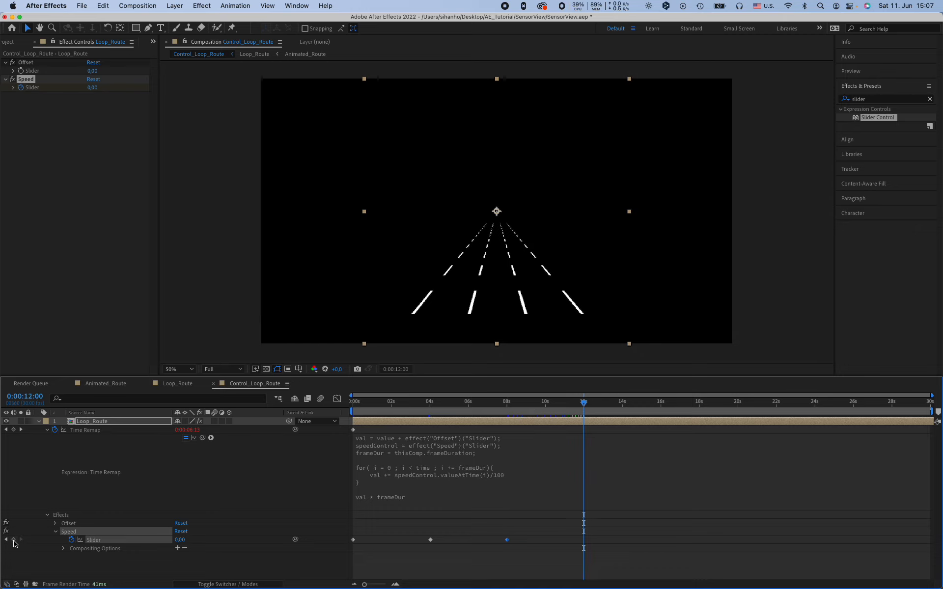
click(662, 401)
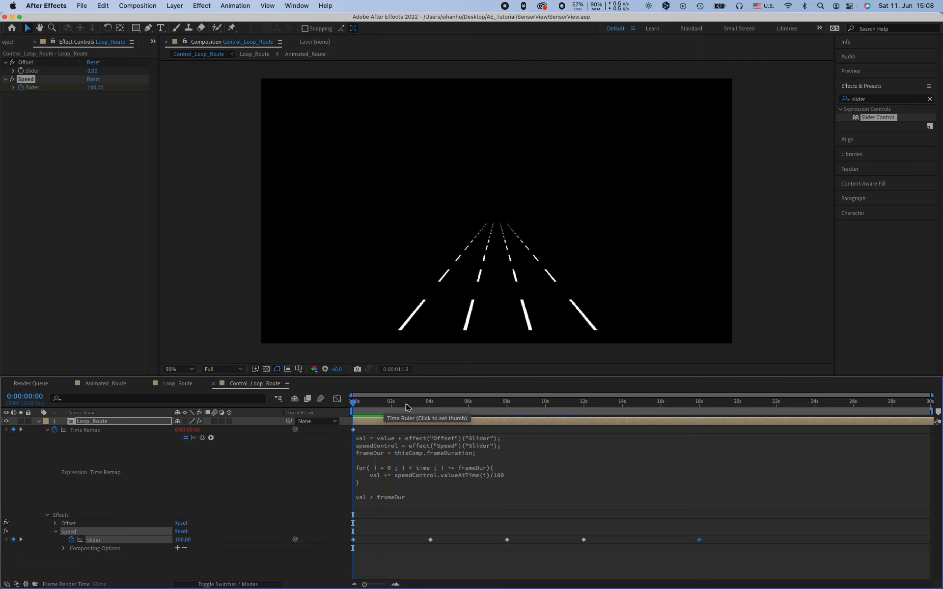
click(426, 401)
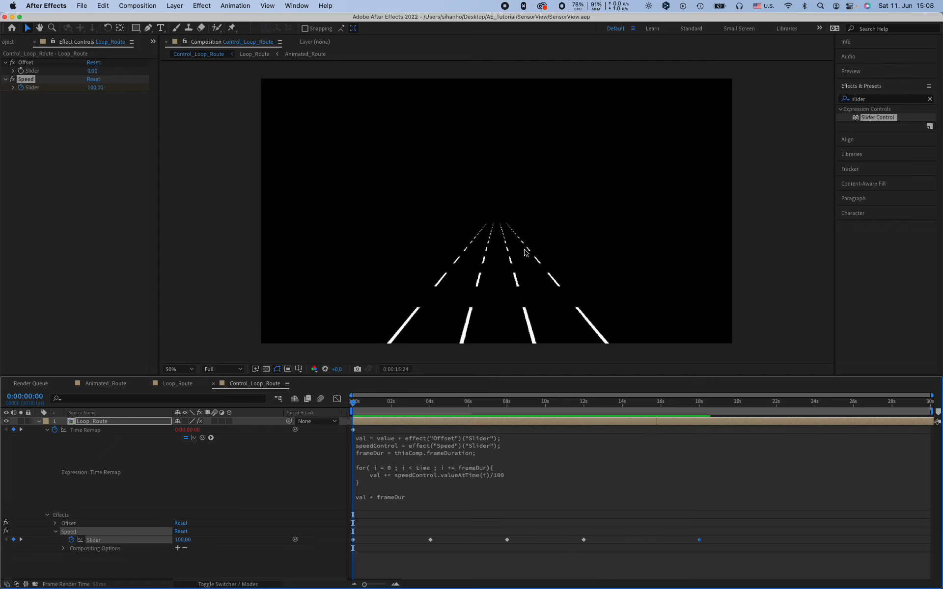
click(698, 401)
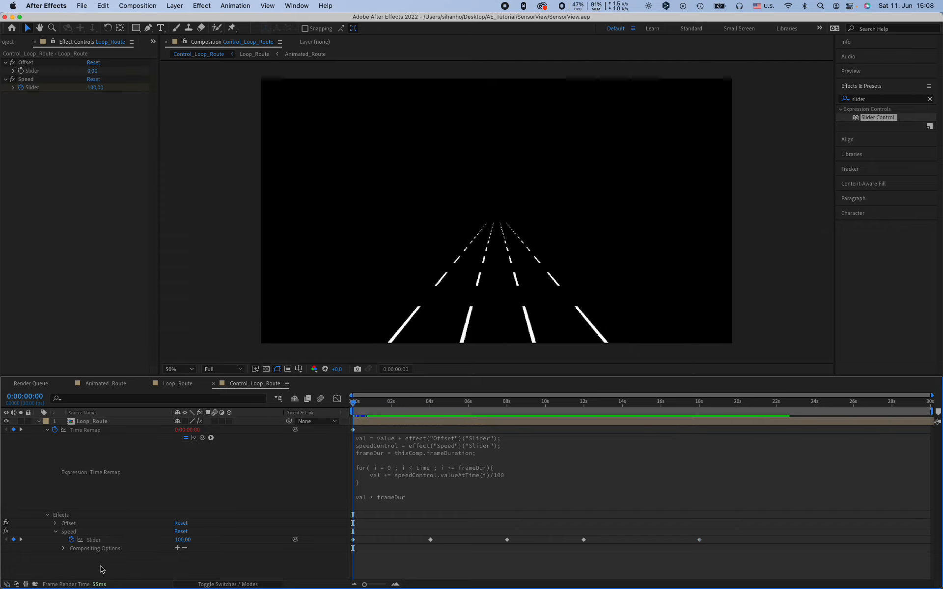
Create a 'Speed' text layer and position it just above the road
click(161, 29)
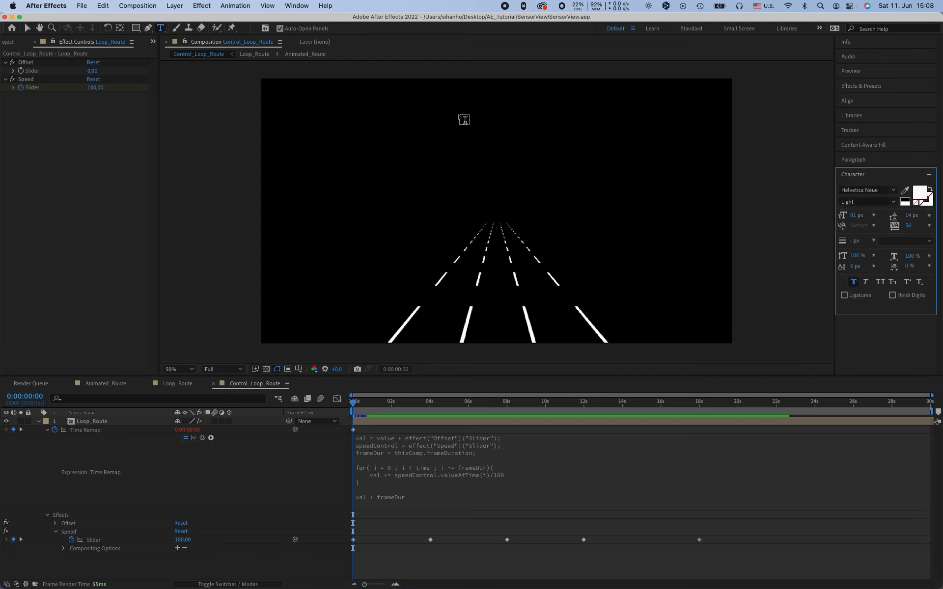
click(471, 118)
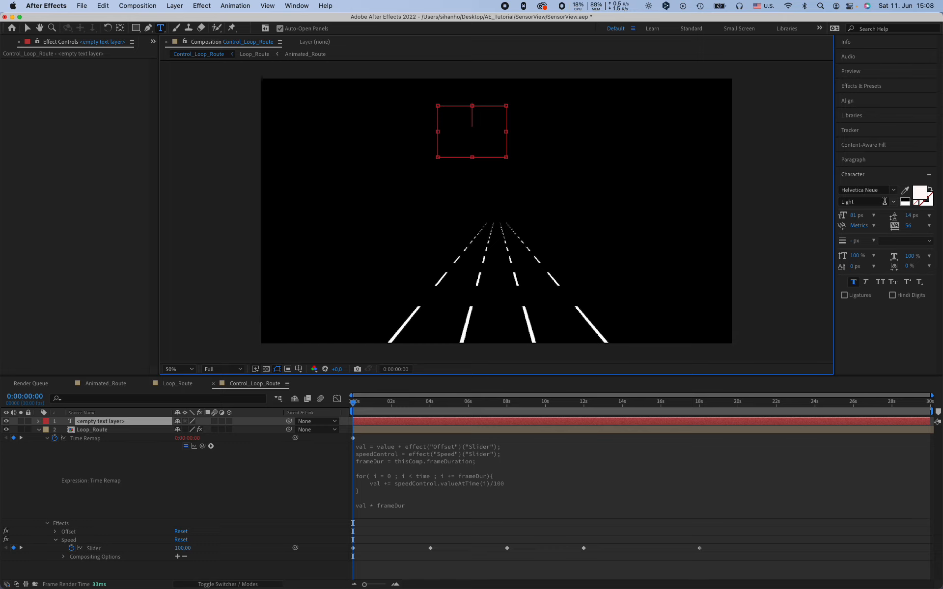
text(Speed)
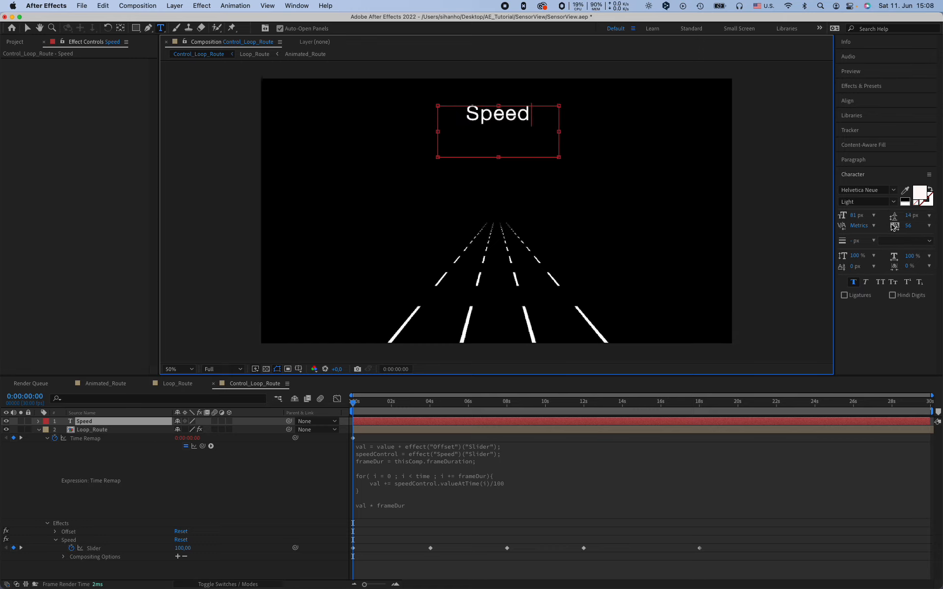
click(853, 159)
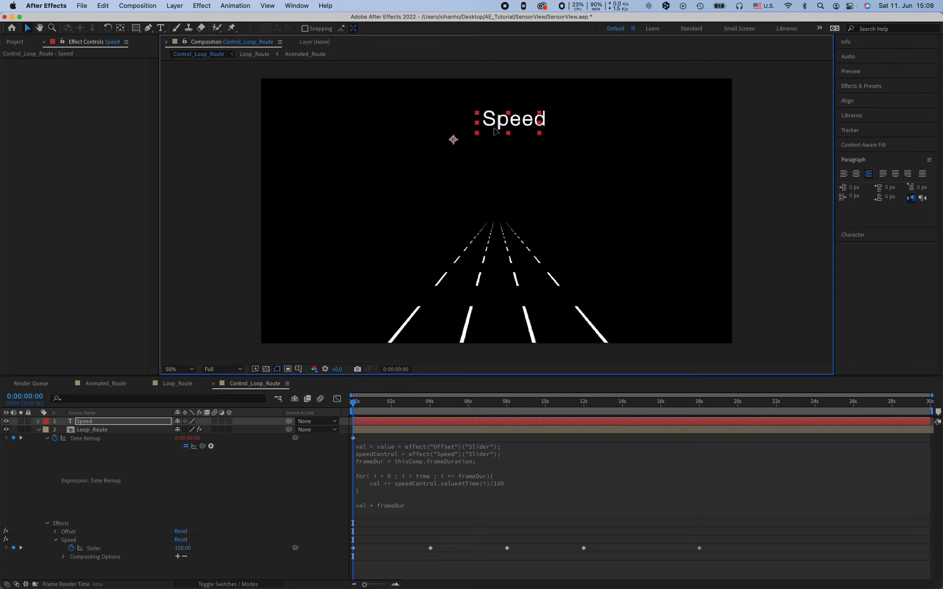
drag(513, 118, 454, 143)
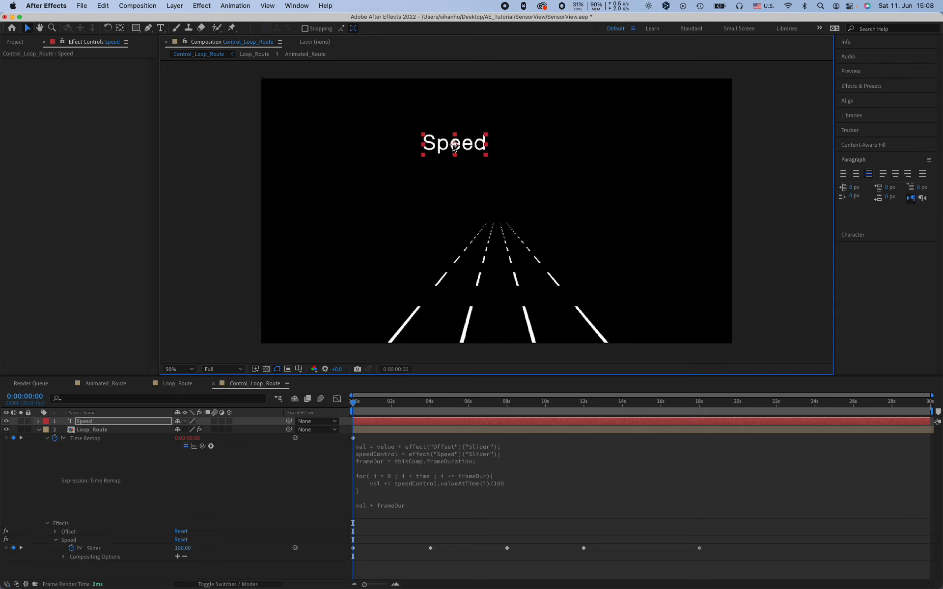
drag(453, 142, 458, 177)
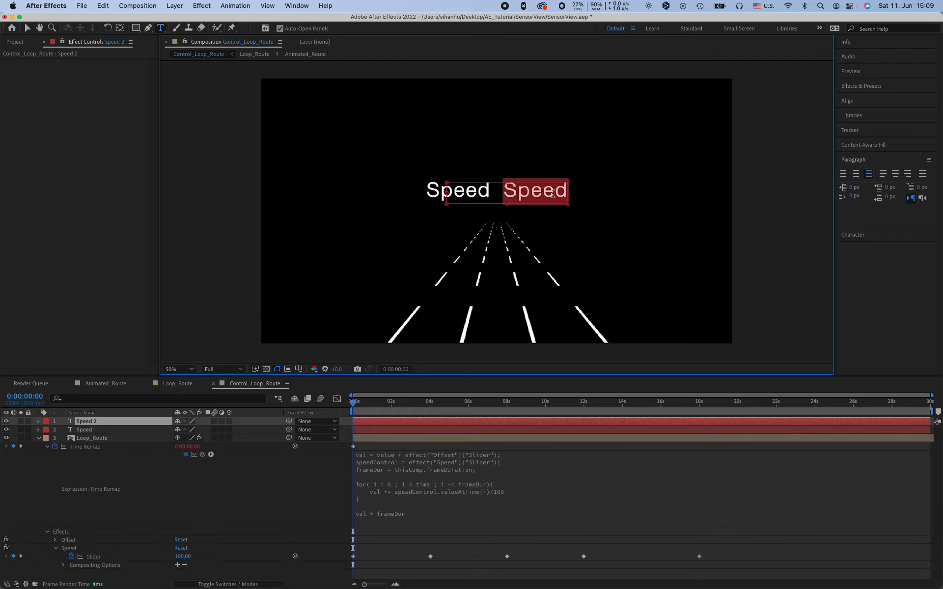
Duplicate the layer and change its text to 'KM/H' beside Speed
text(KM/H)
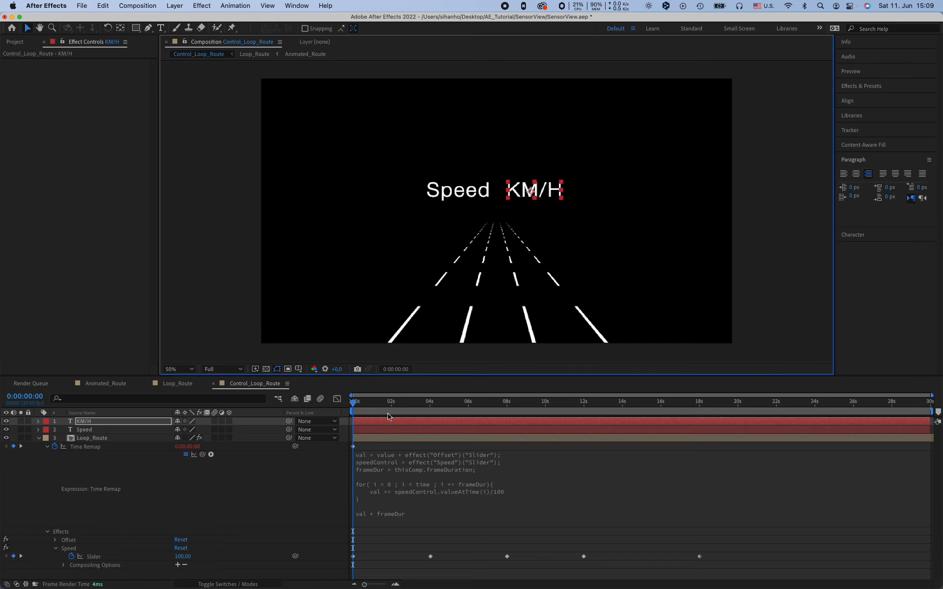
click(84, 431)
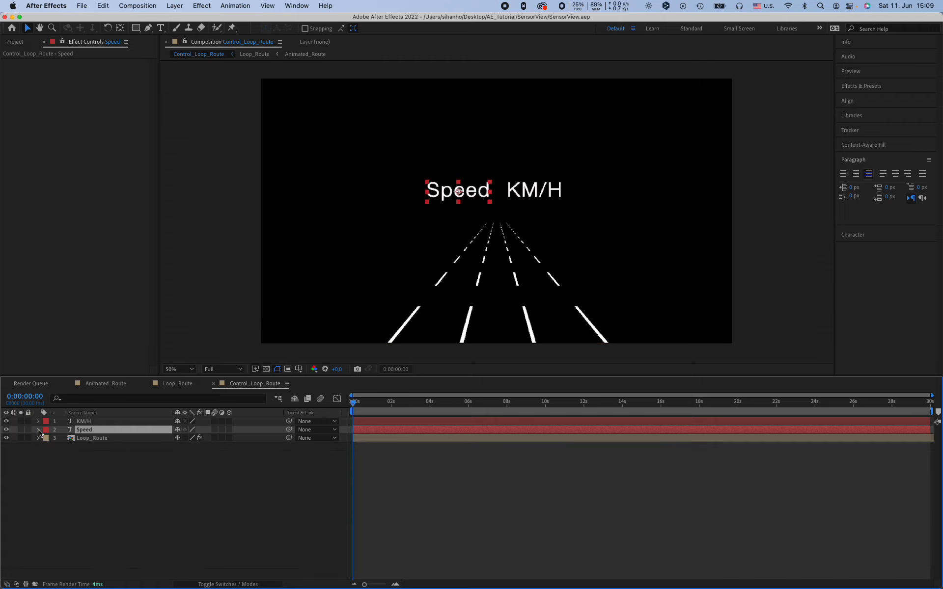
Link the Speed text's Source Text to the Speed slider and scrub to check the readout
click(38, 430)
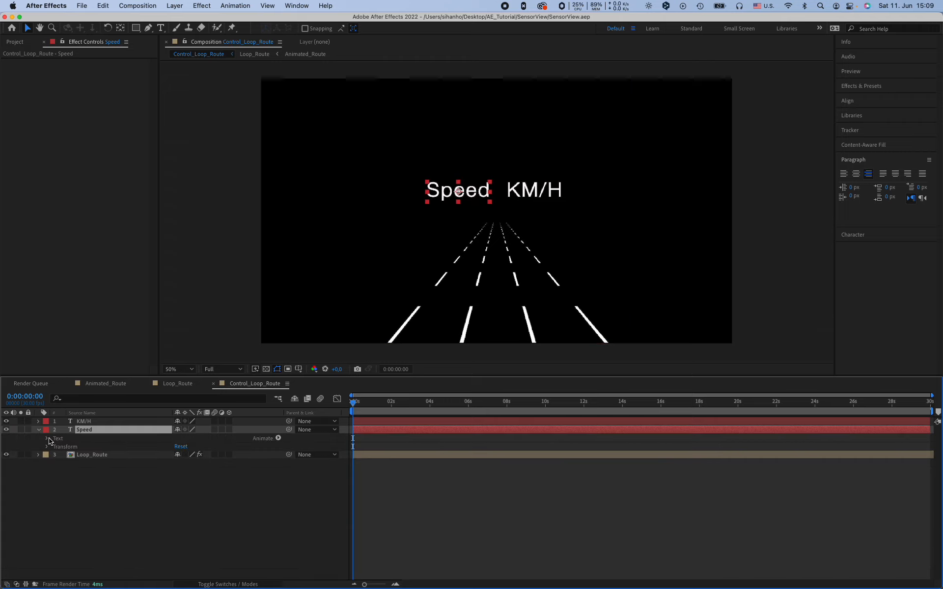
click(47, 439)
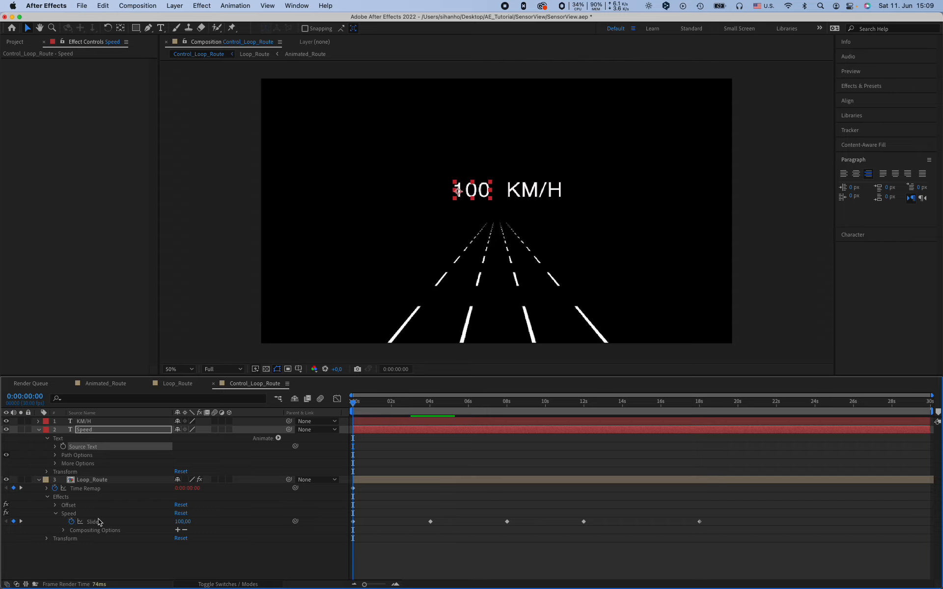
click(413, 401)
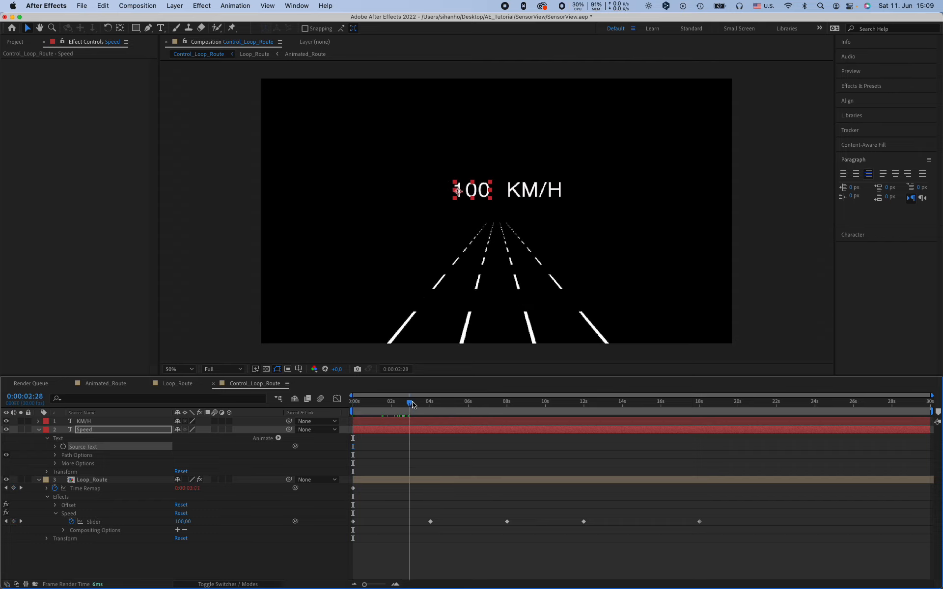
click(528, 402)
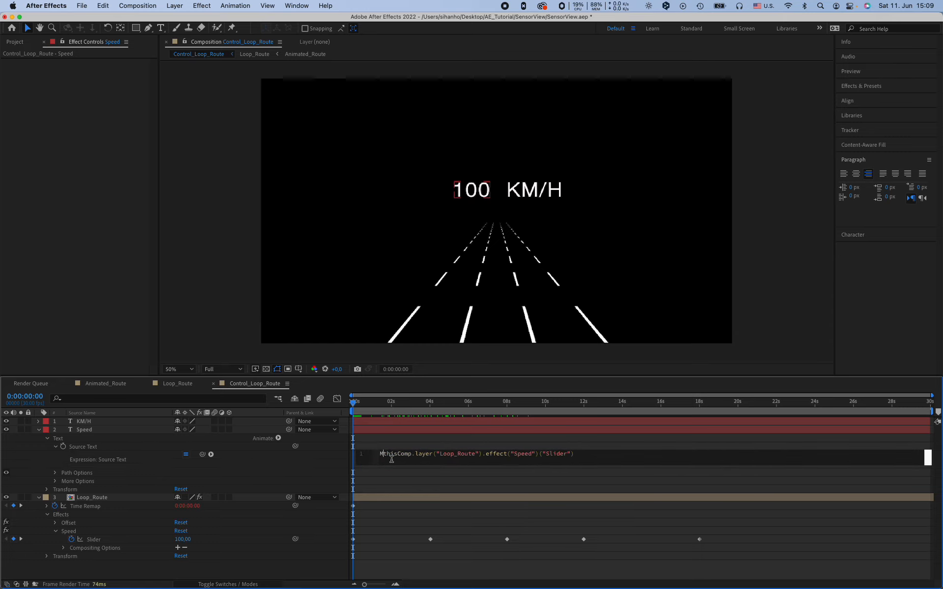
Wrap the slider expression in Math.round() so the readout shows 100 KM/H, and play back
text(Math.round()
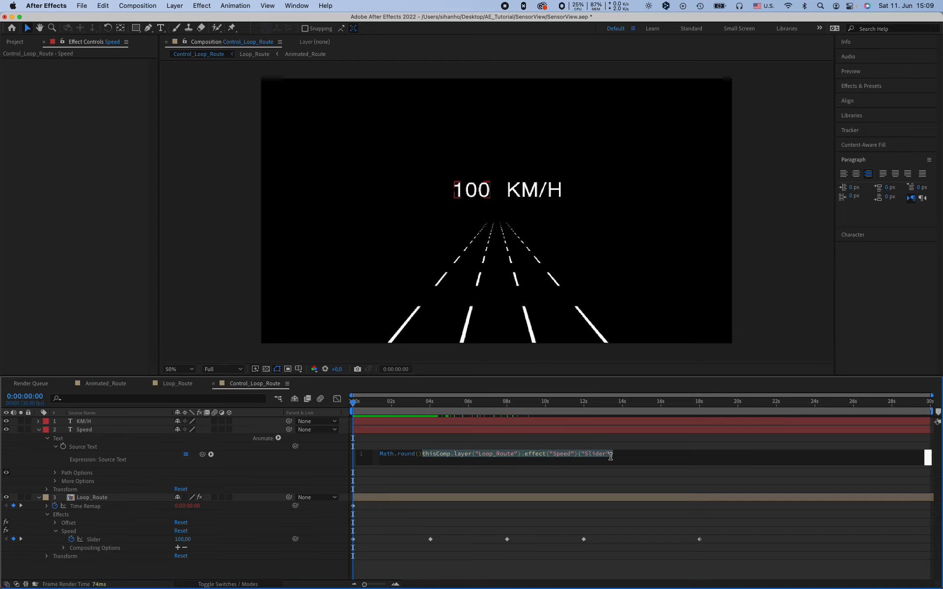
key(Backspace)
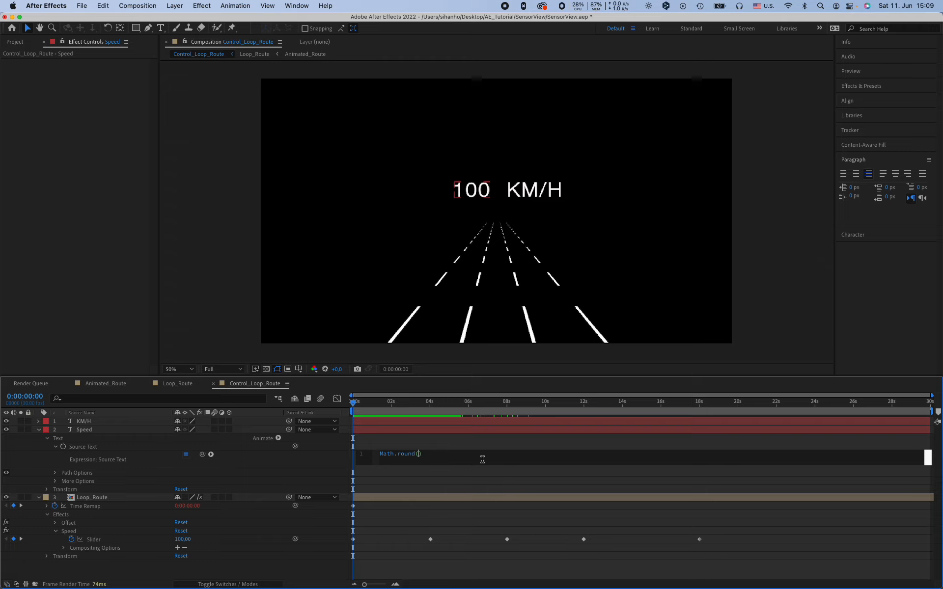
text(thisComp.layer("Loop_Route").effect("Speed")("Slider"));)
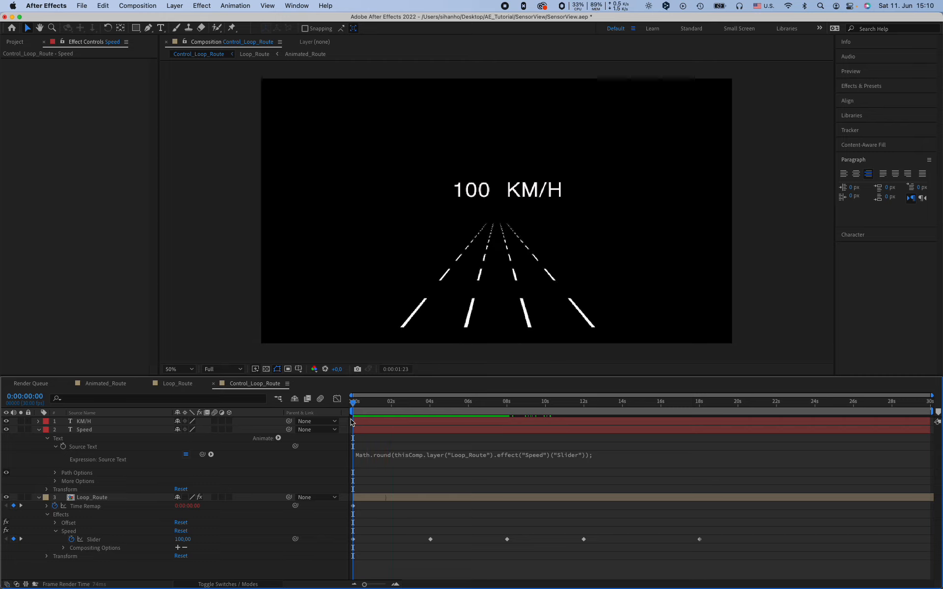
click(423, 402)
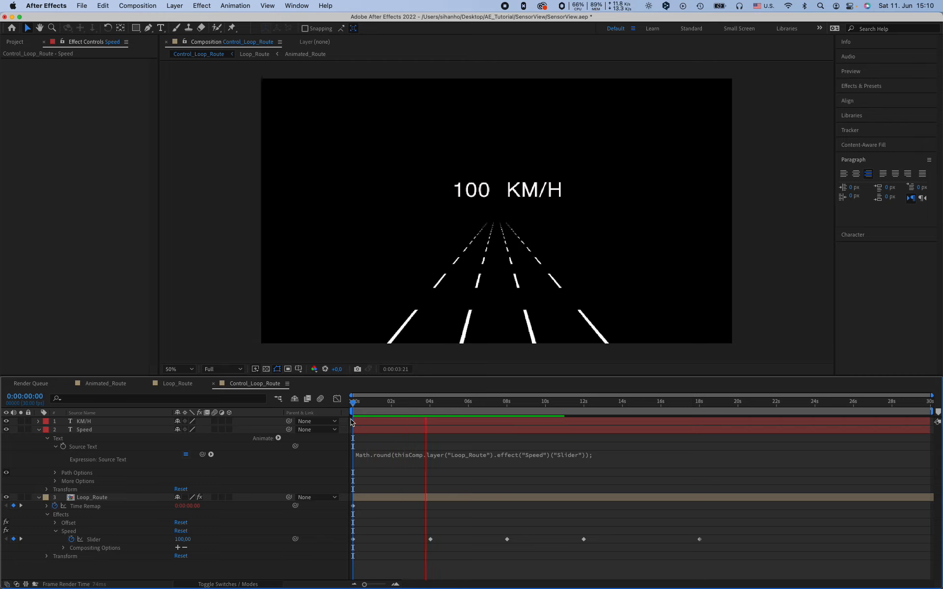